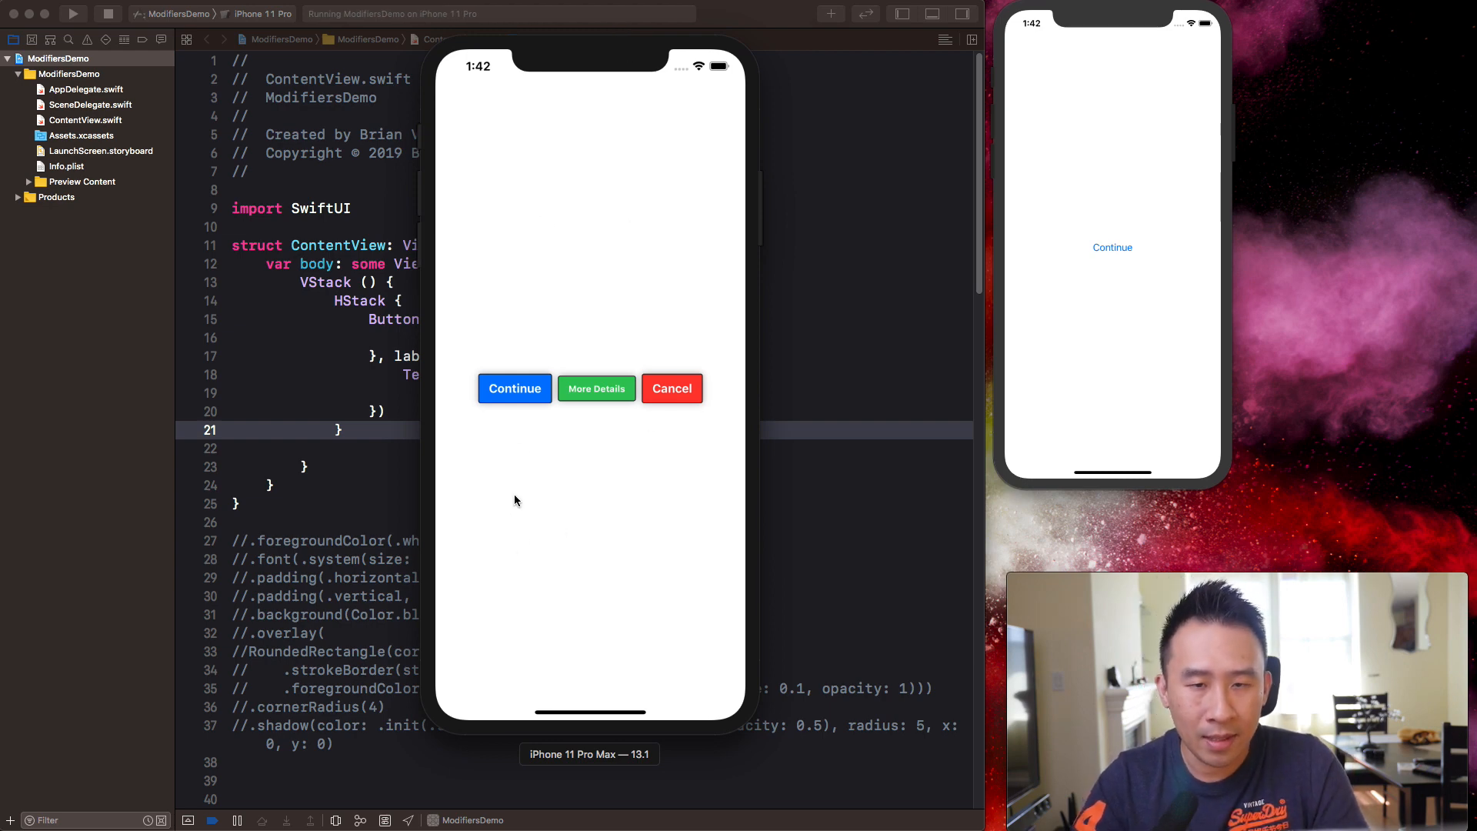
{"action": "mouse_move", "coordinate": [580, 754]}
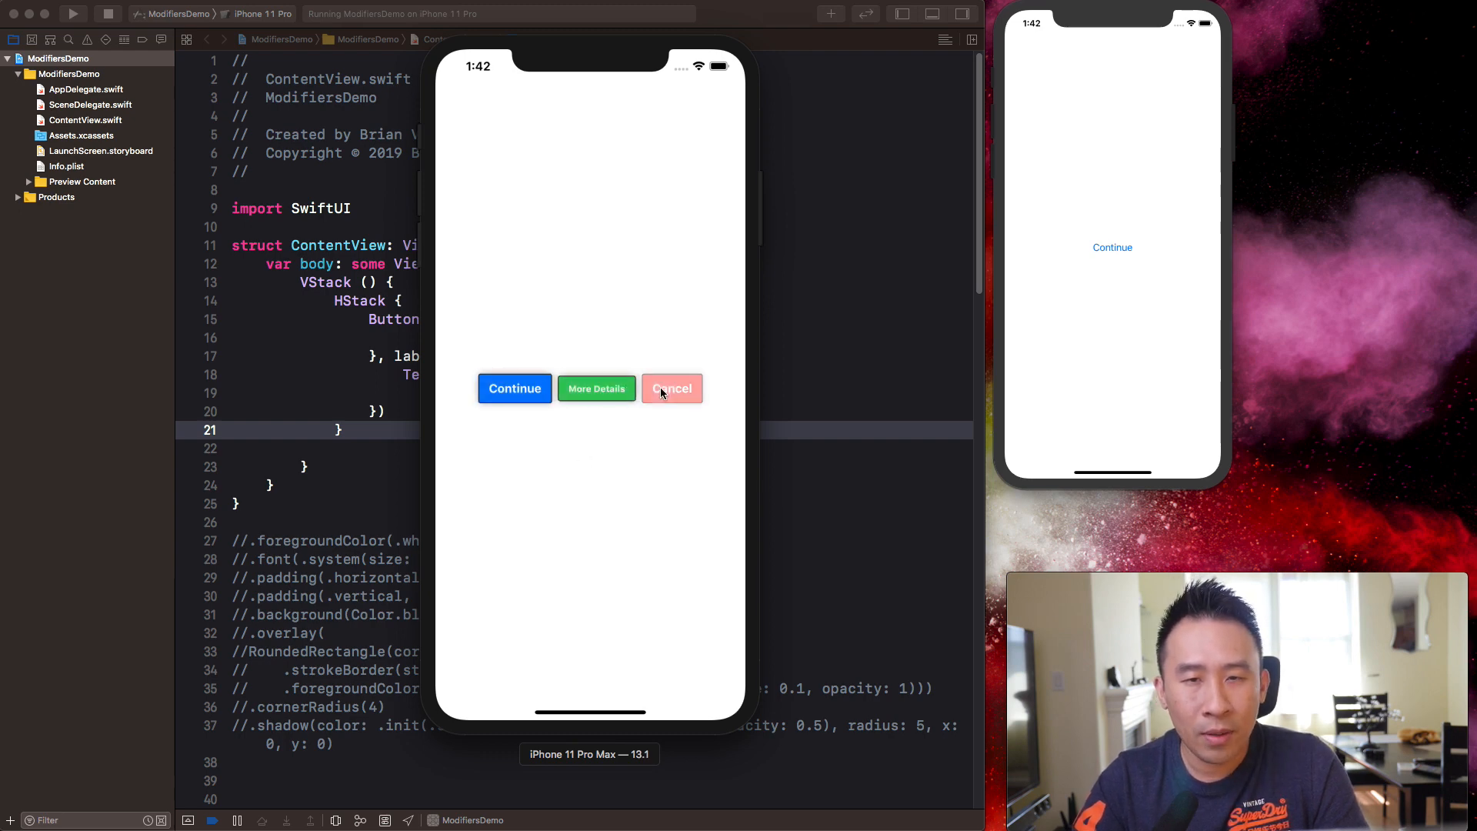
{"action": "mouse_move", "coordinate": [514, 388]}
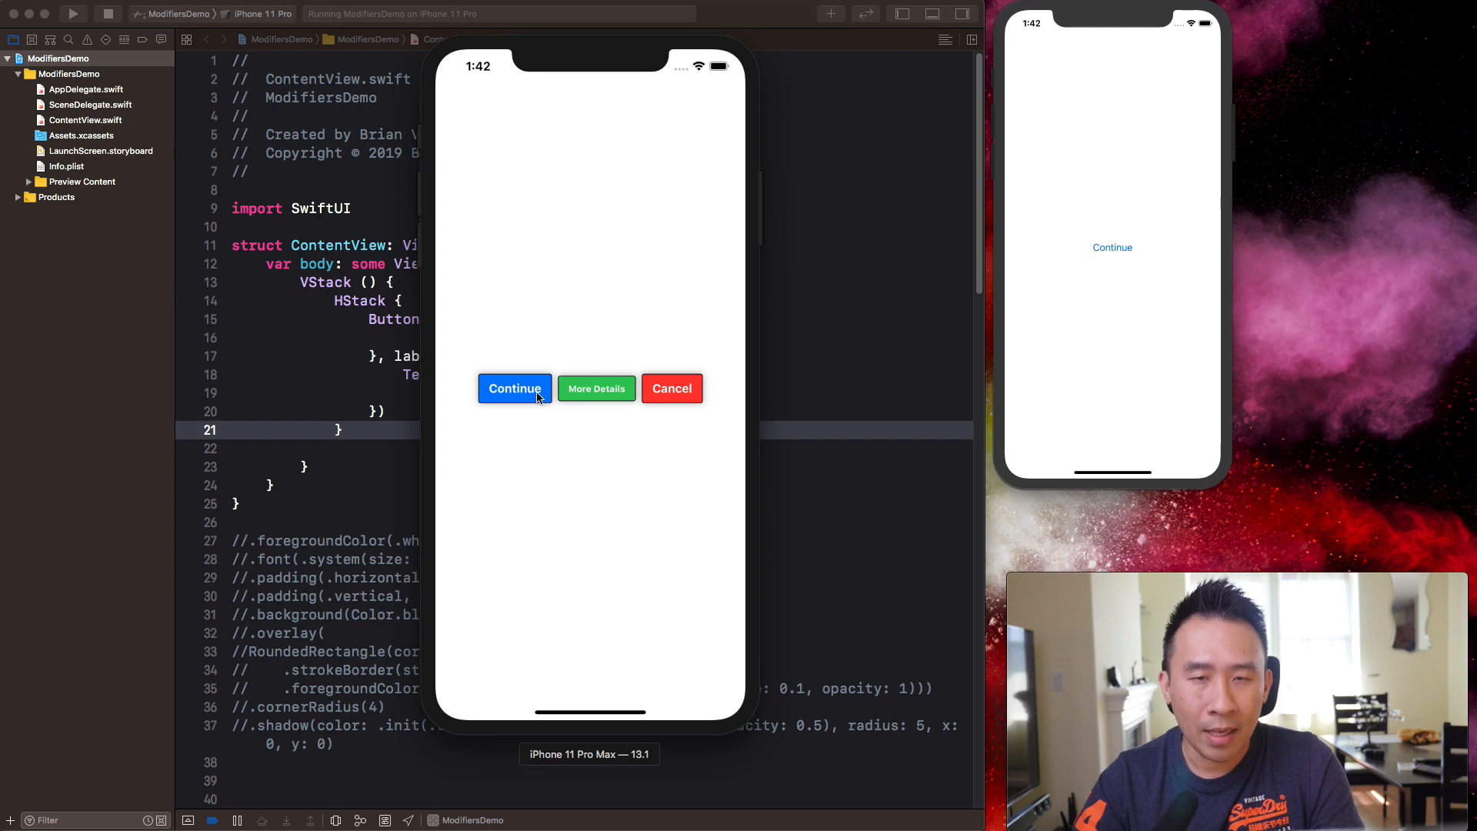
{"action": "mouse_move", "coordinate": [523, 418]}
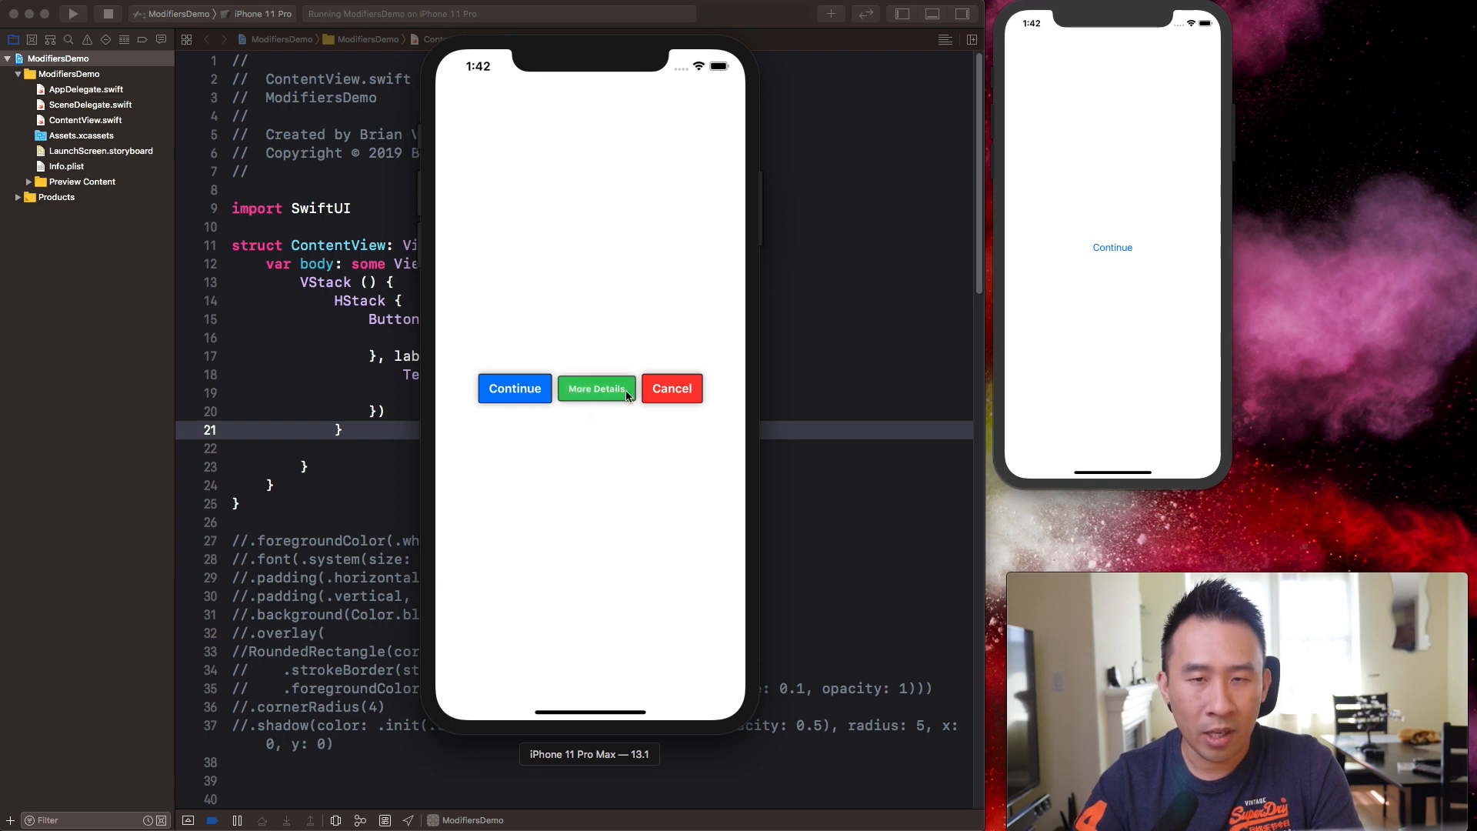
{"action": "mouse_move", "coordinate": [475, 380]}
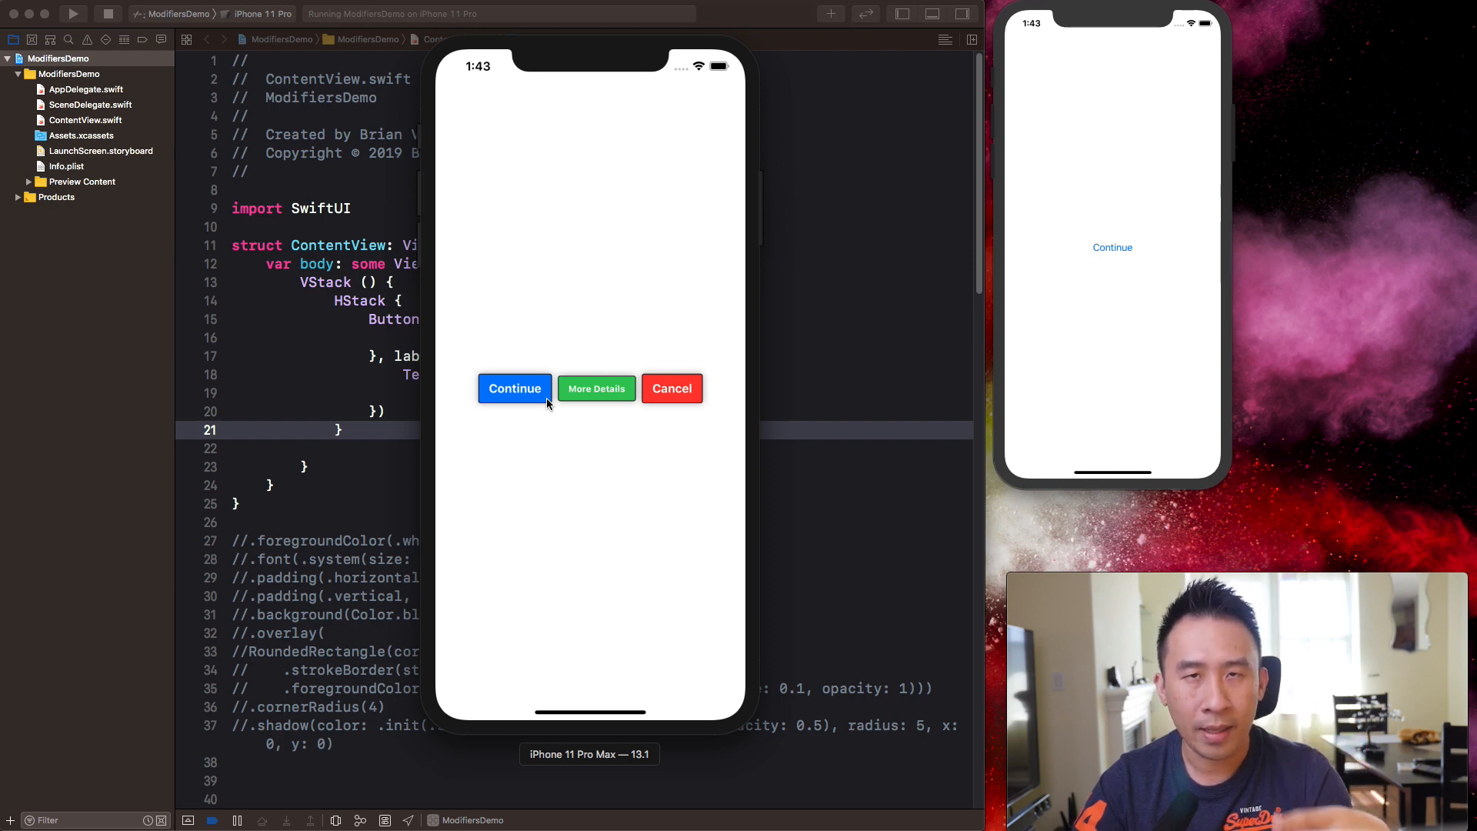
{"action": "mouse_move", "coordinate": [563, 327]}
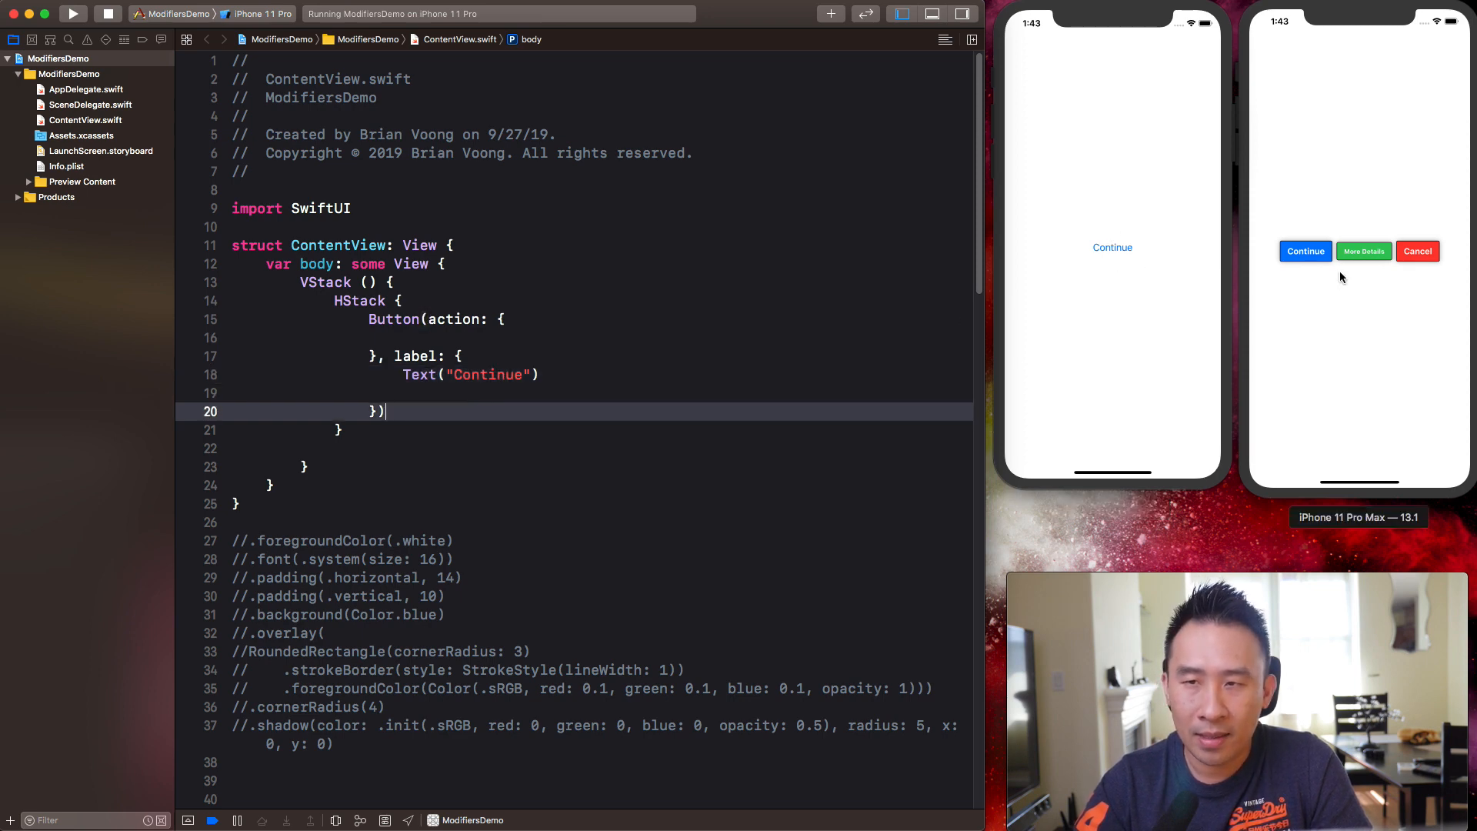
Give the Continue label .font(.system(size: 16)), white foreground, padding, blue background, border overlay, corner radius and shadow
{"action": "left_click", "coordinate": [1307, 251]}
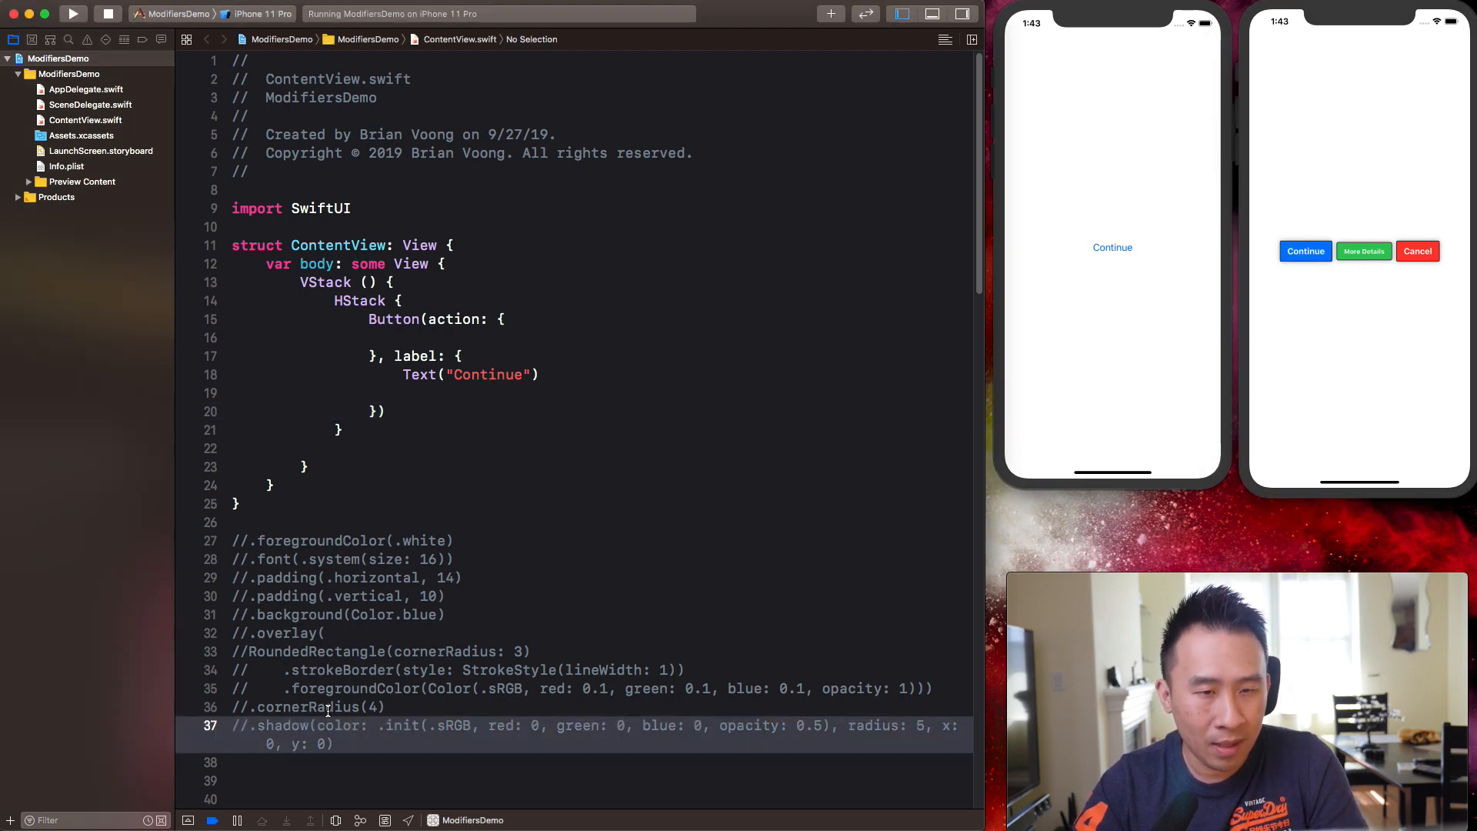
{"action": "left_click", "coordinate": [587, 393]}
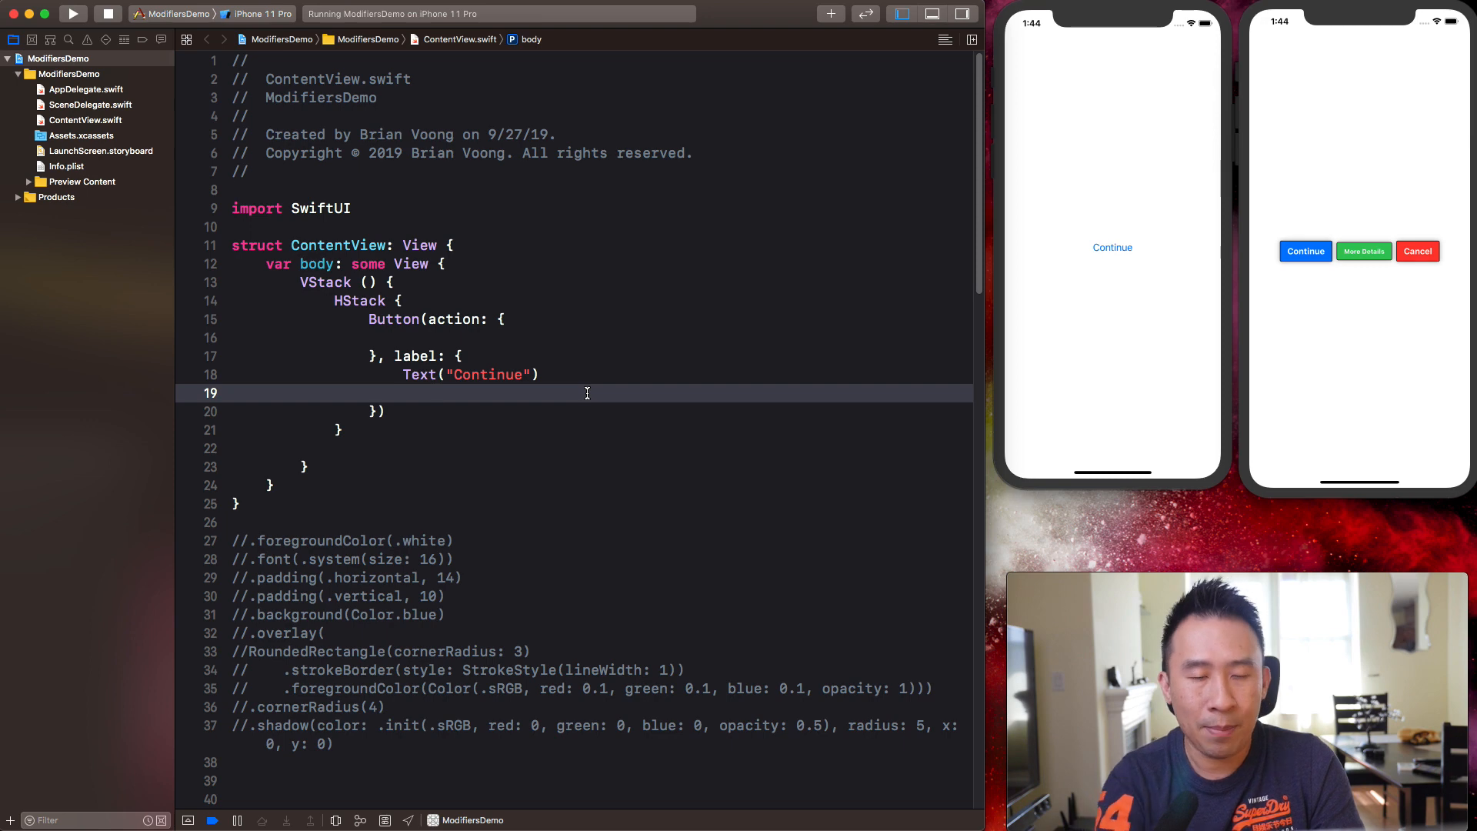
{"action": "type", "text": ".font(."}
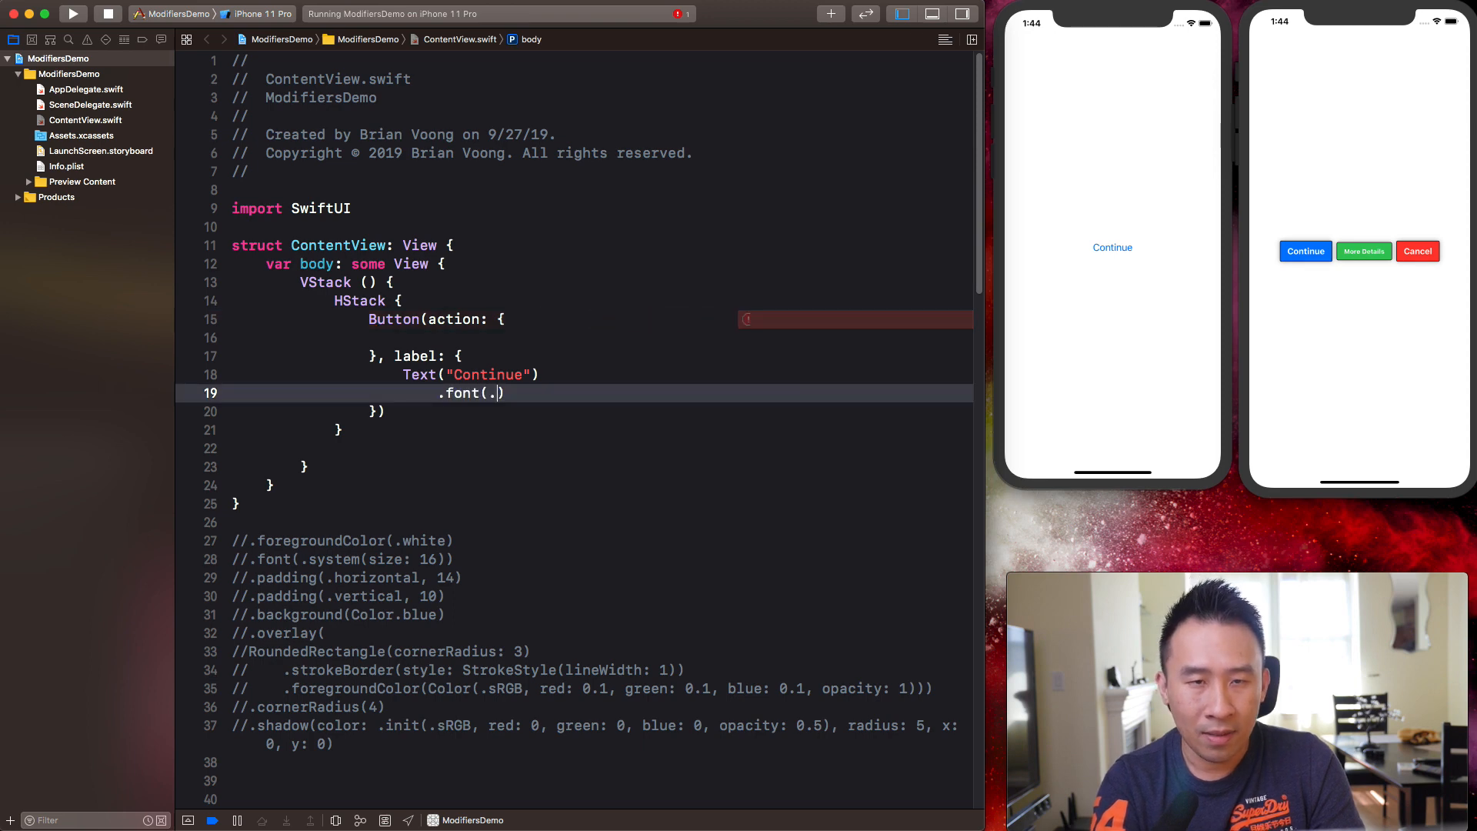
{"action": "type", "text": "system(size: 16"}
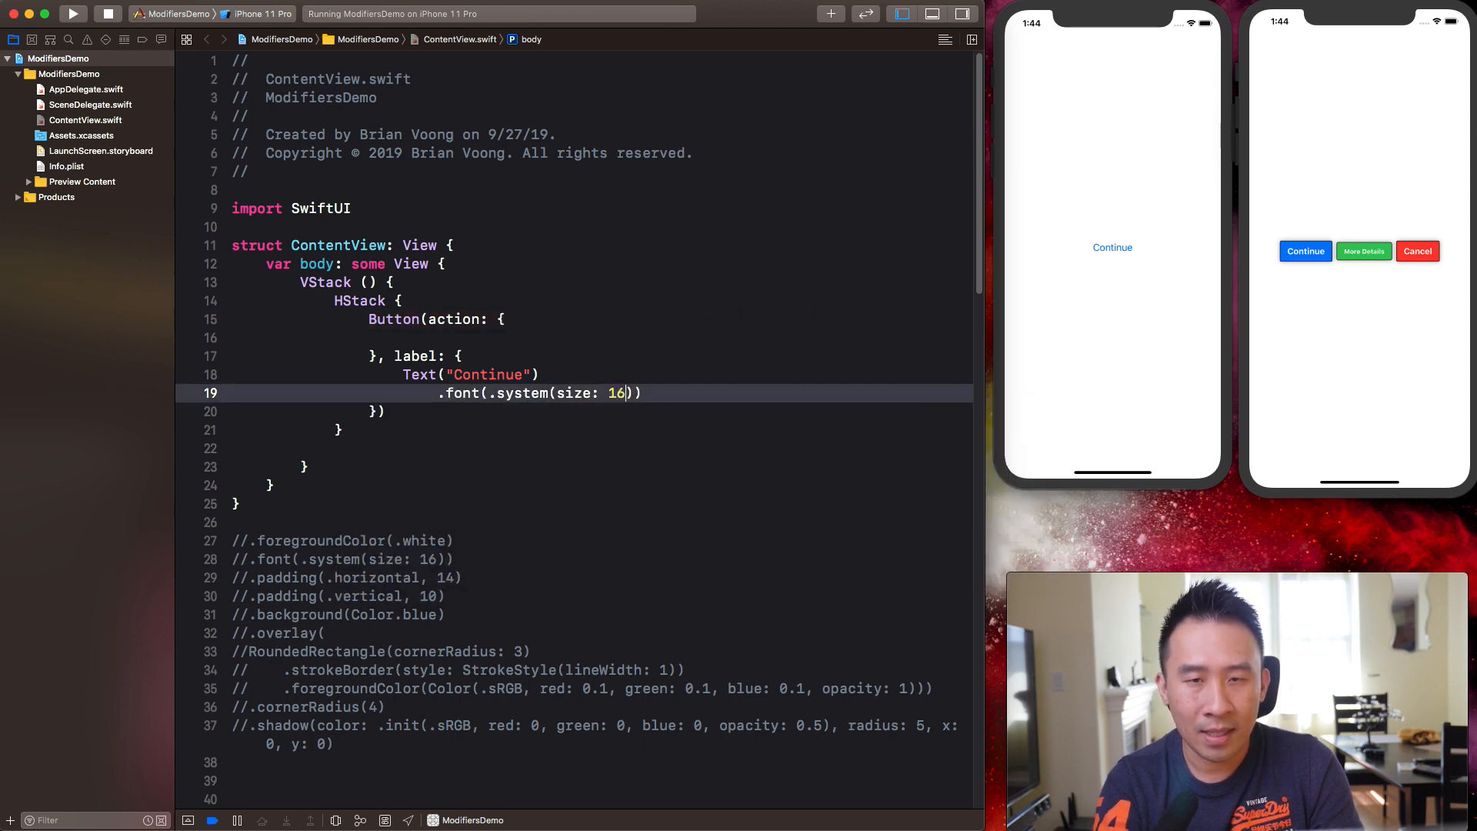
{"action": "type", "text": ".background(Color.blue"}
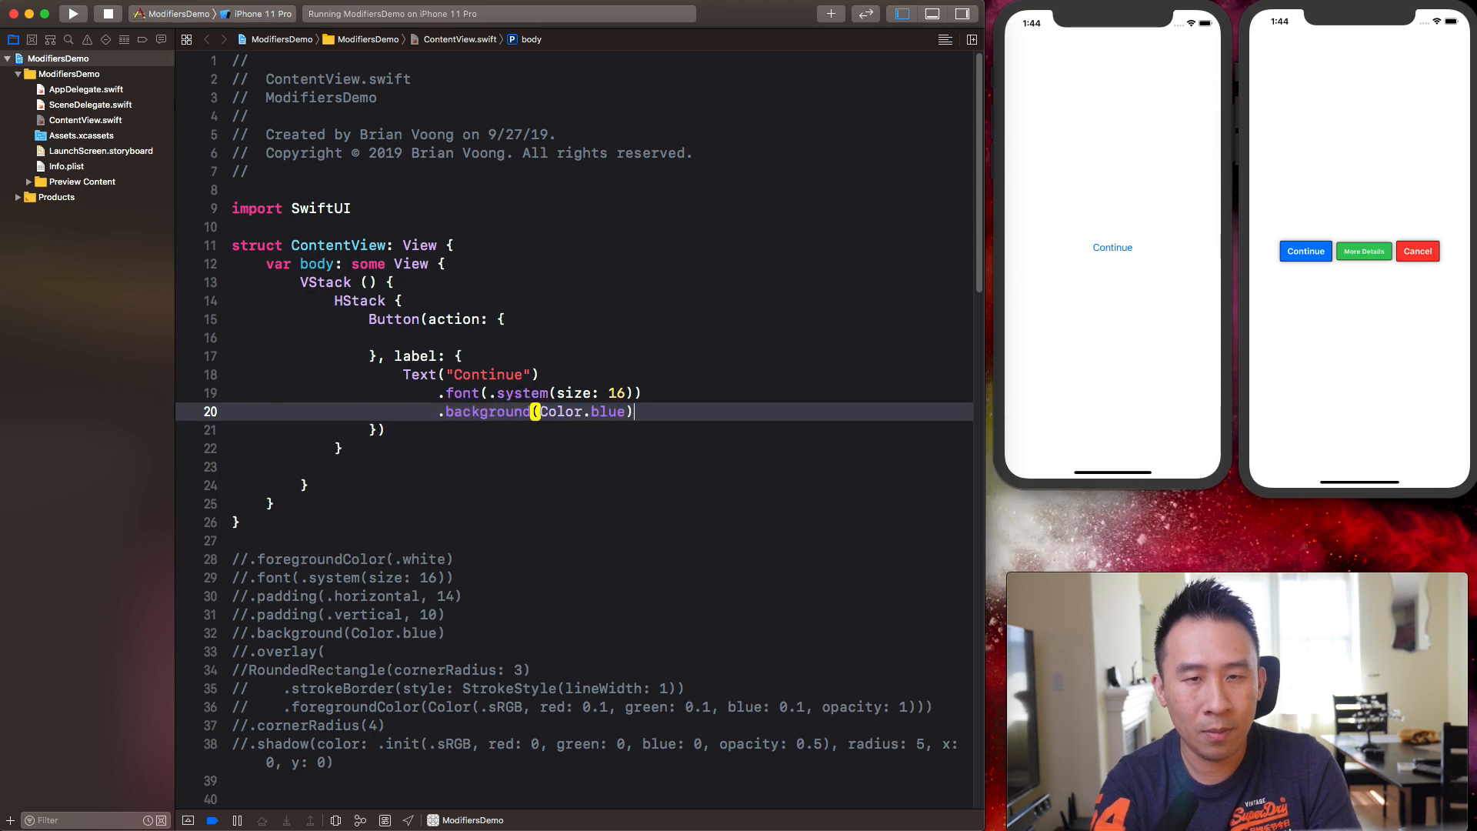
{"action": "type", "text": ".foregroundColor(.white"}
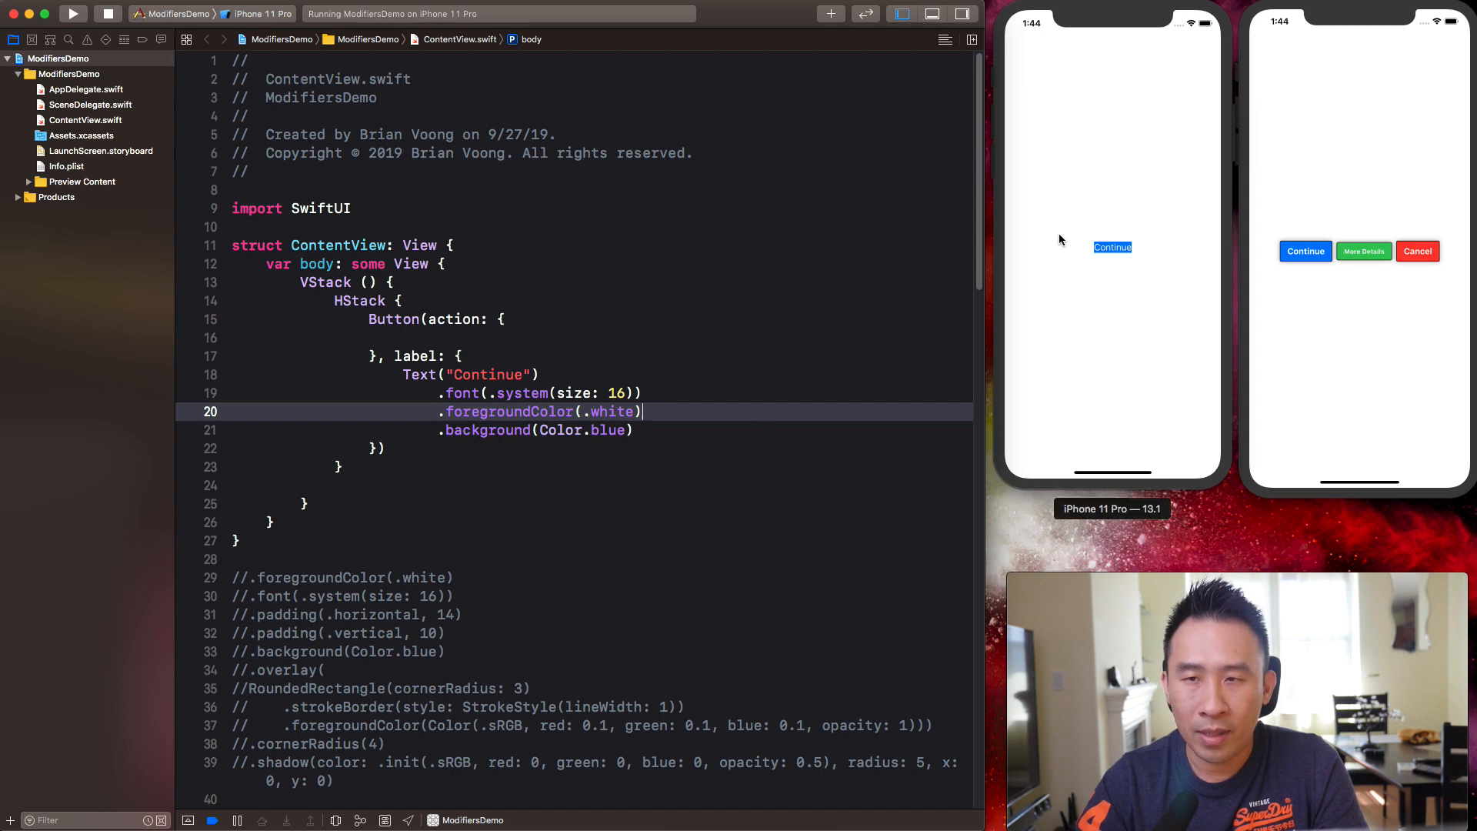
{"action": "left_click", "coordinate": [1113, 246]}
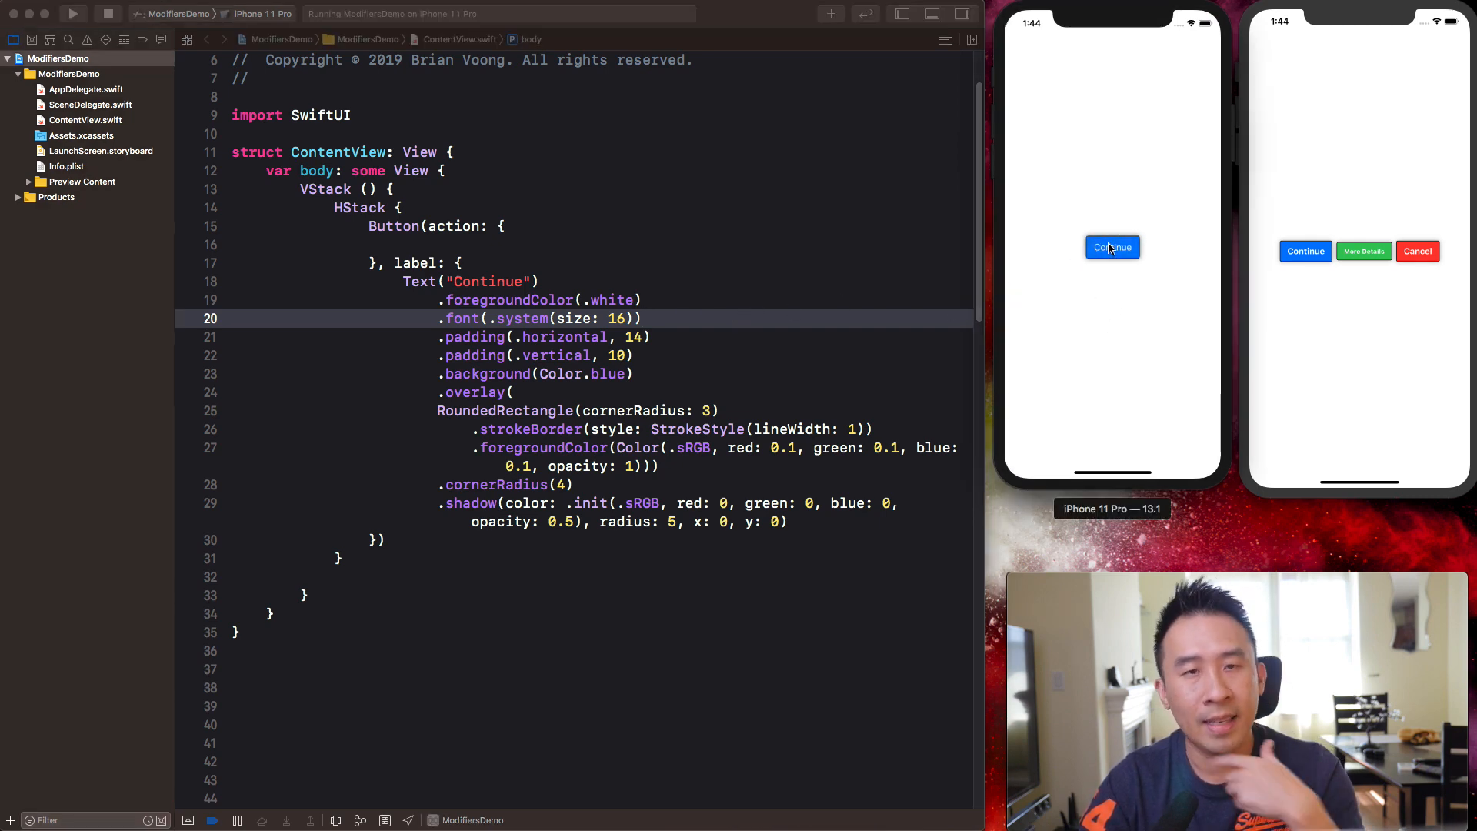
Duplicate the styled Continue button as a More Details button with Color.green background
{"action": "left_click", "coordinate": [574, 410]}
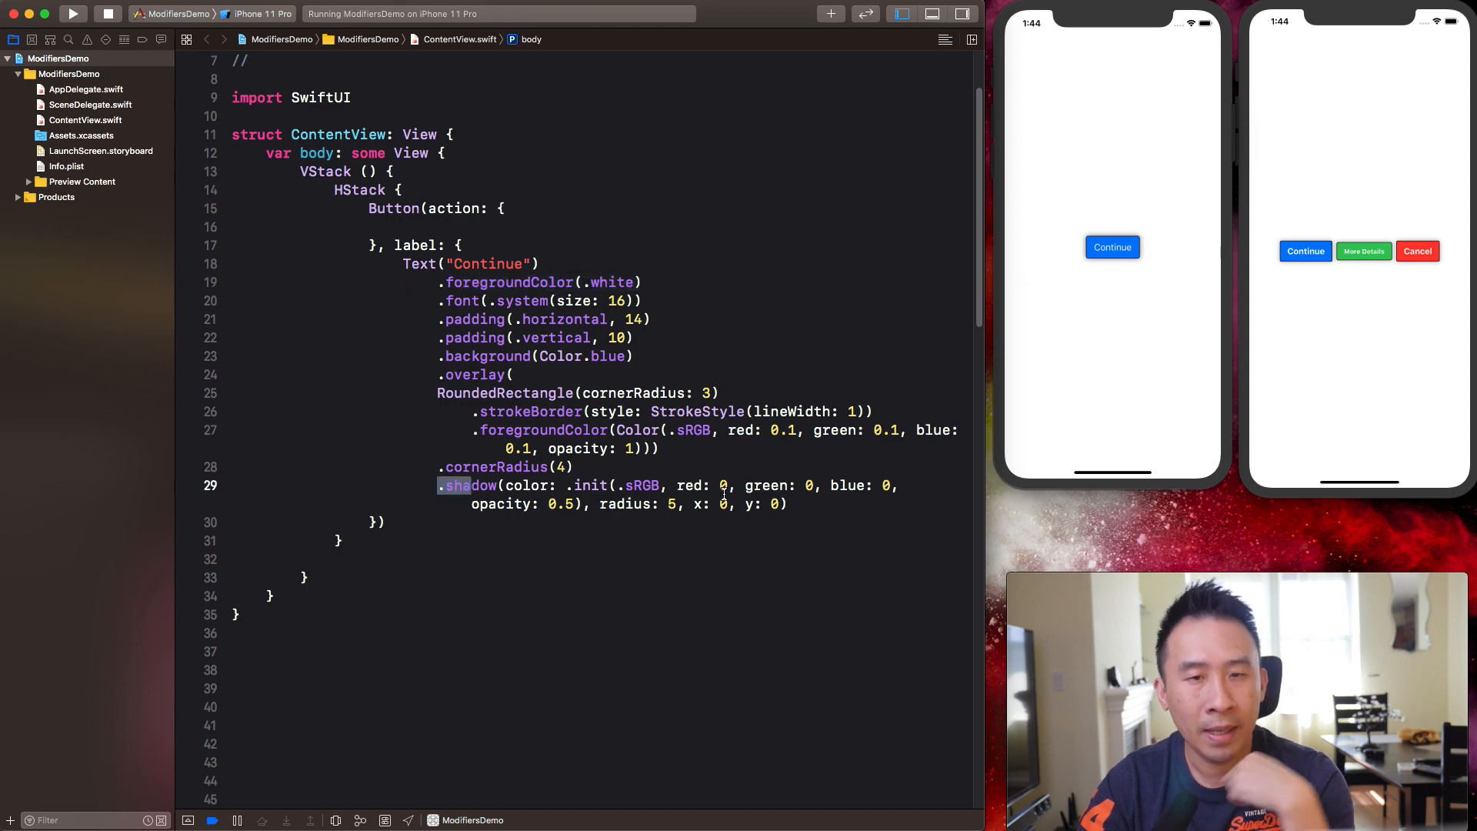
{"action": "left_click_drag", "start_coordinate": [442, 300], "coordinate": [786, 503]}
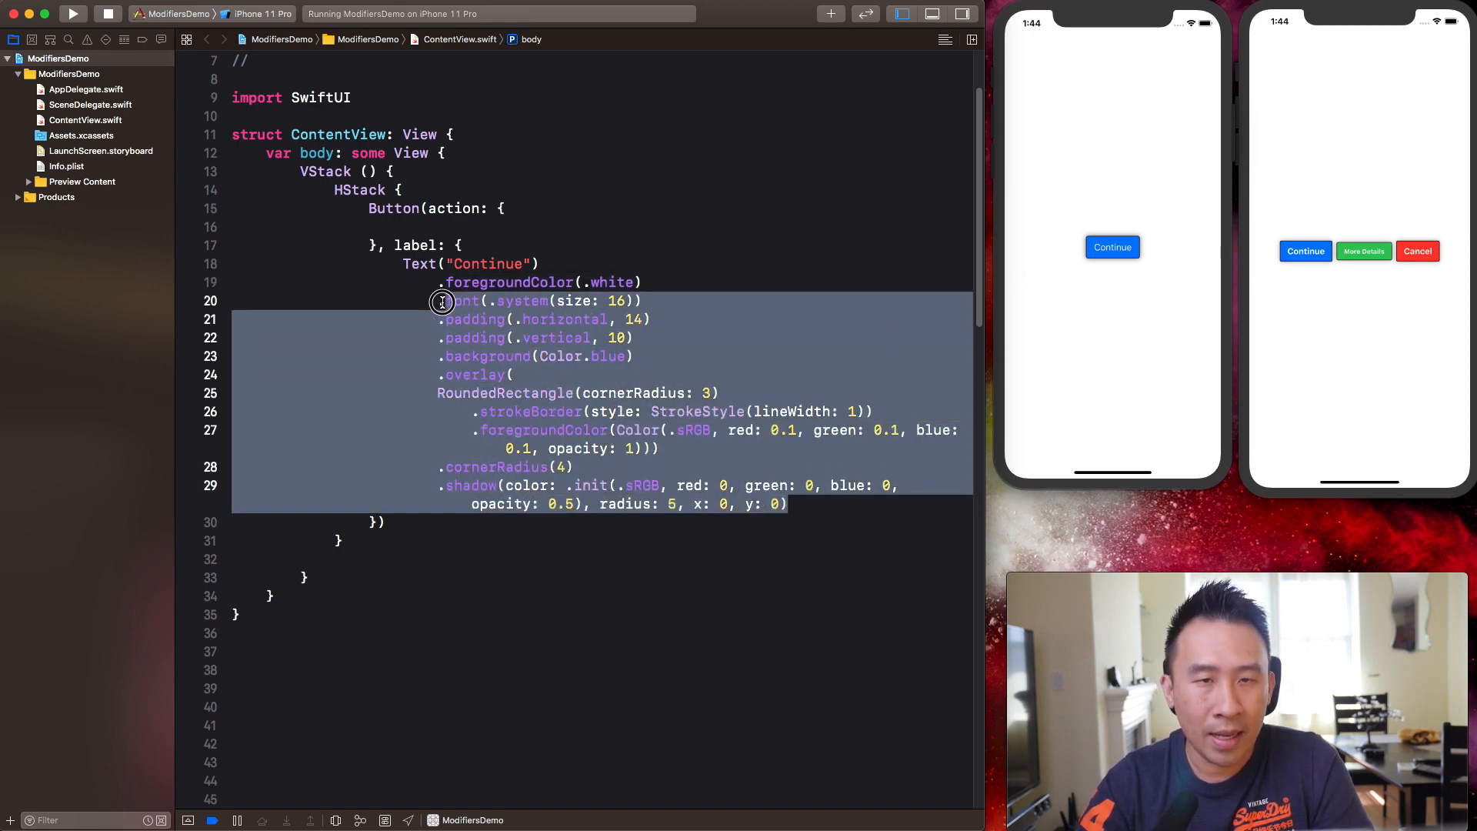
{"action": "left_click", "coordinate": [677, 368]}
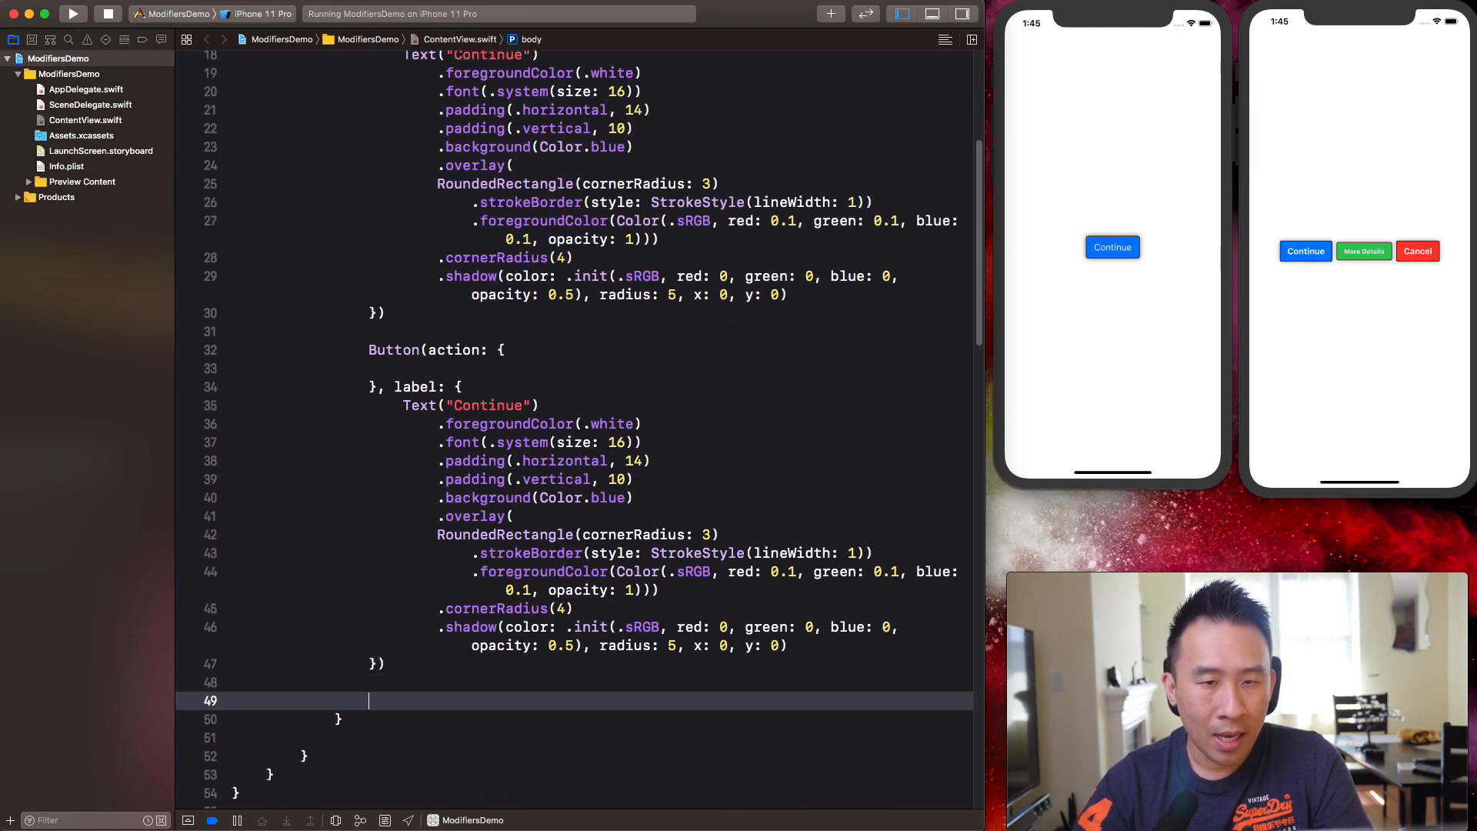
{"action": "type", "text": "mo"}
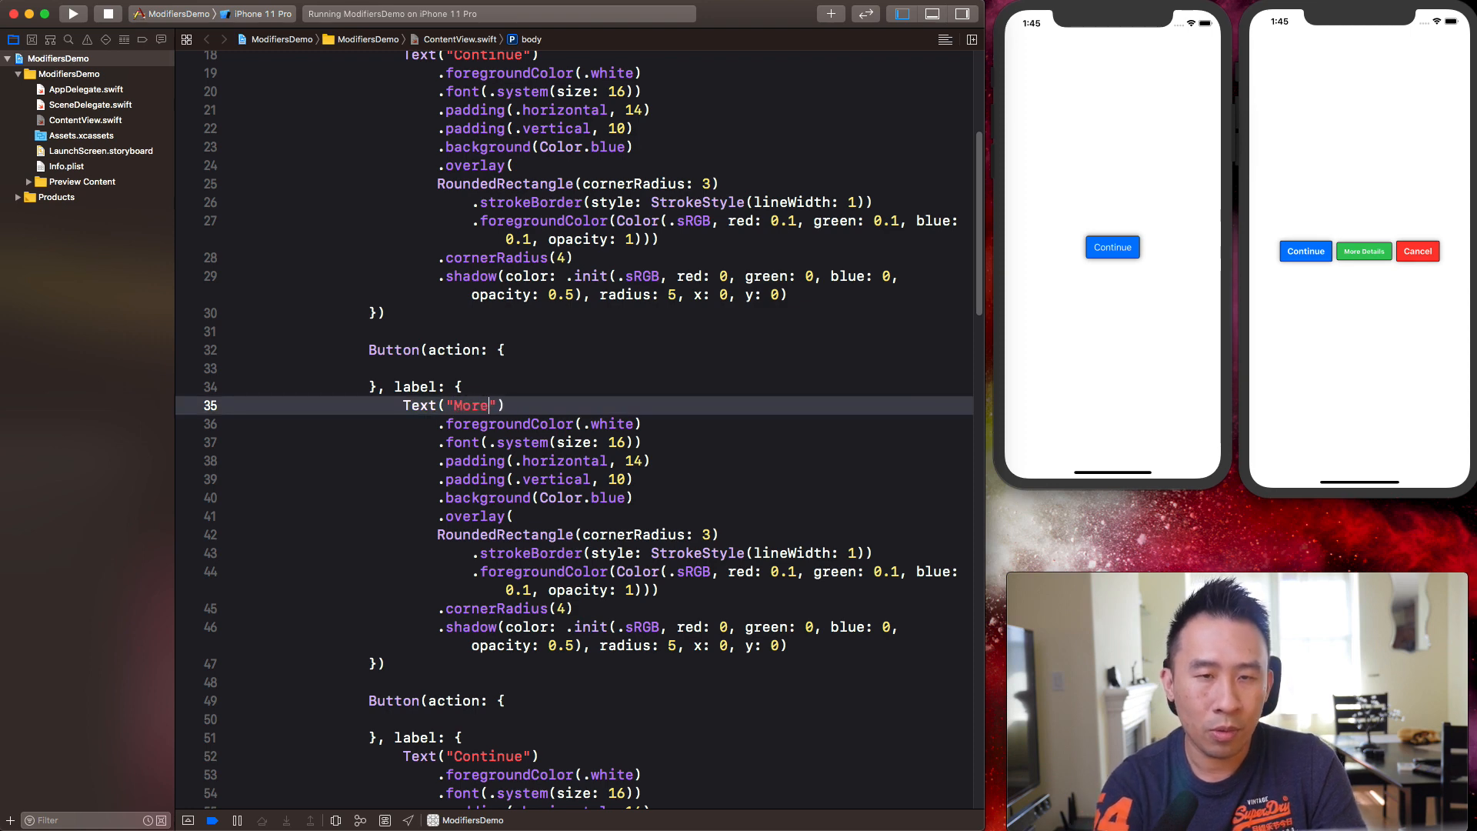
{"action": "type", "text": "Details"}
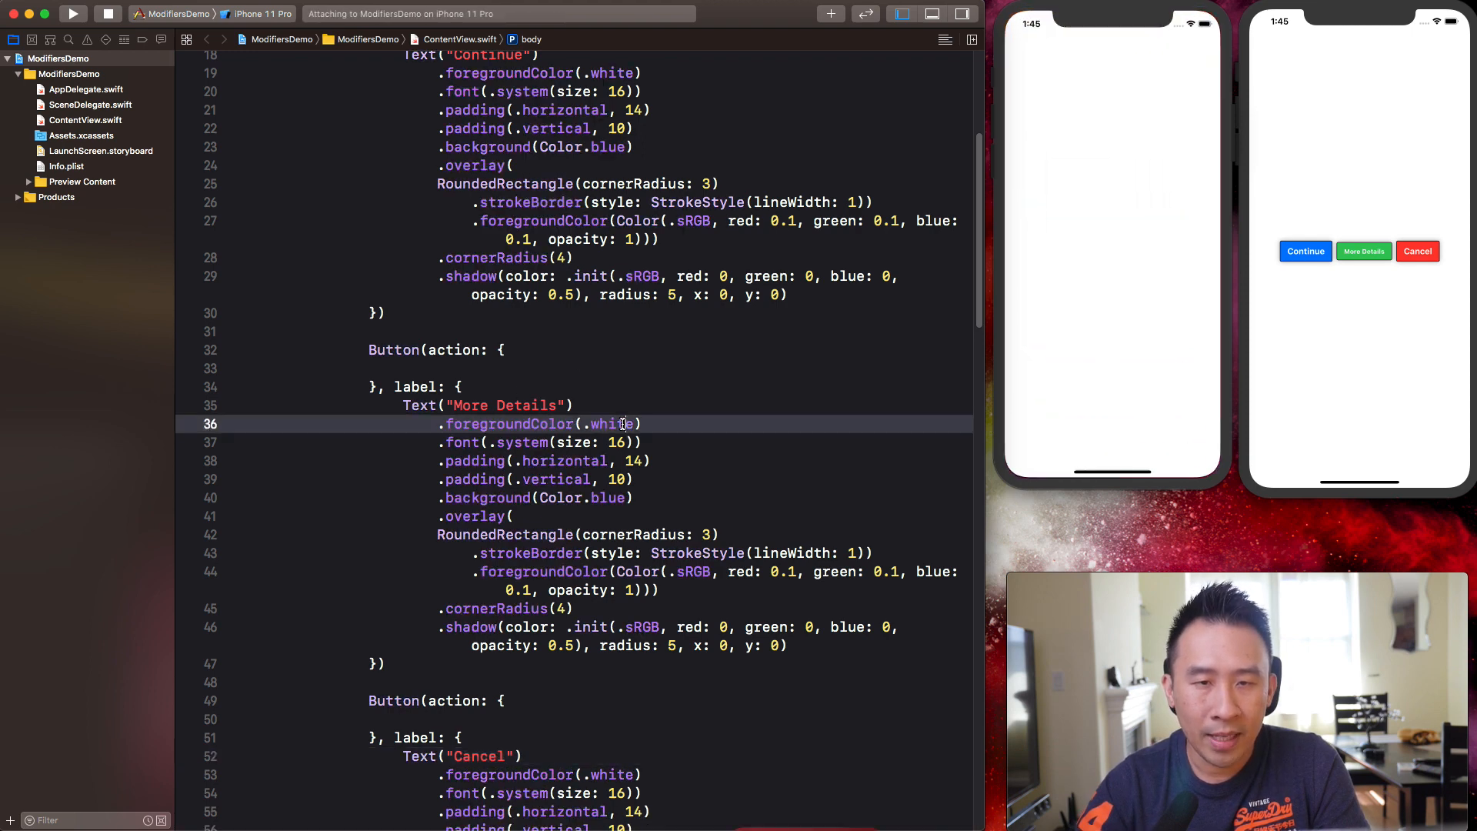
{"action": "left_click", "coordinate": [72, 14]}
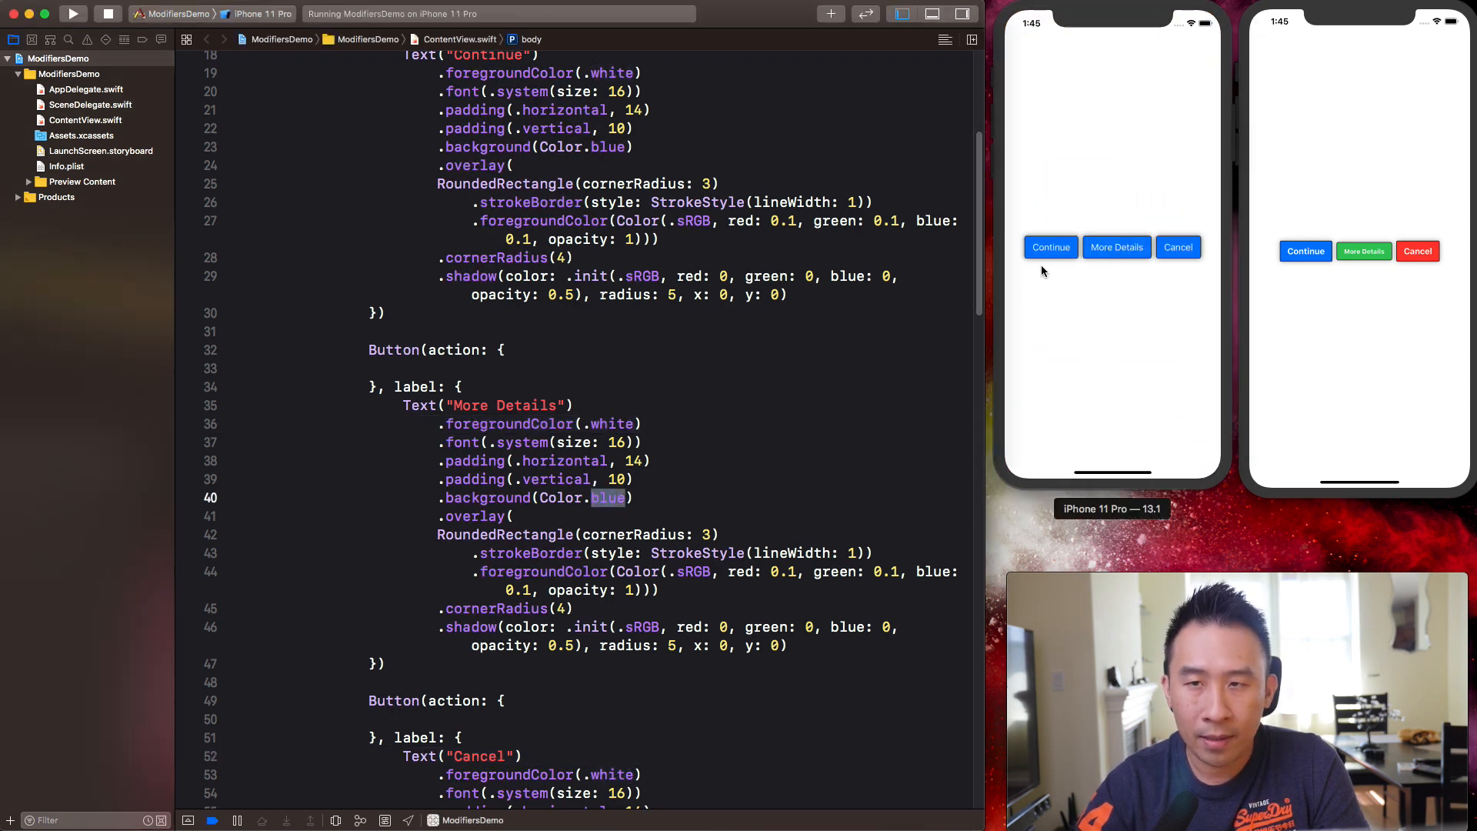
{"action": "type", "text": "green"}
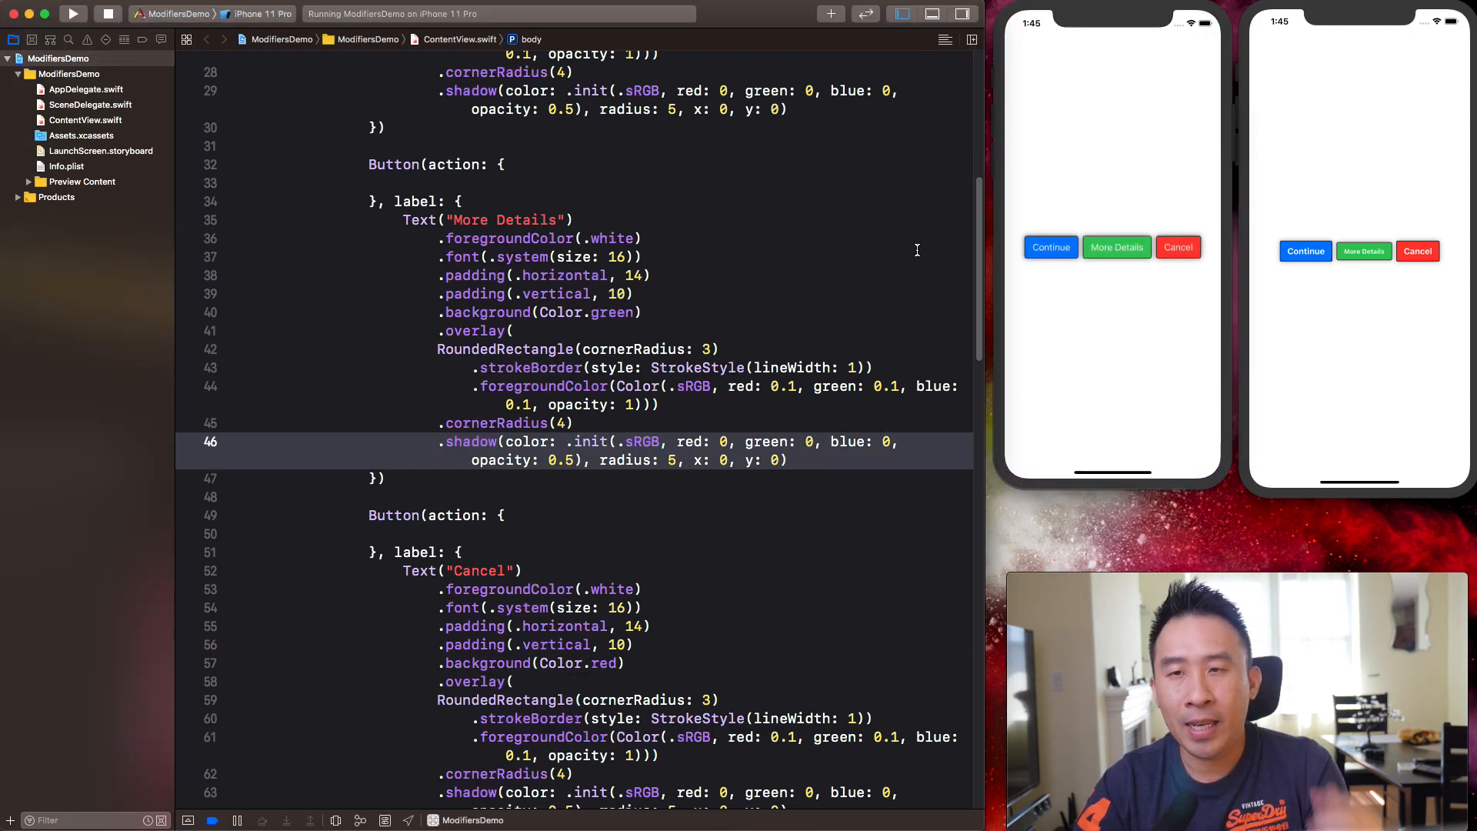
{"action": "mouse_move", "coordinate": [1177, 246]}
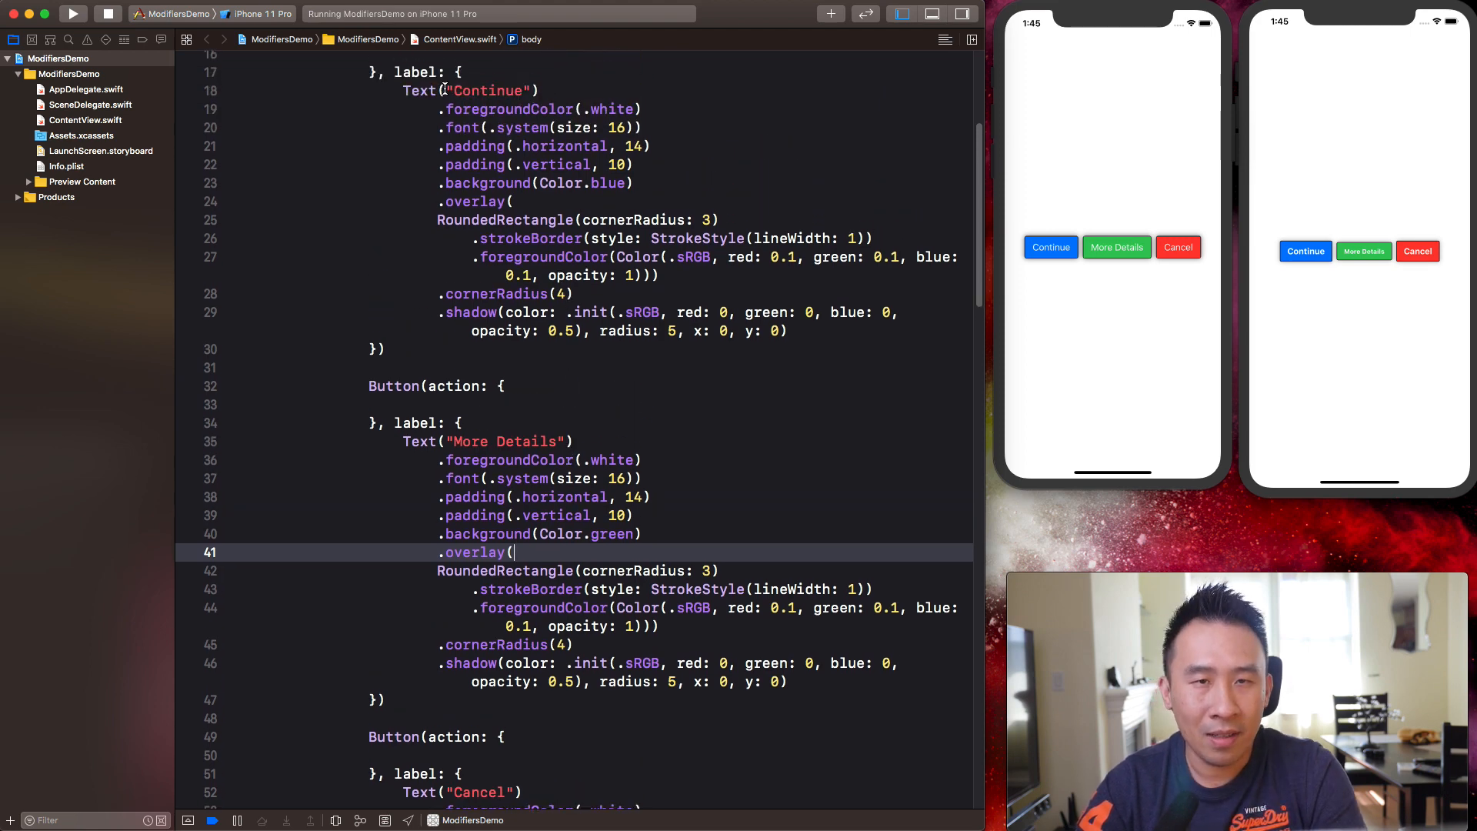
Duplicate the styling once more for a Cancel button with Color.red background
{"action": "left_click", "coordinate": [445, 477]}
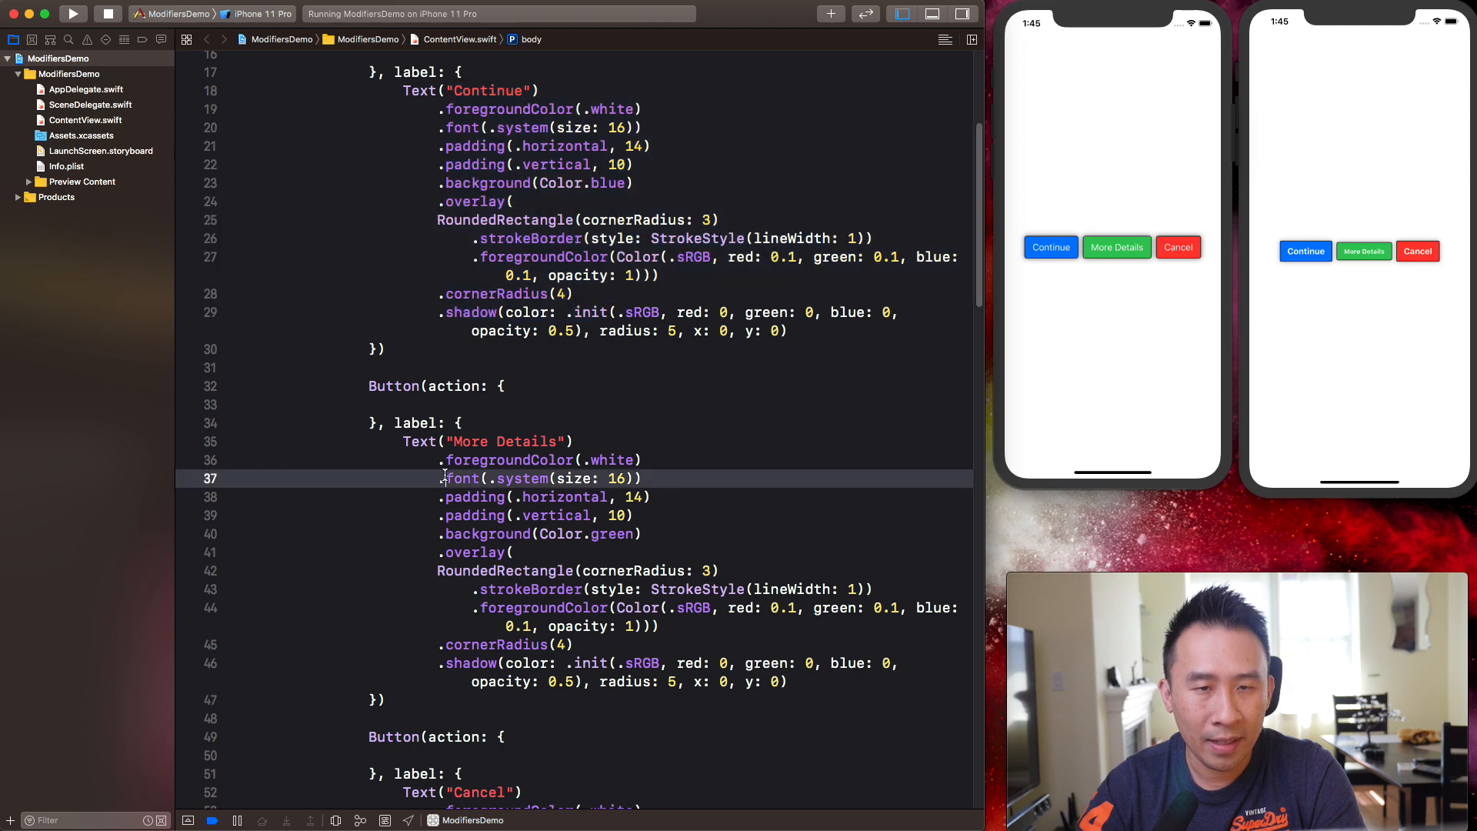
{"action": "left_click_drag", "start_coordinate": [443, 460], "coordinate": [661, 627]}
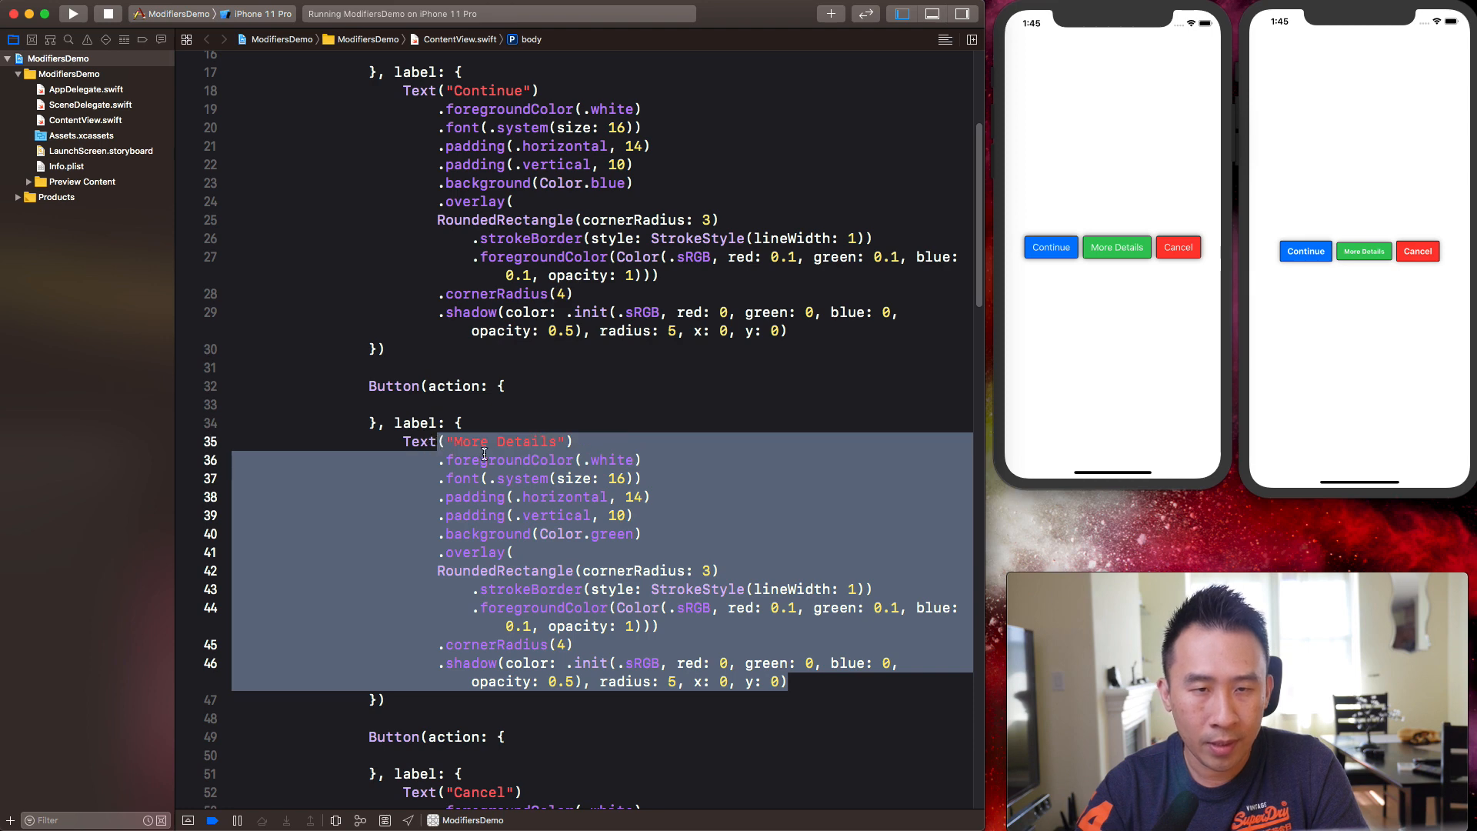
{"action": "left_click", "coordinate": [488, 442]}
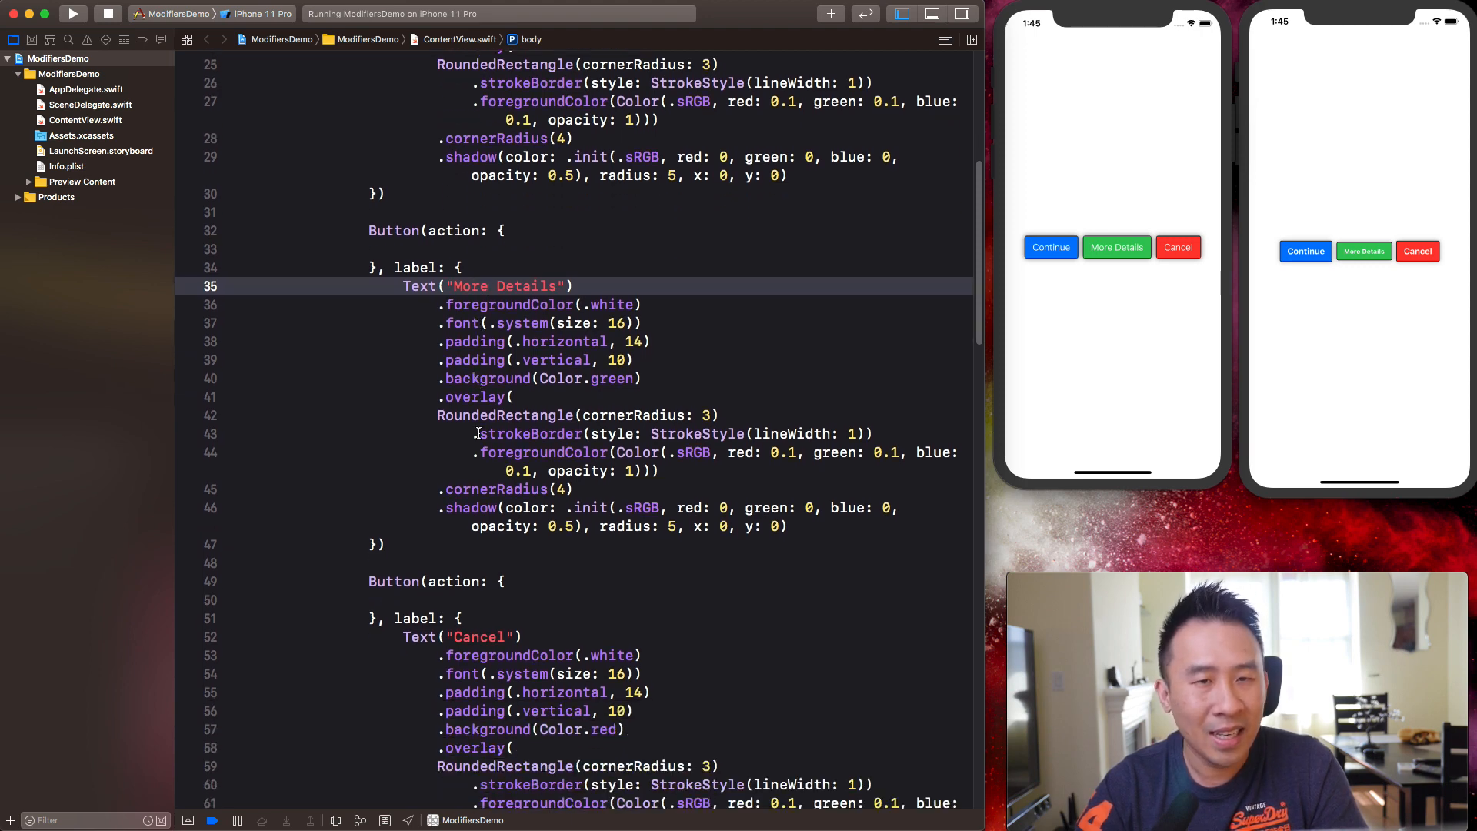
{"action": "scroll", "scroll_direction": "down", "scroll_amount": 3}
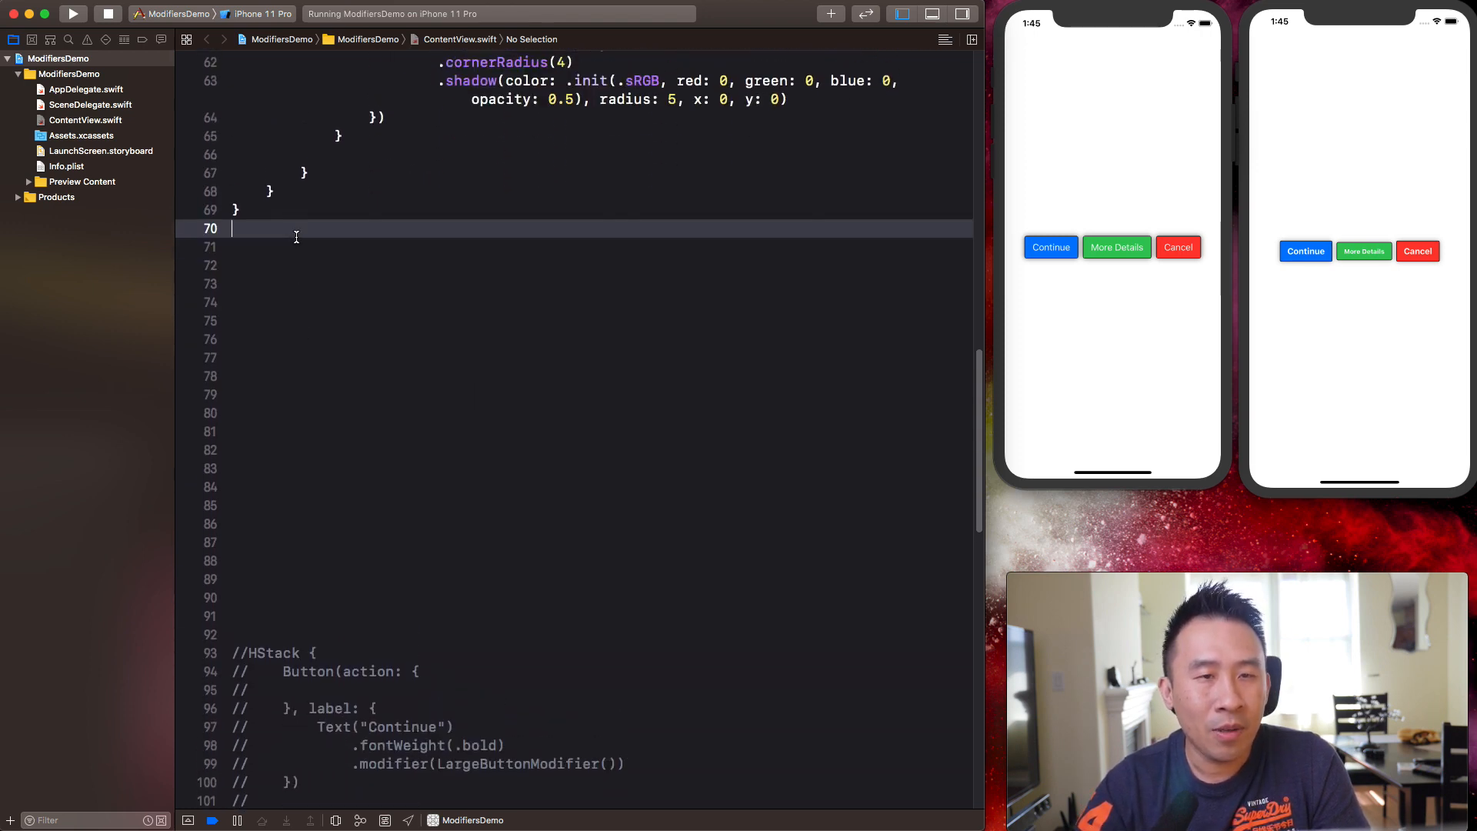
Declare struct CustomModifier: ViewModifier with func body(content: Content) -> some View
{"action": "key", "text": "return"}
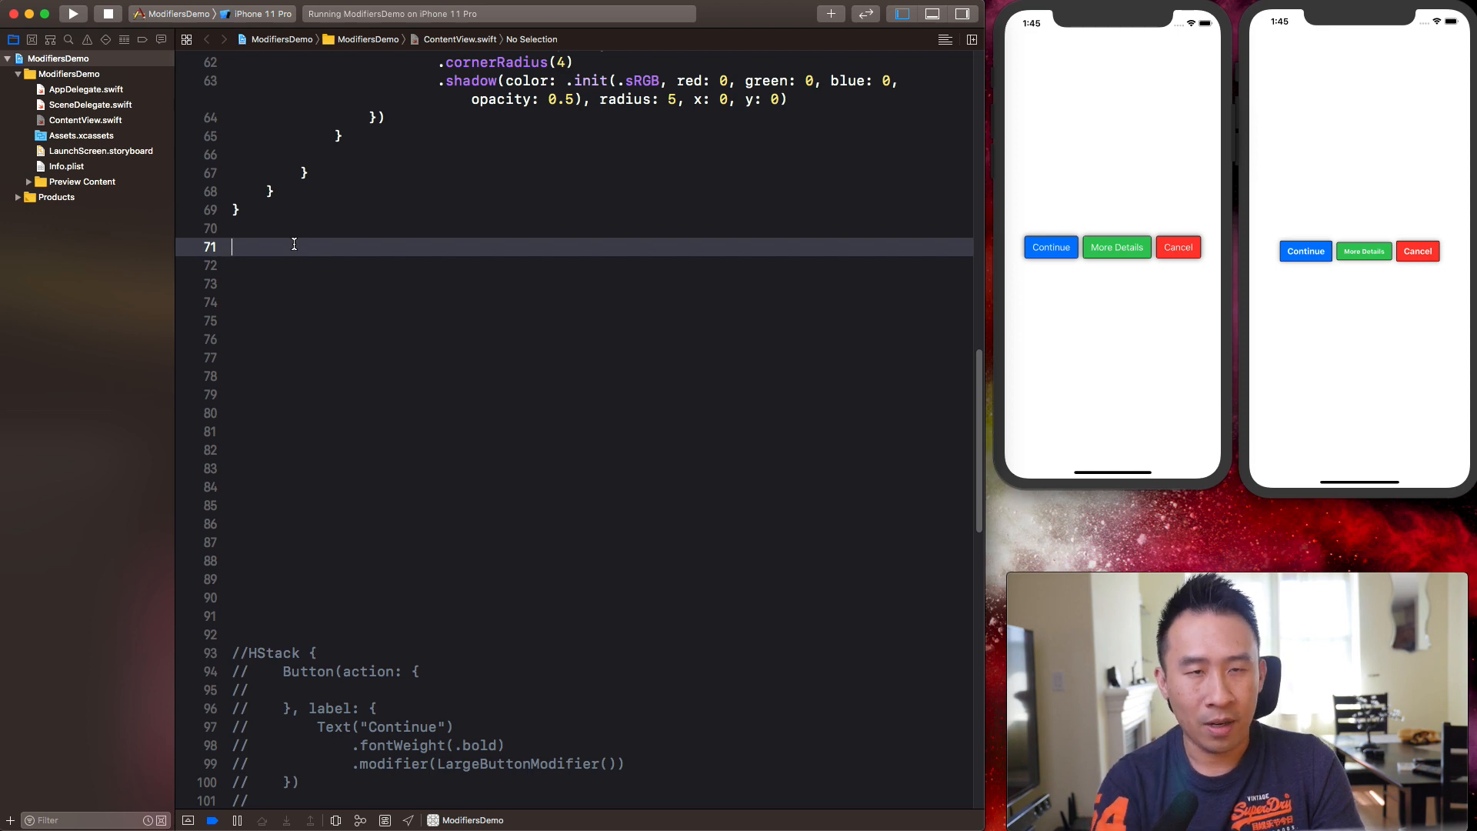
{"action": "type", "text": "str"}
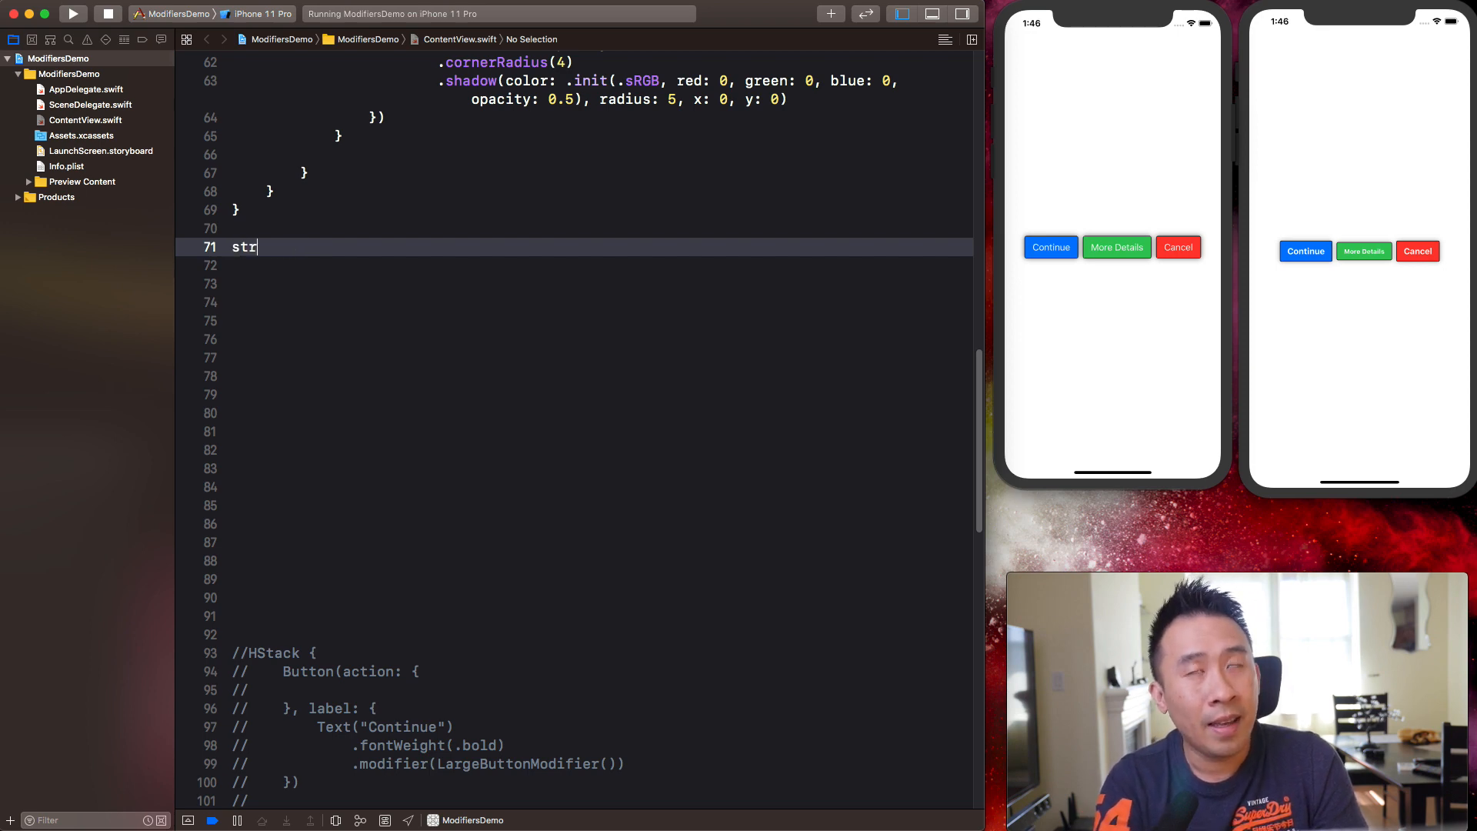
{"action": "type", "text": "uct Custom"}
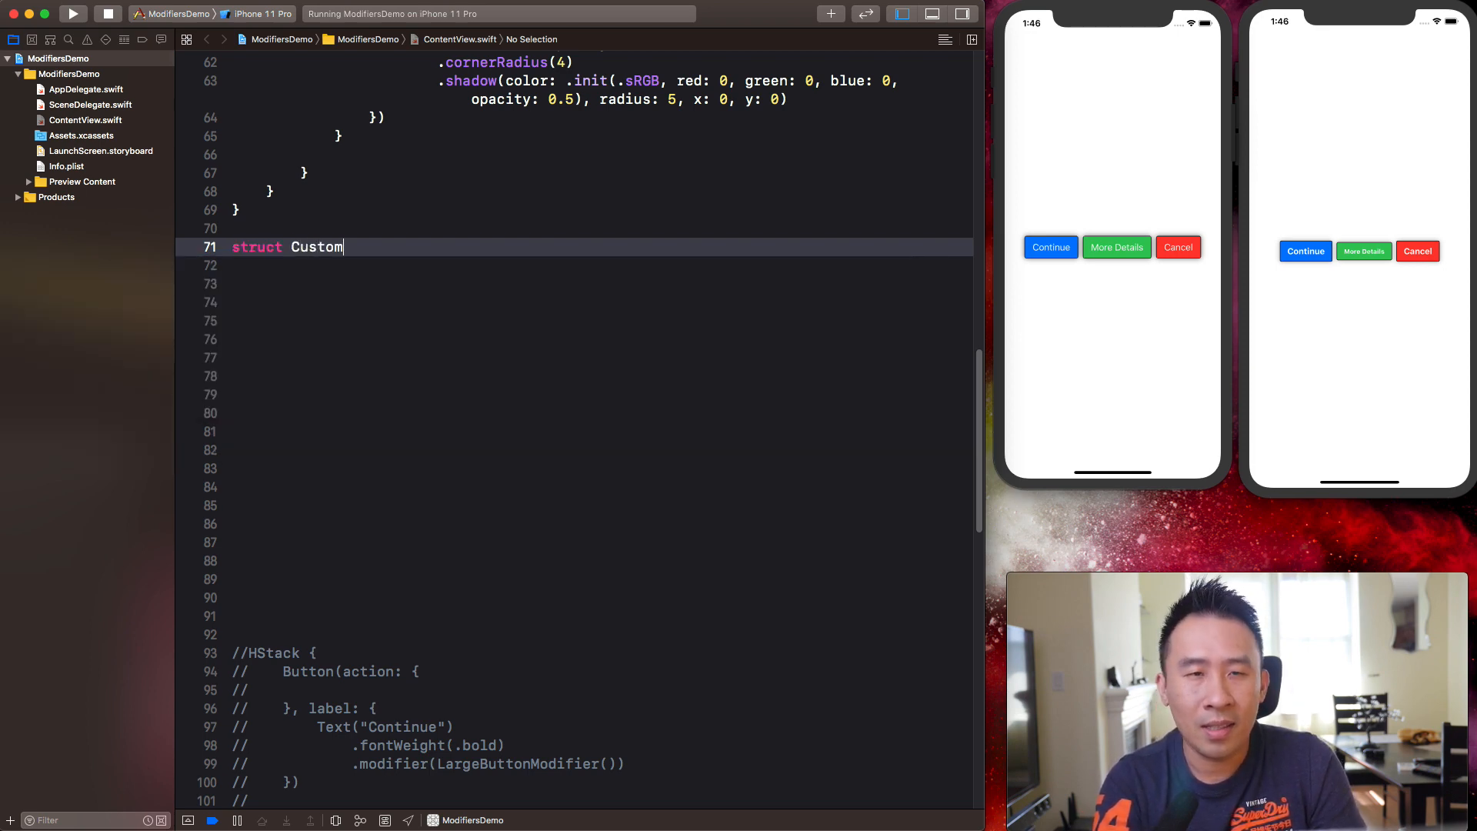
{"action": "type", "text": "Modifier: Vie"}
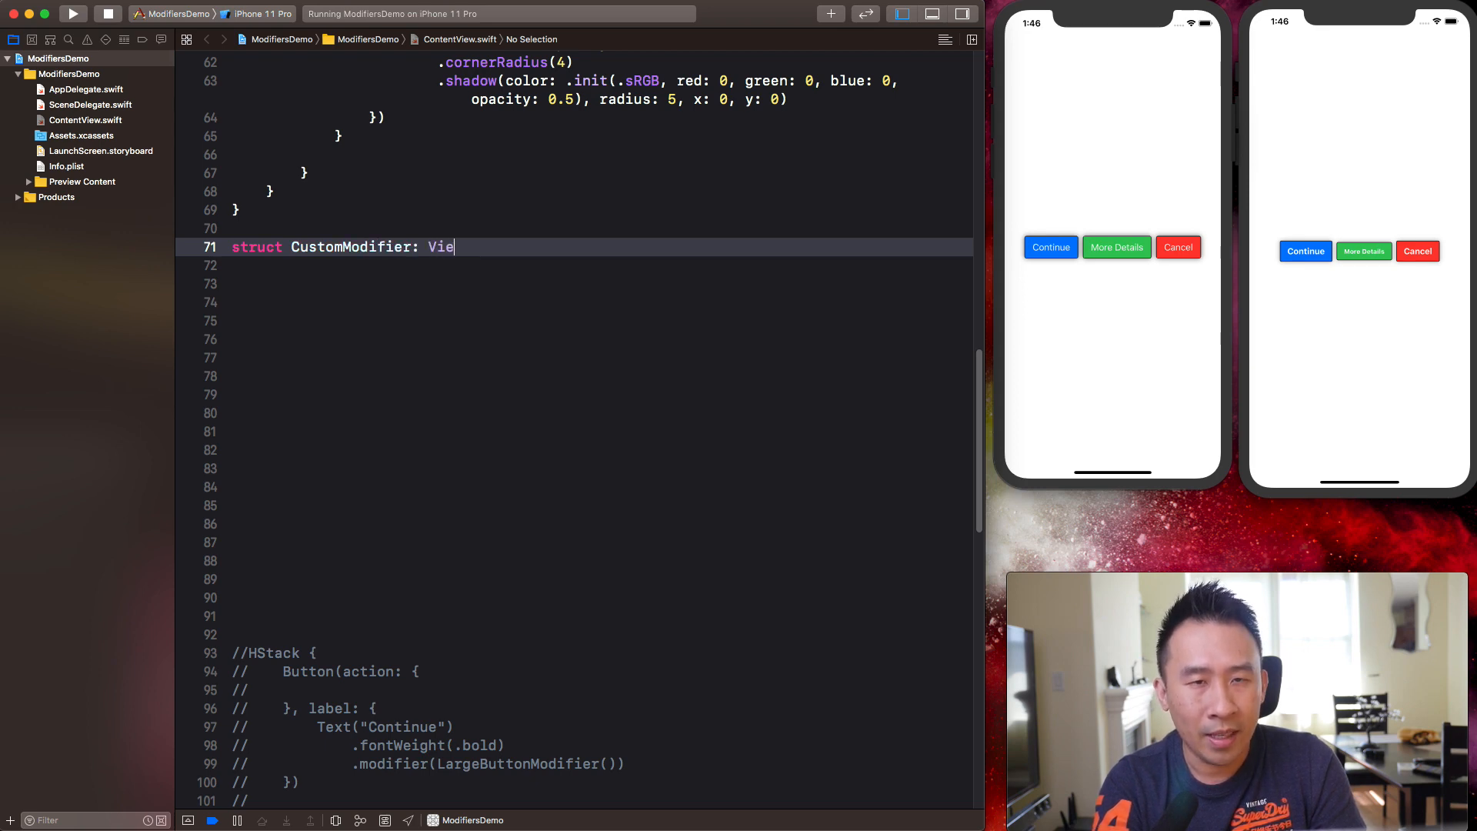
{"action": "type", "text": "wModifier {"}
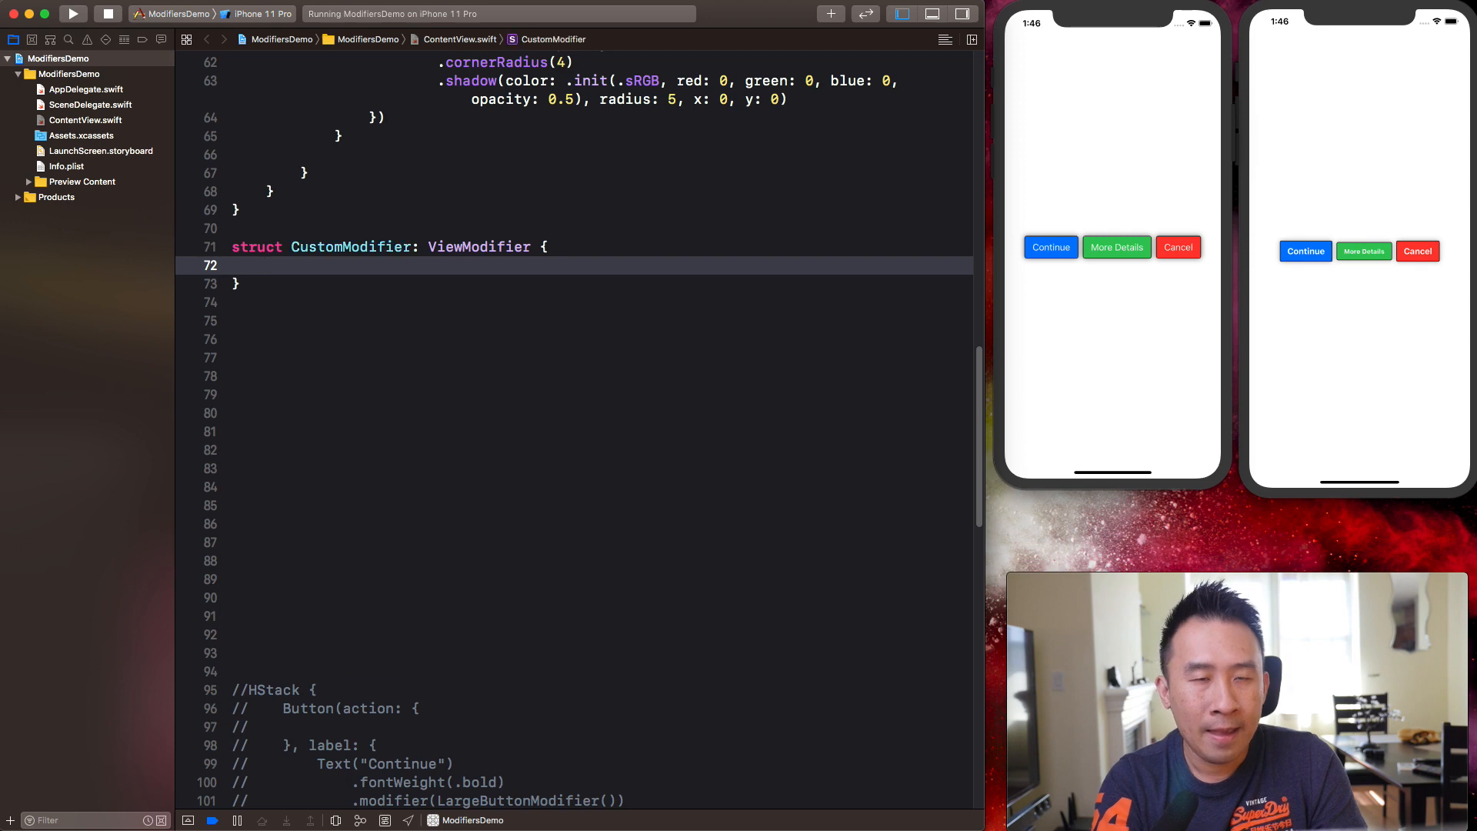
{"action": "type", "text": "body(content: _ViewModifier_Content<CustomModifier>) -> CustomModifier.Body {"}
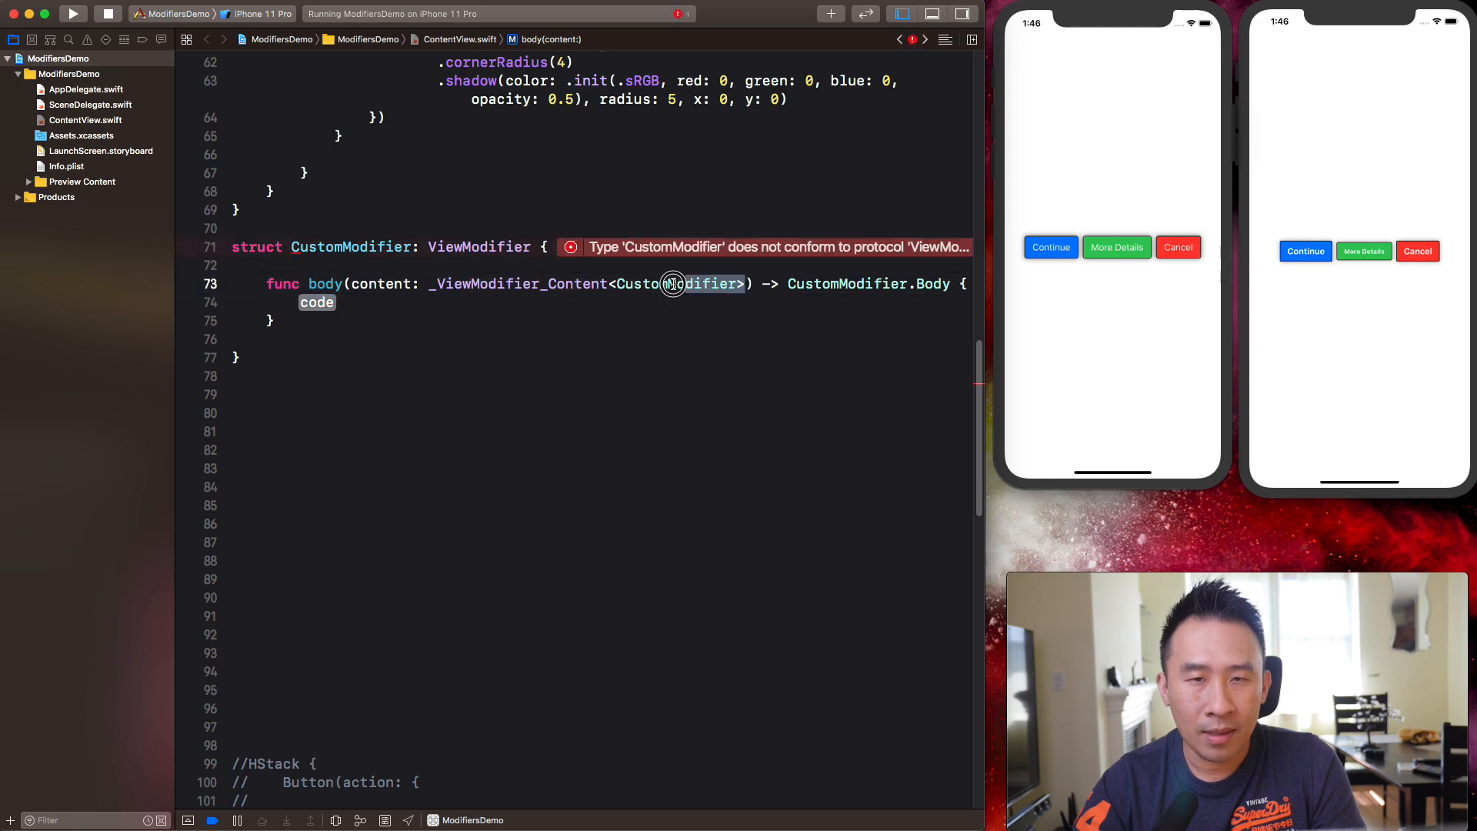
{"action": "type", "text": "Con"}
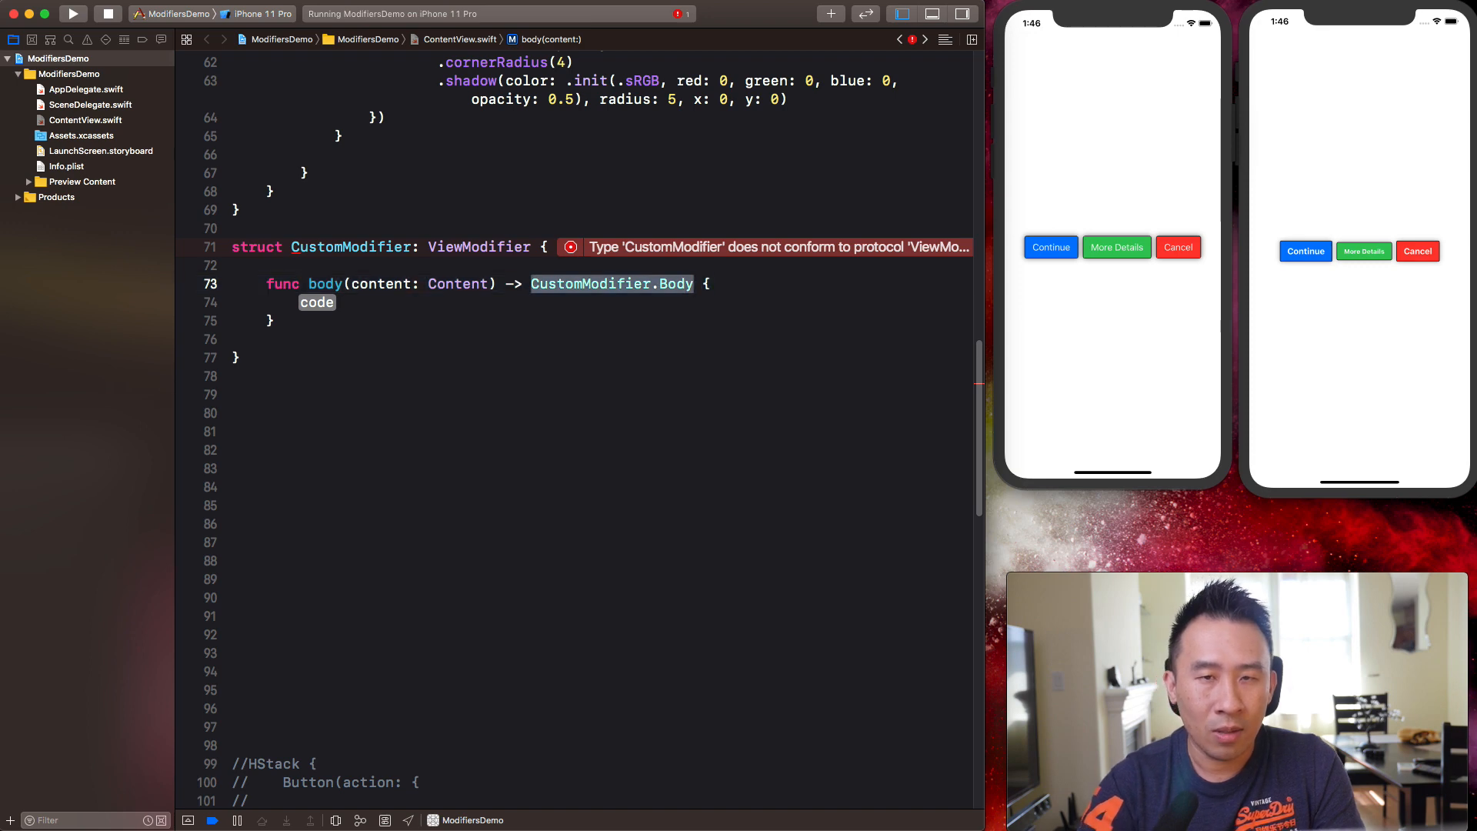
{"action": "type", "text": "some View"}
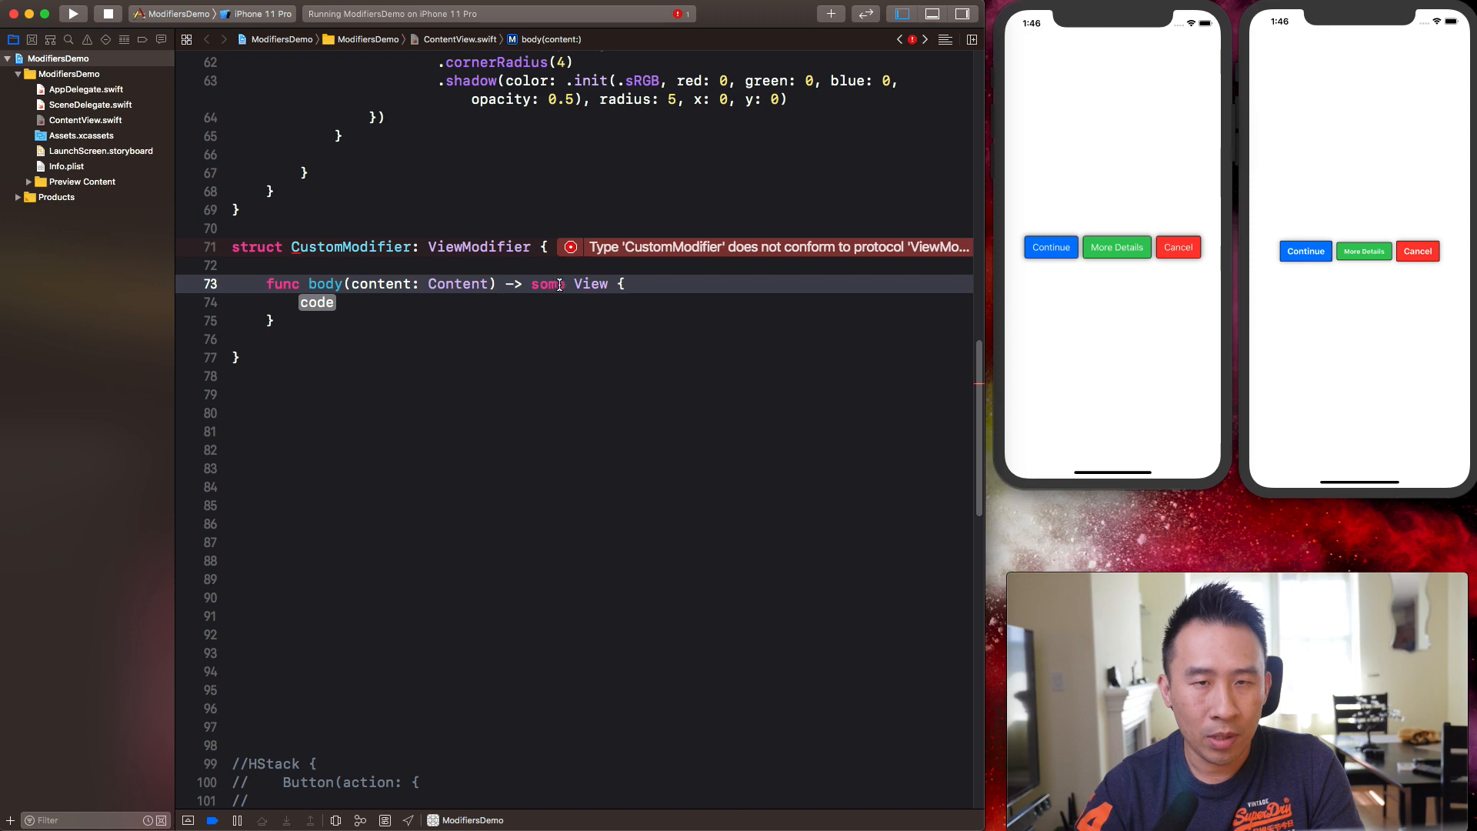
Have body return content with .font(.system(size: 16)), padding and red background moved from Cancel
{"action": "type", "text": "return content"}
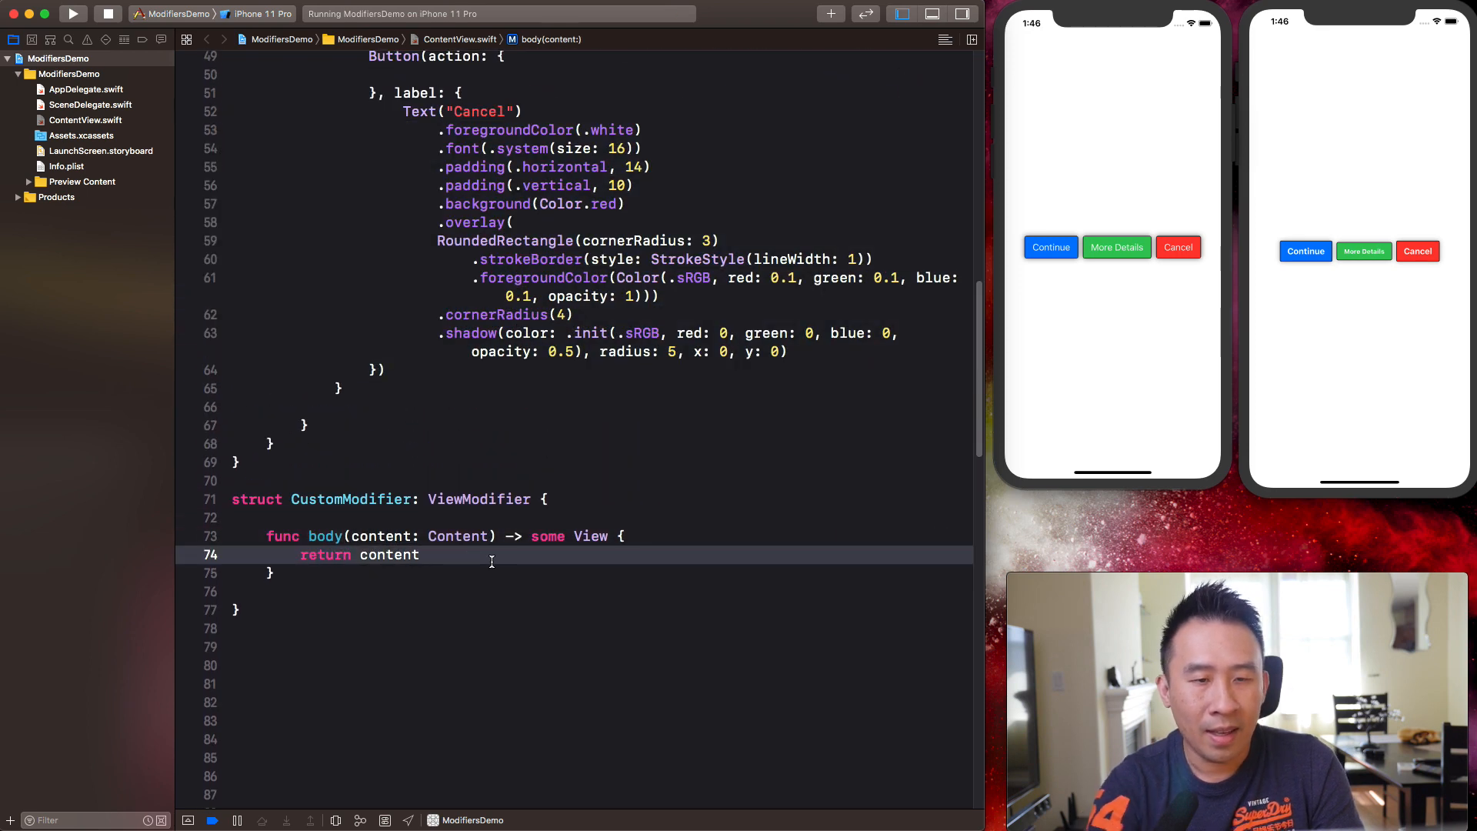
{"action": "type", "text": "."}
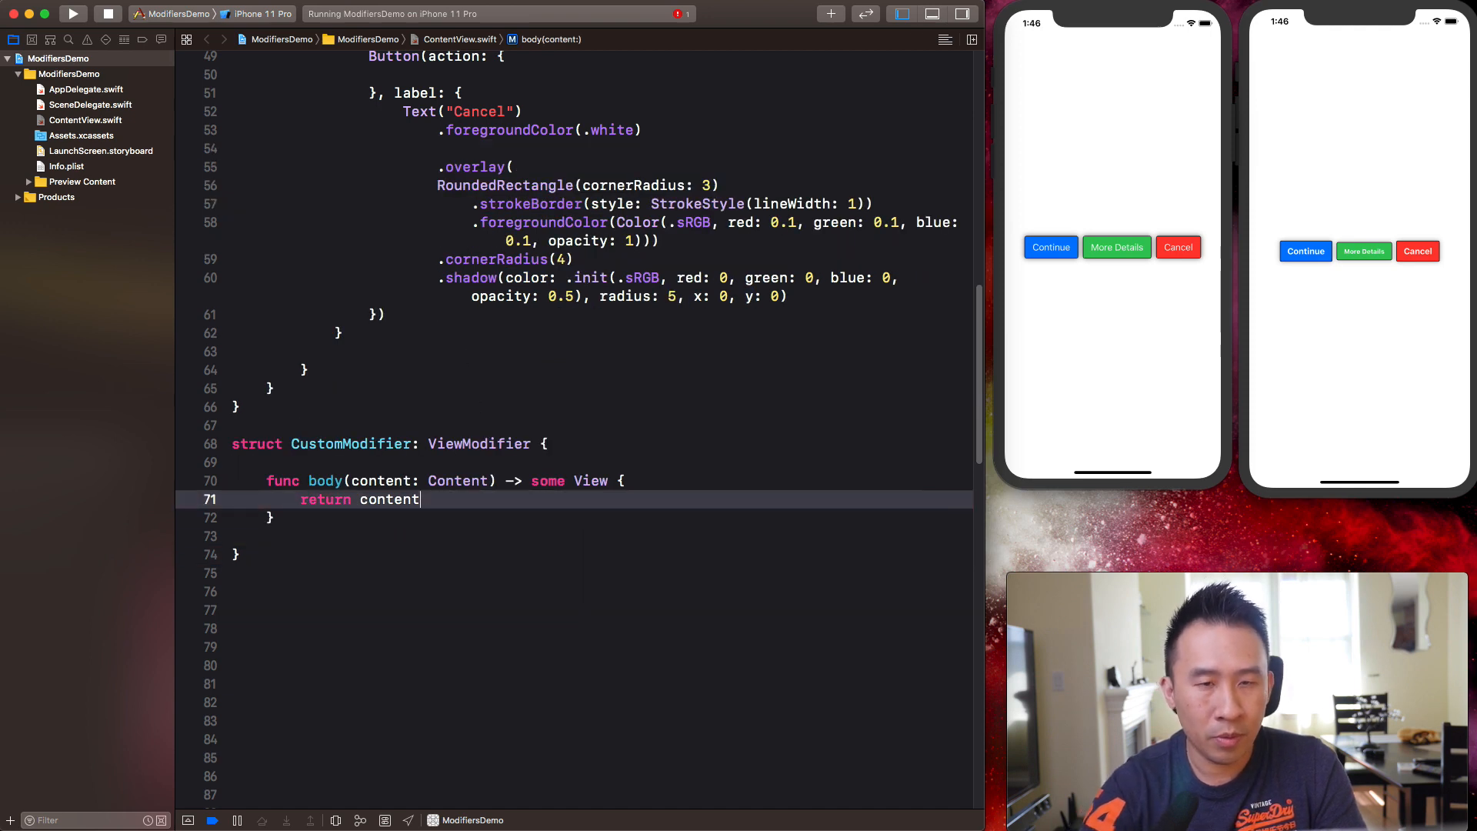
{"action": "type", "text": ".font(.system(size: 16))"}
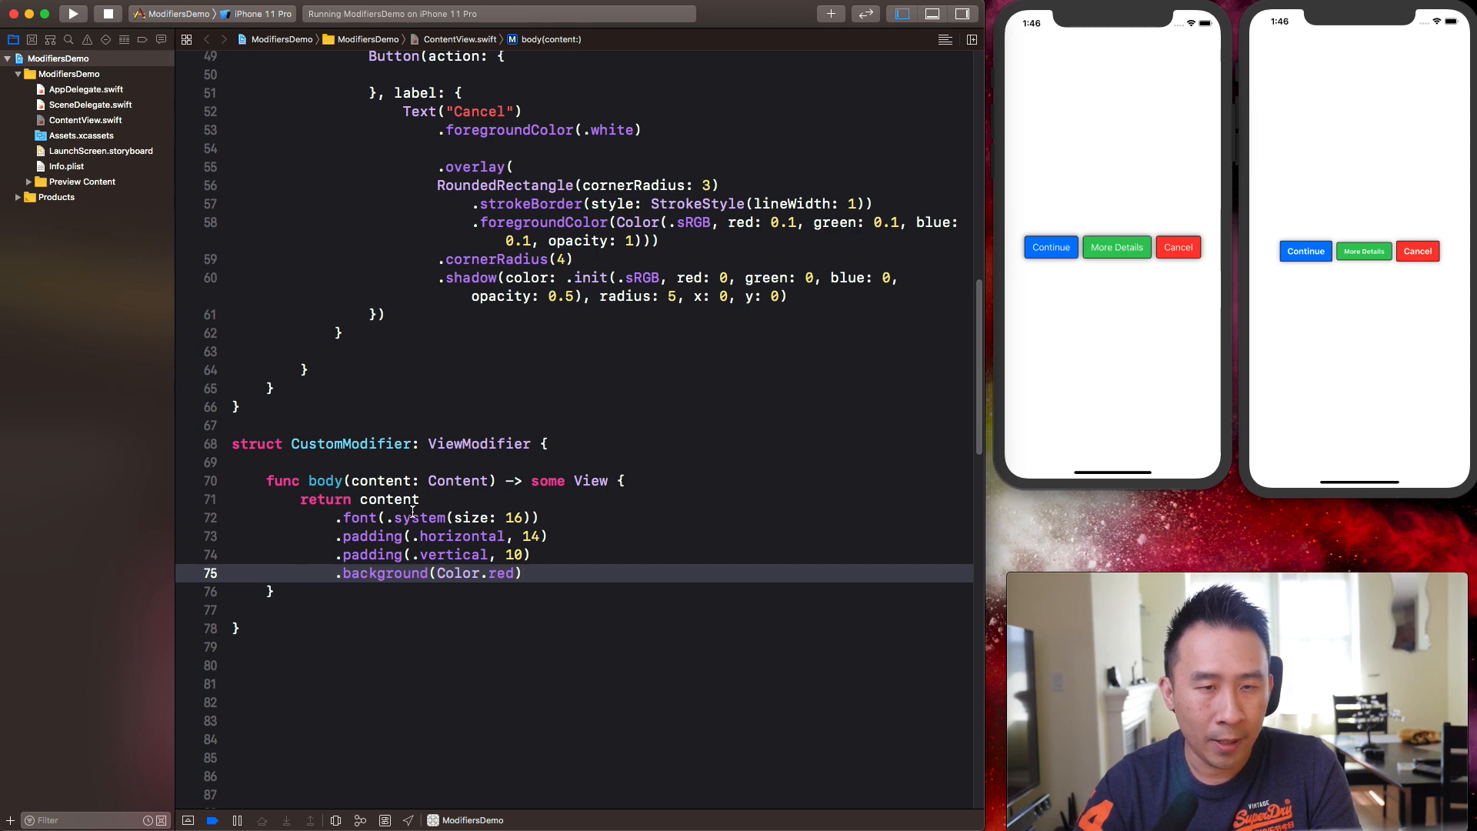
{"action": "double_click", "coordinate": [349, 443]}
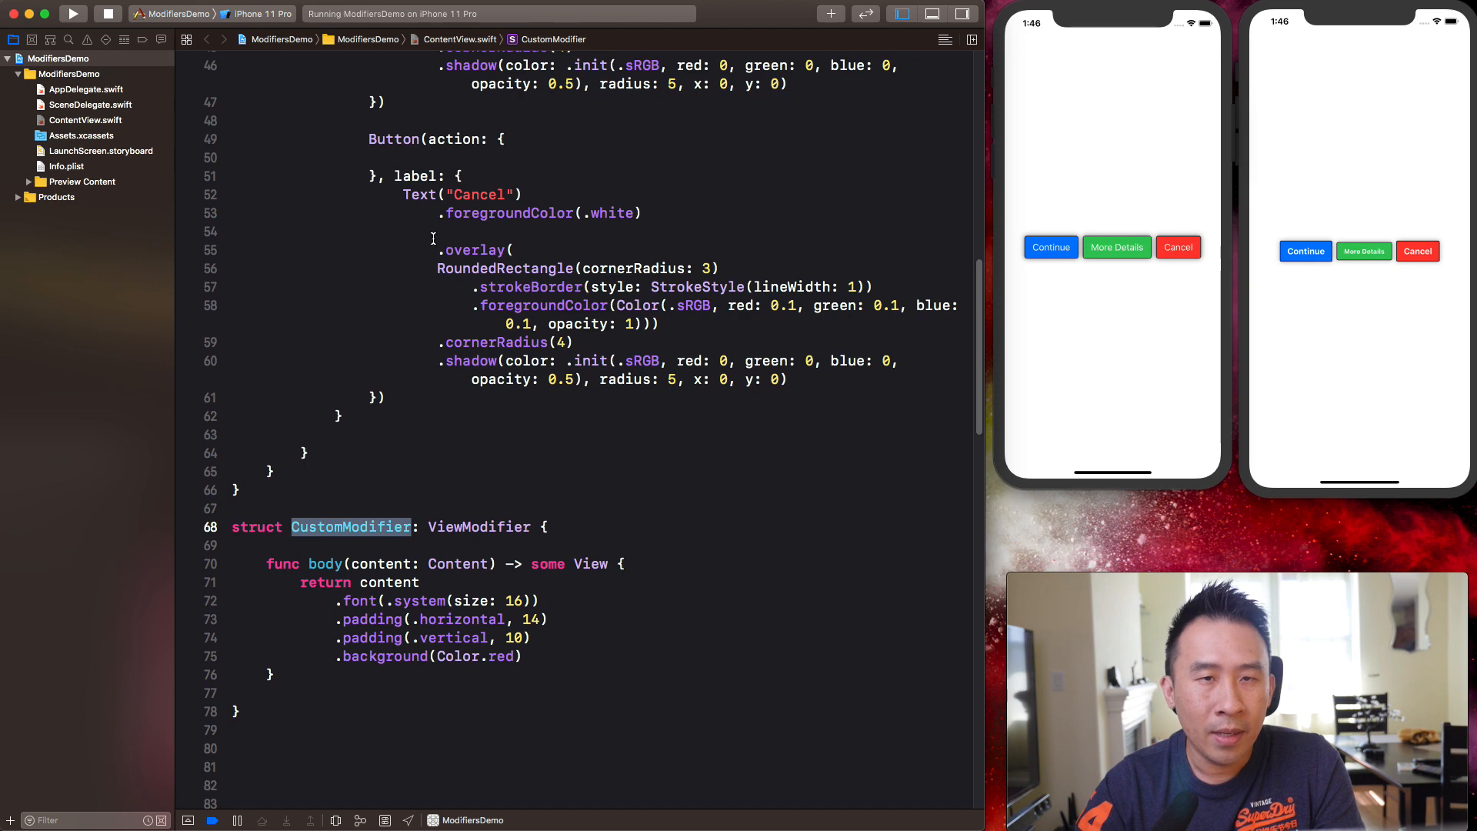
Apply .modifier(CustomModifier()) to all three labels and move .foregroundColor(.white), overlay, cornerRadius and shadow into it
{"action": "left_click", "coordinate": [644, 212]}
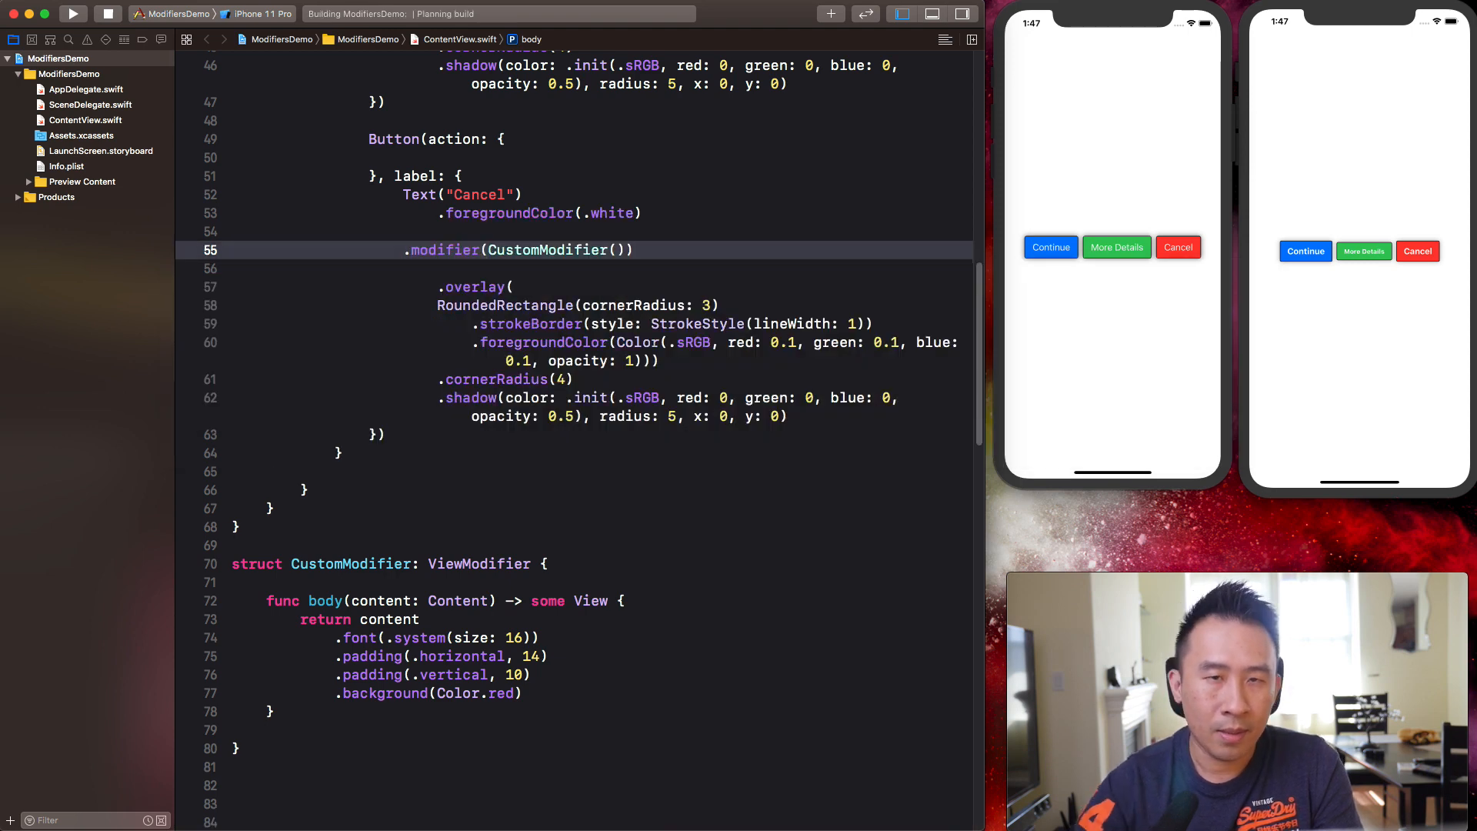
{"action": "left_click", "coordinate": [72, 14]}
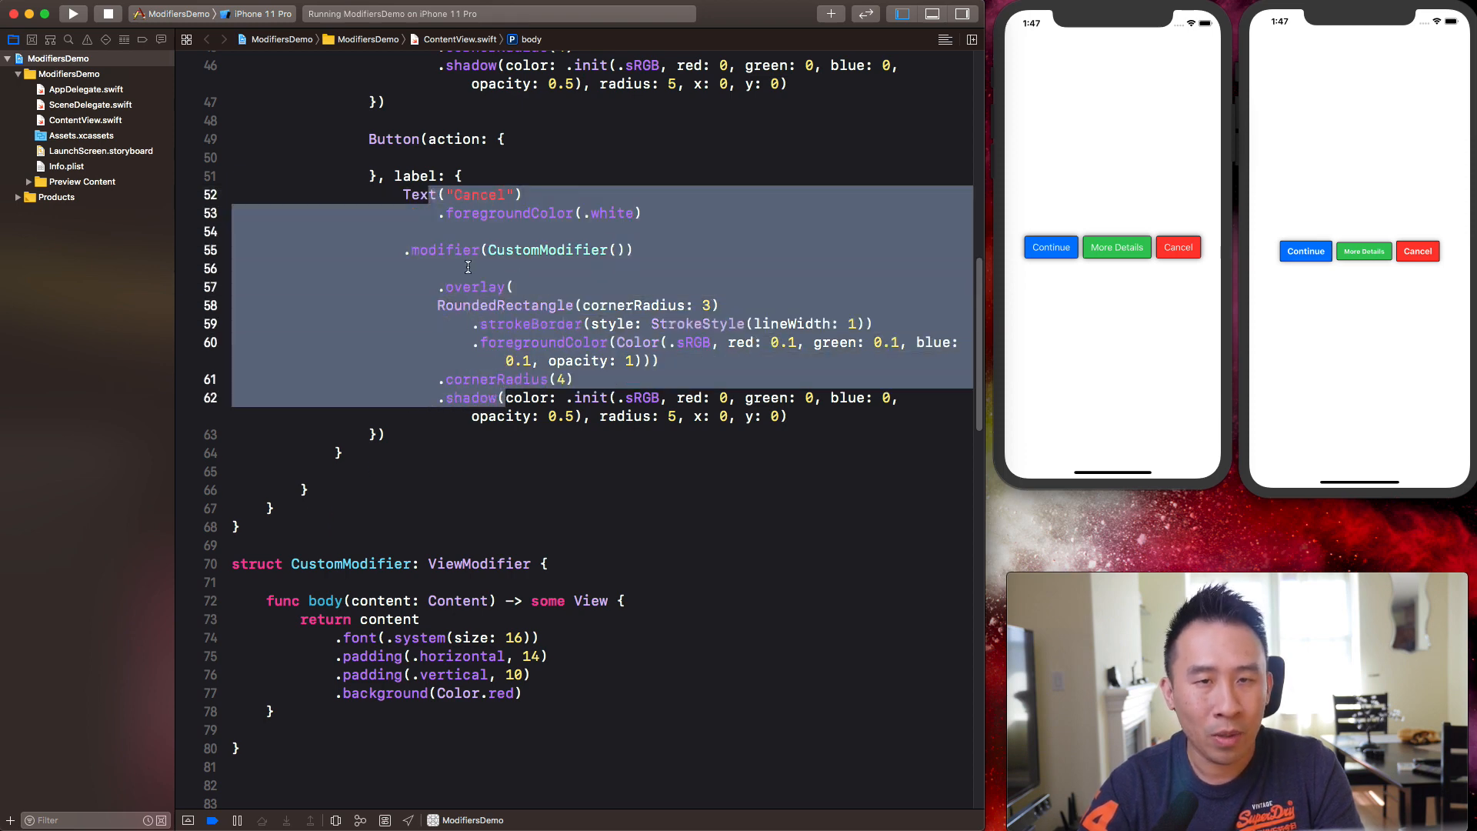
{"action": "left_click", "coordinate": [467, 268]}
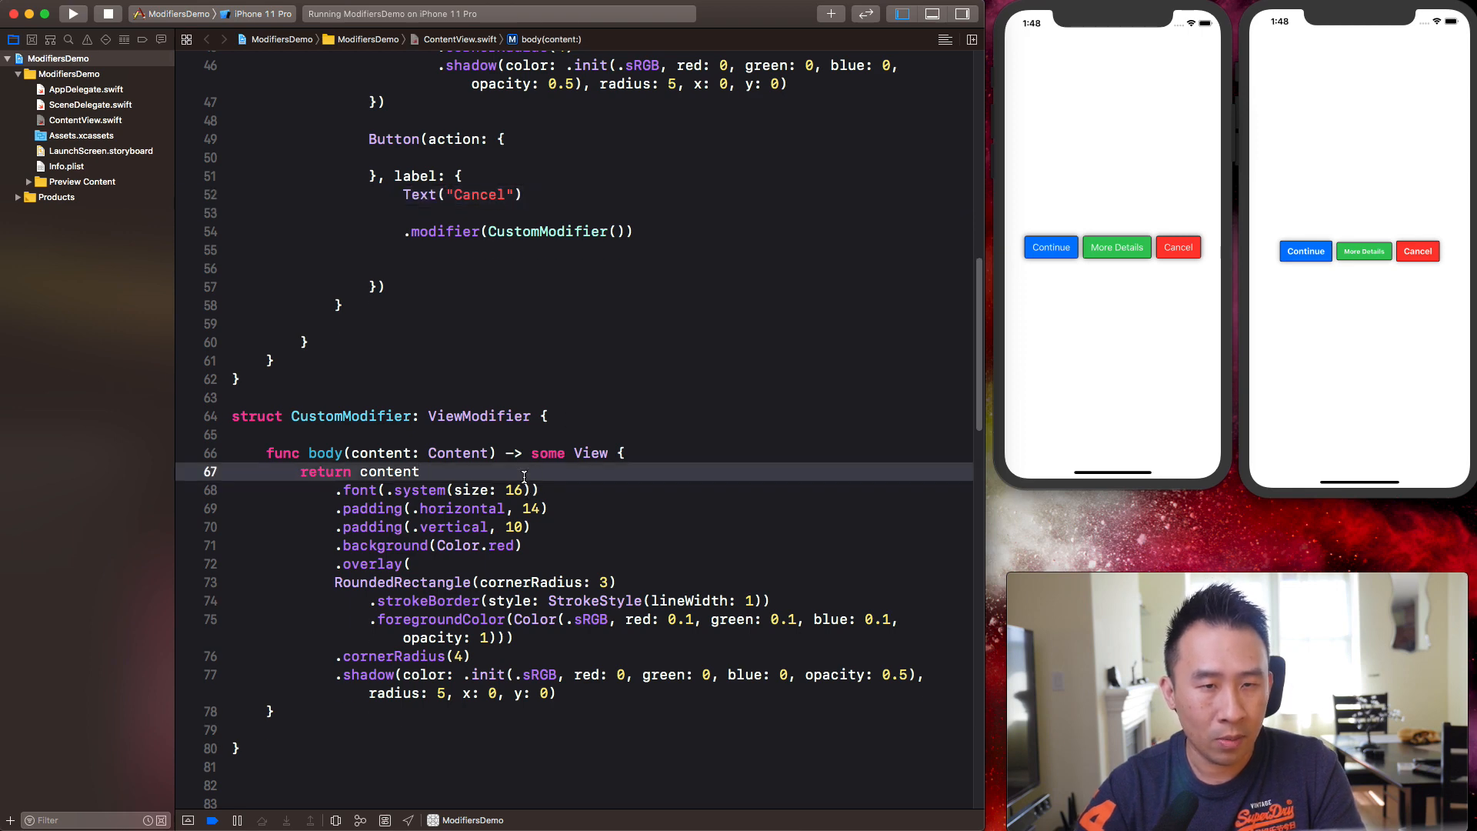
{"action": "type", "text": ".foregroundColor(.white)"}
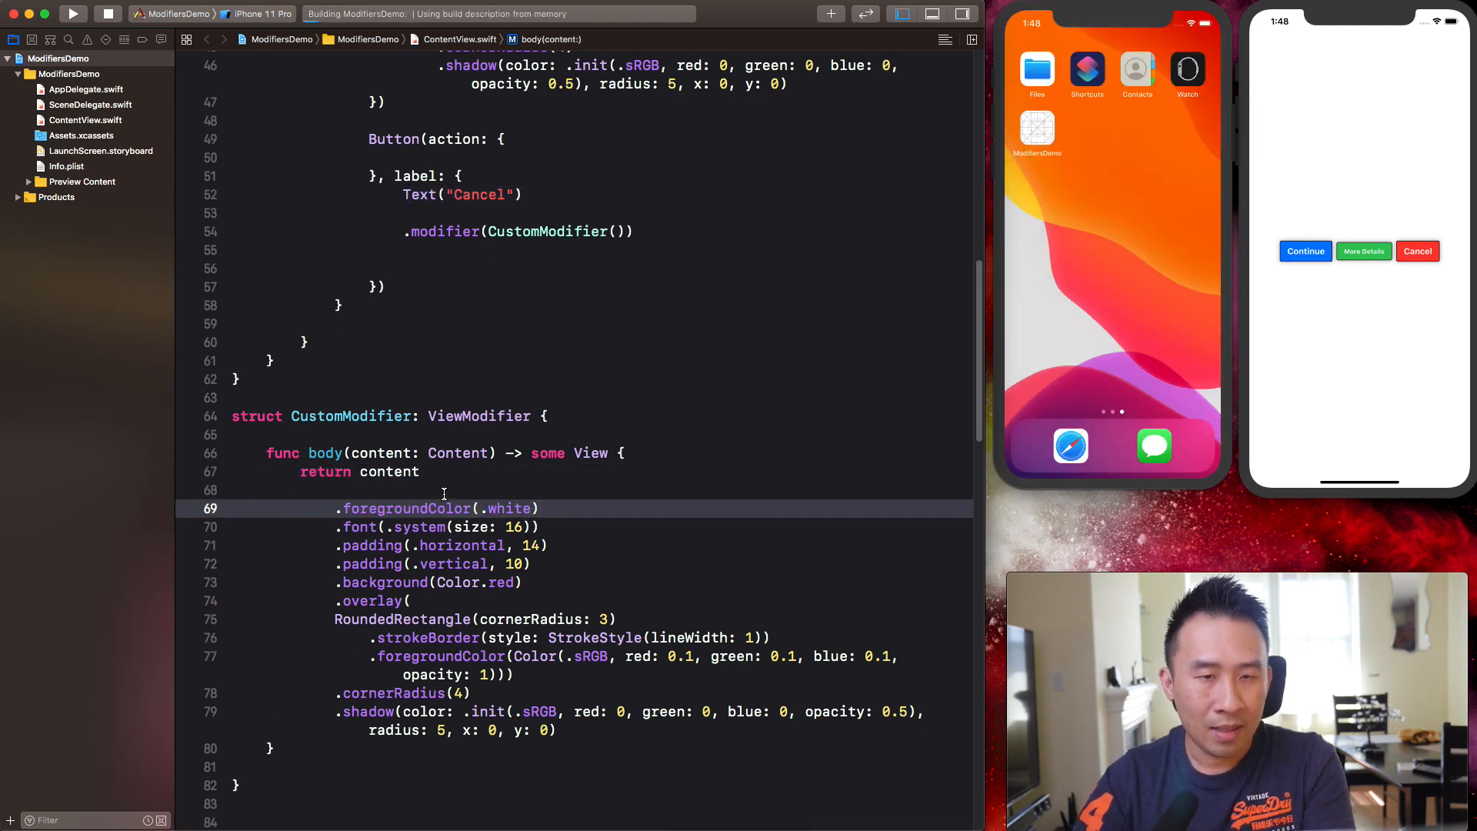
{"action": "left_click", "coordinate": [72, 14]}
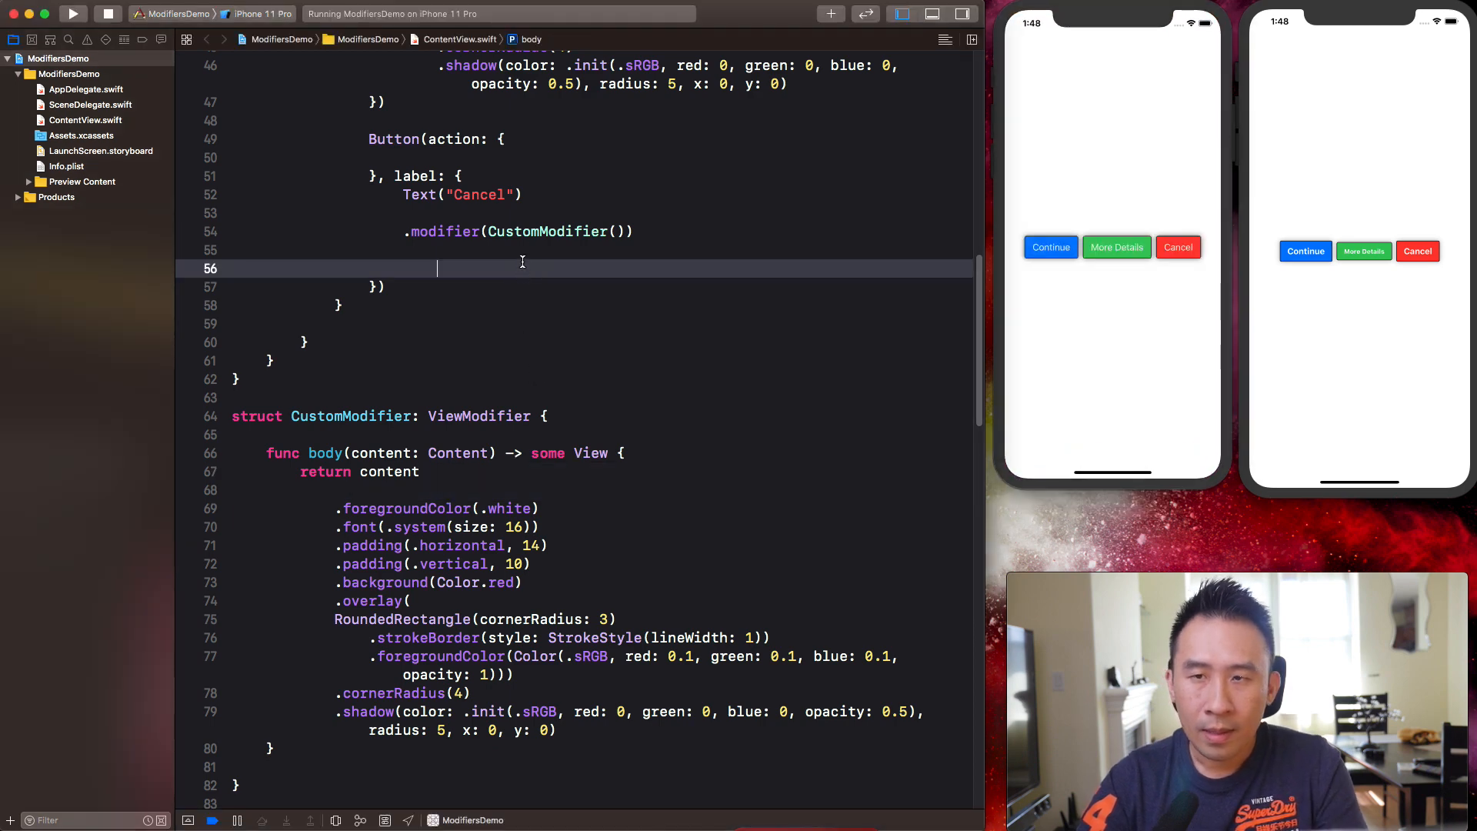
{"action": "scroll", "scroll_direction": "down", "scroll_amount": 3}
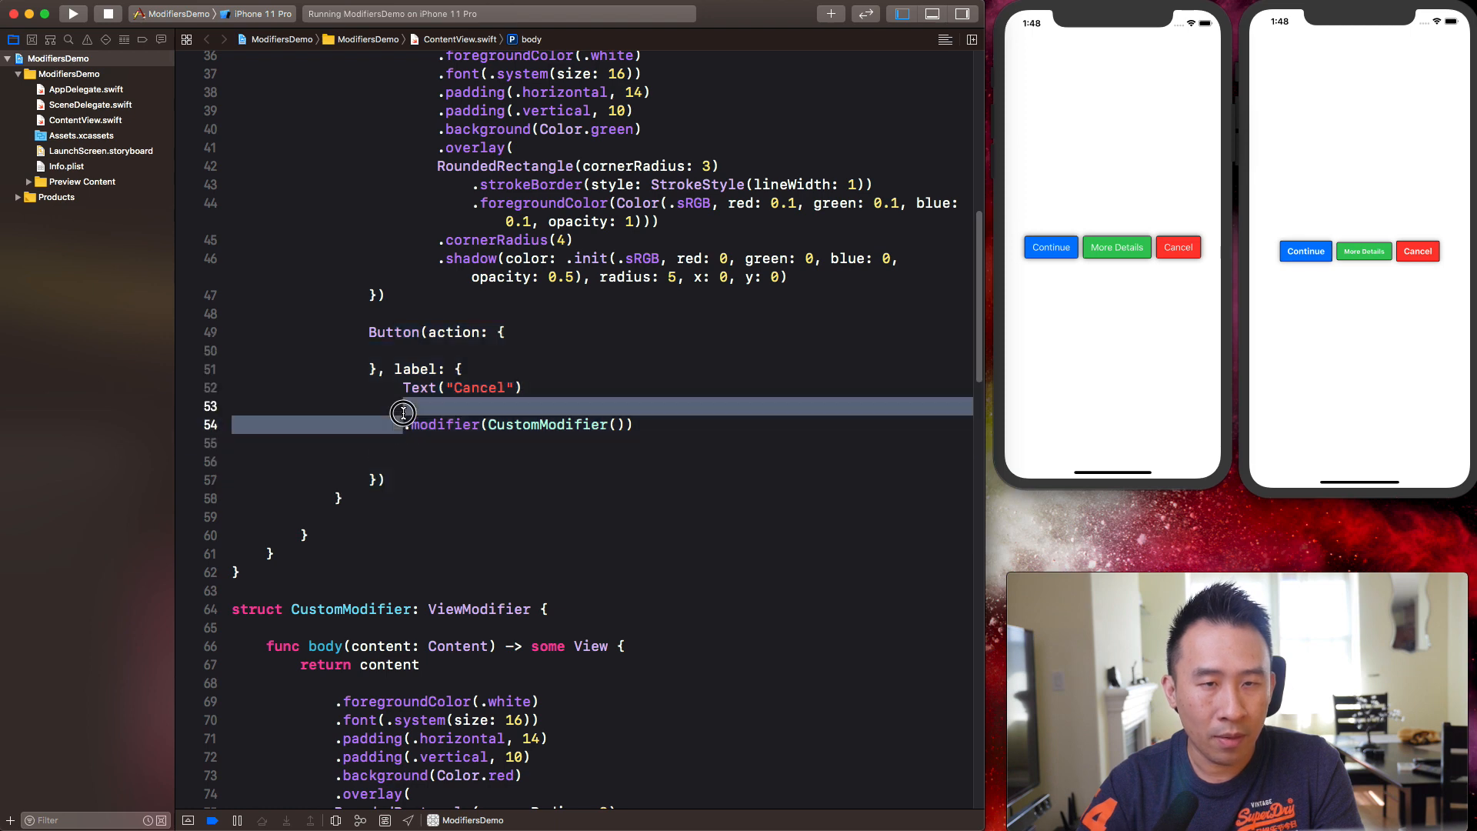
{"action": "scroll", "scroll_direction": "down", "scroll_amount": 3}
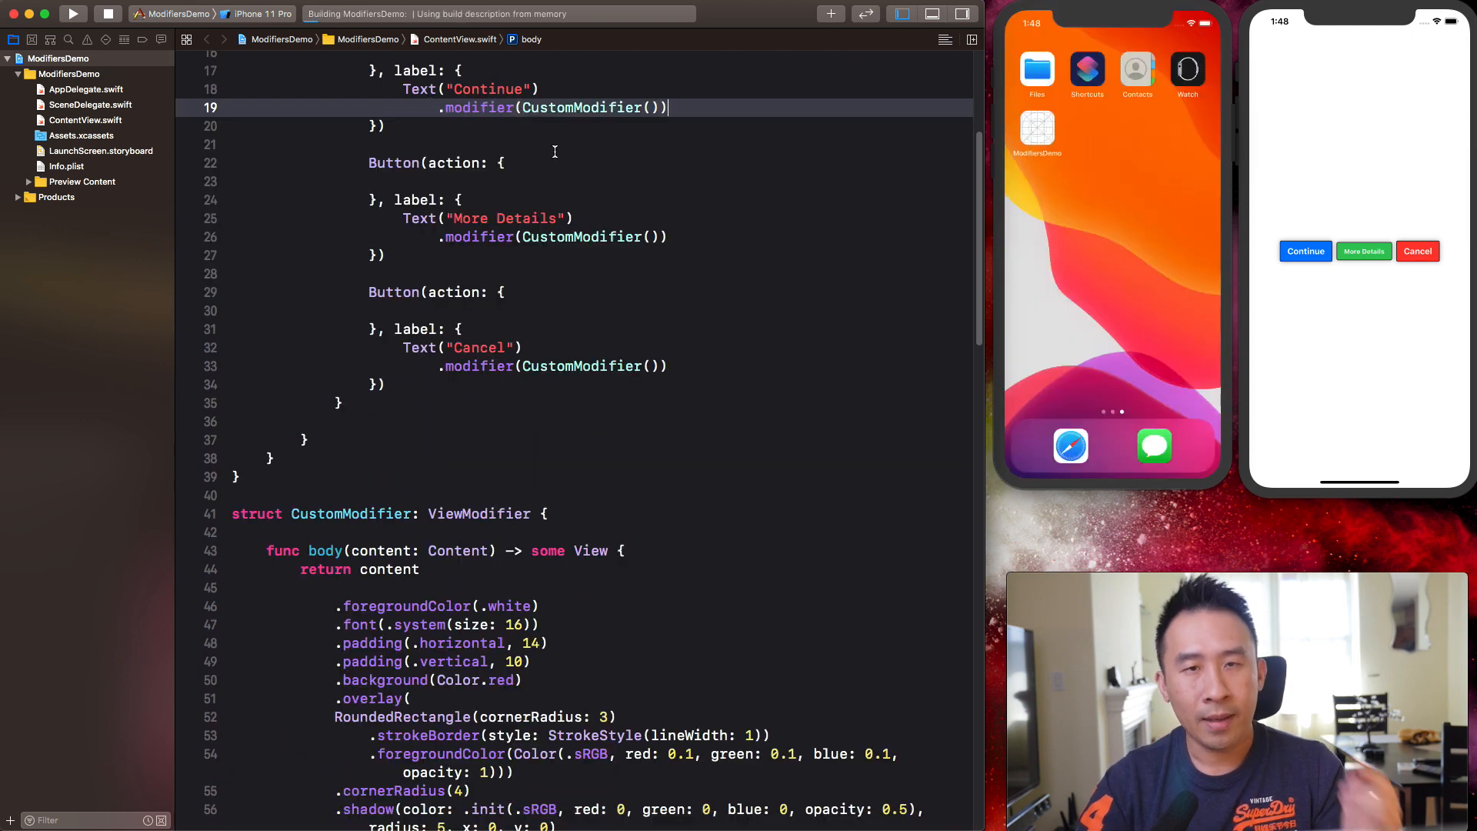
{"action": "left_click", "coordinate": [73, 14]}
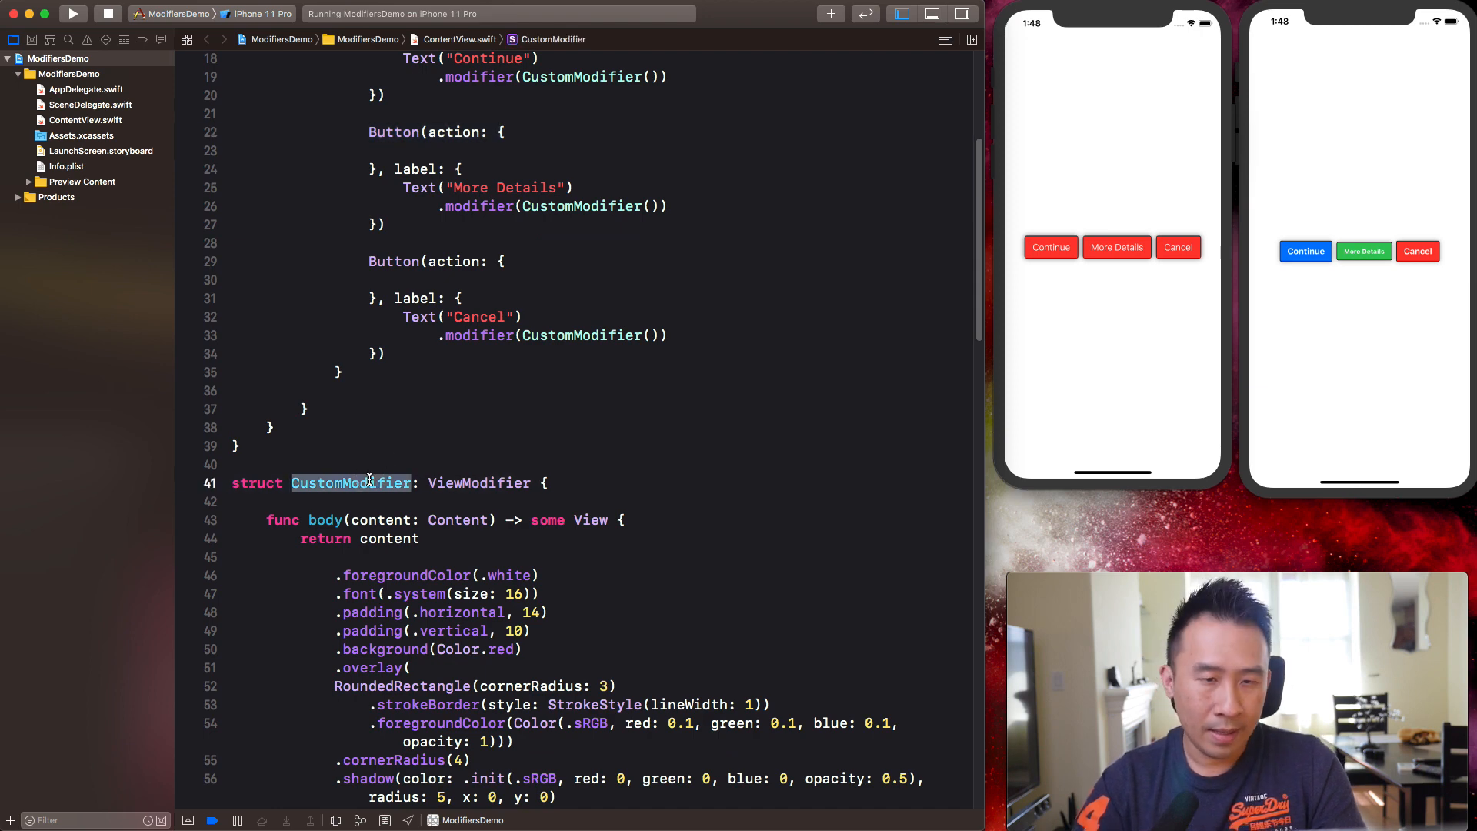
{"action": "left_click", "coordinate": [419, 649]}
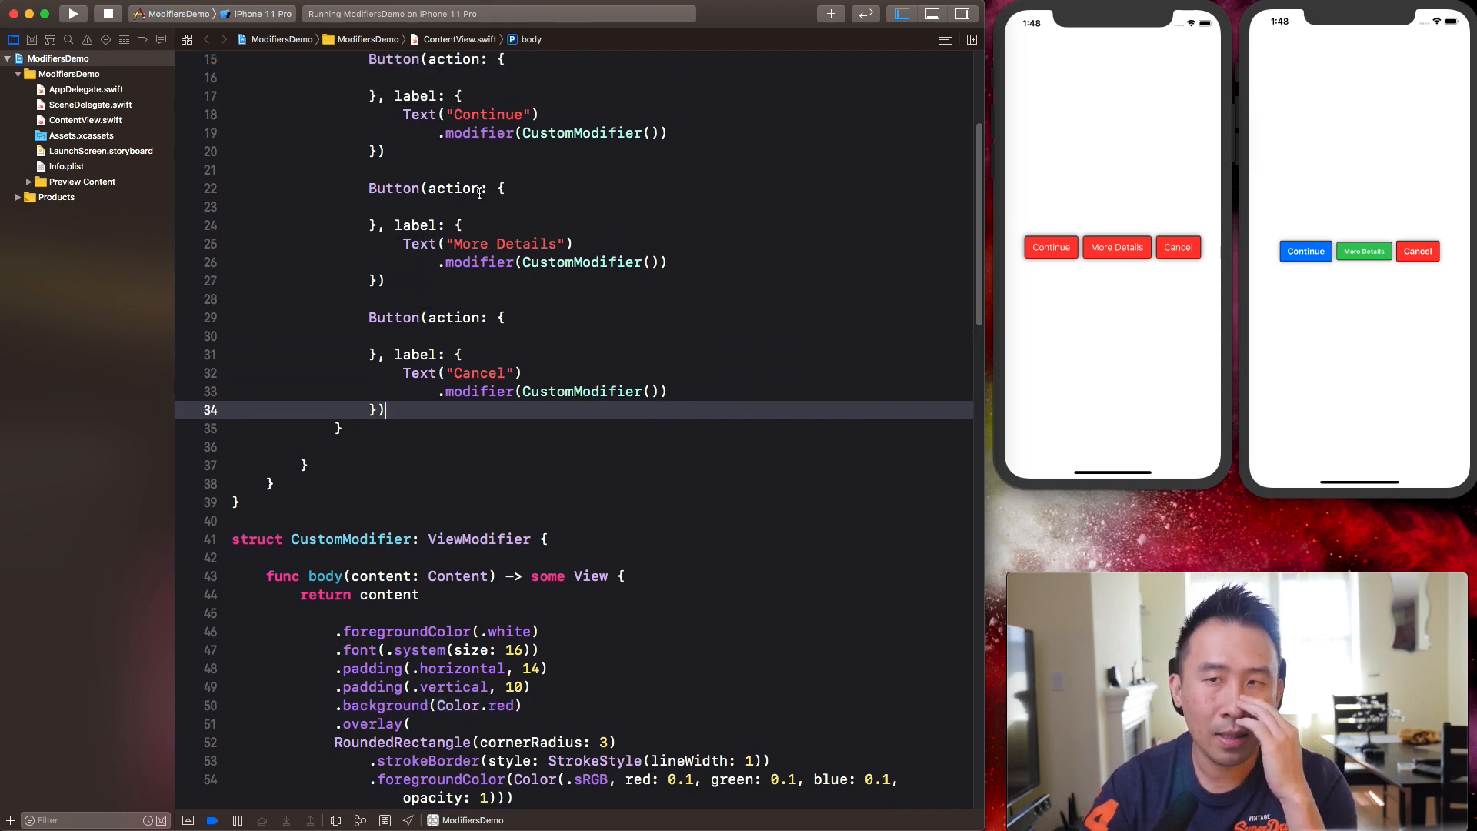
{"action": "left_click", "coordinate": [514, 225]}
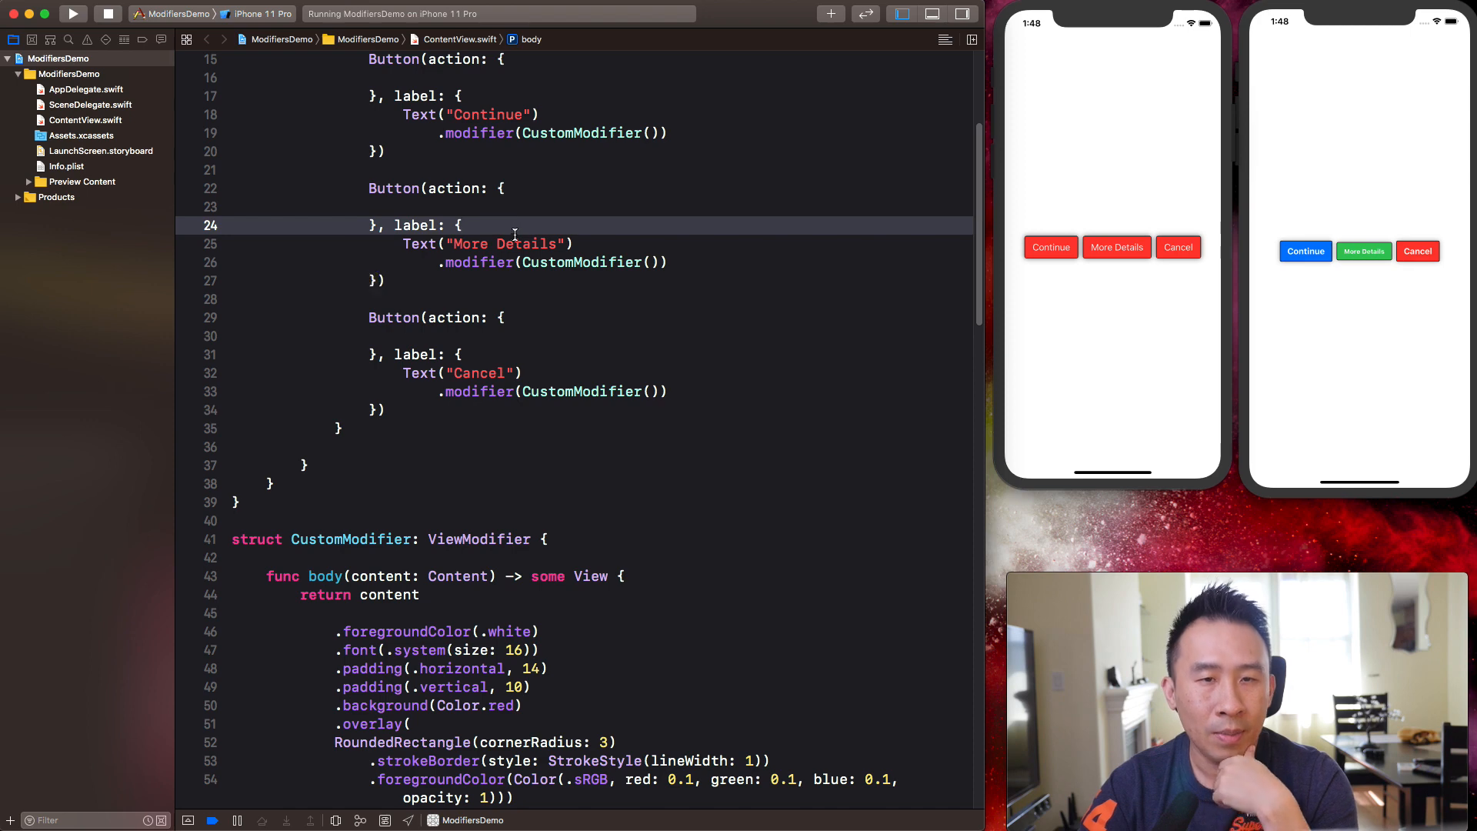
{"action": "double_click", "coordinate": [350, 528]}
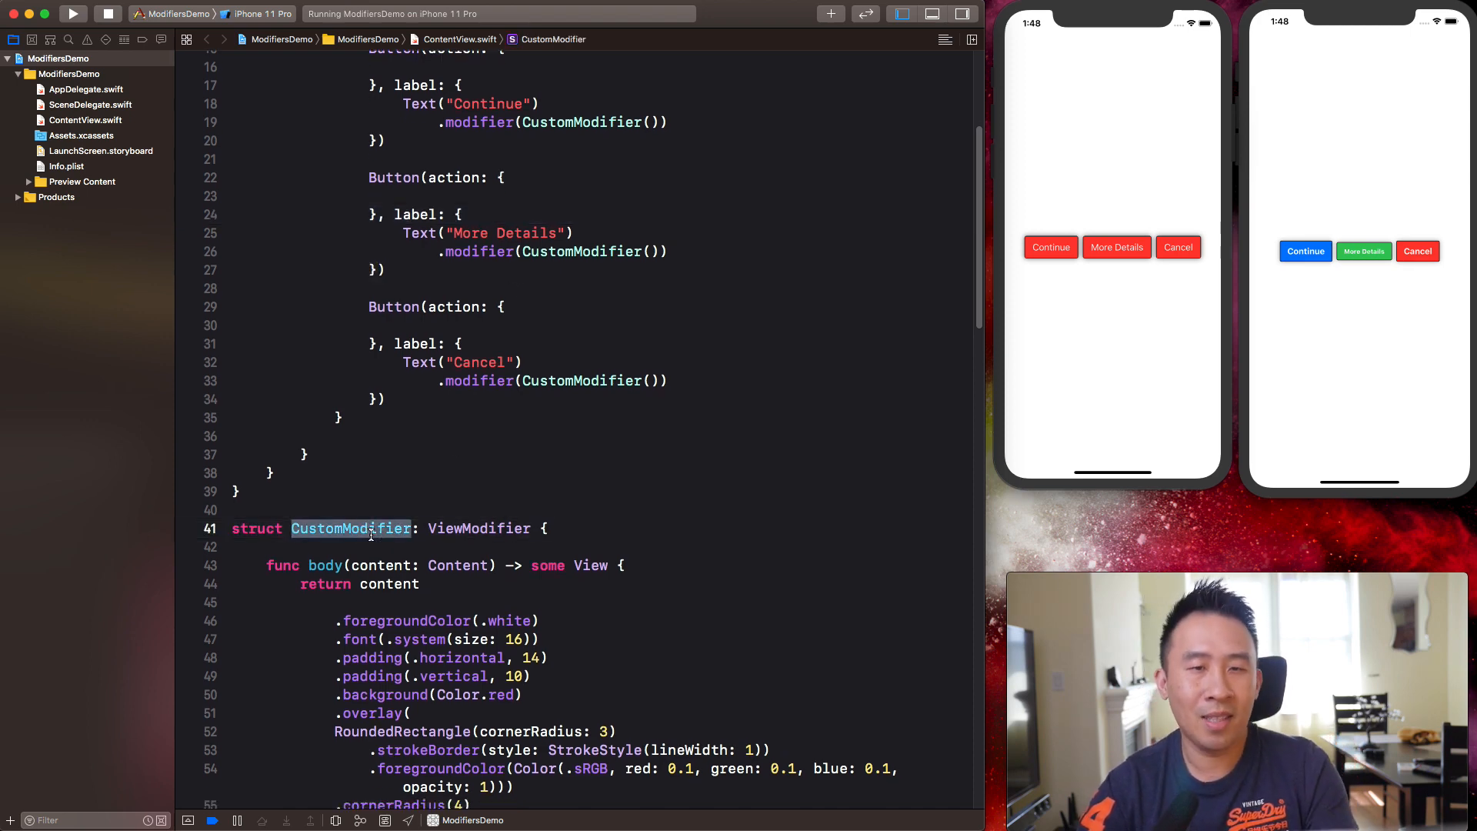
{"action": "left_click", "coordinate": [565, 528]}
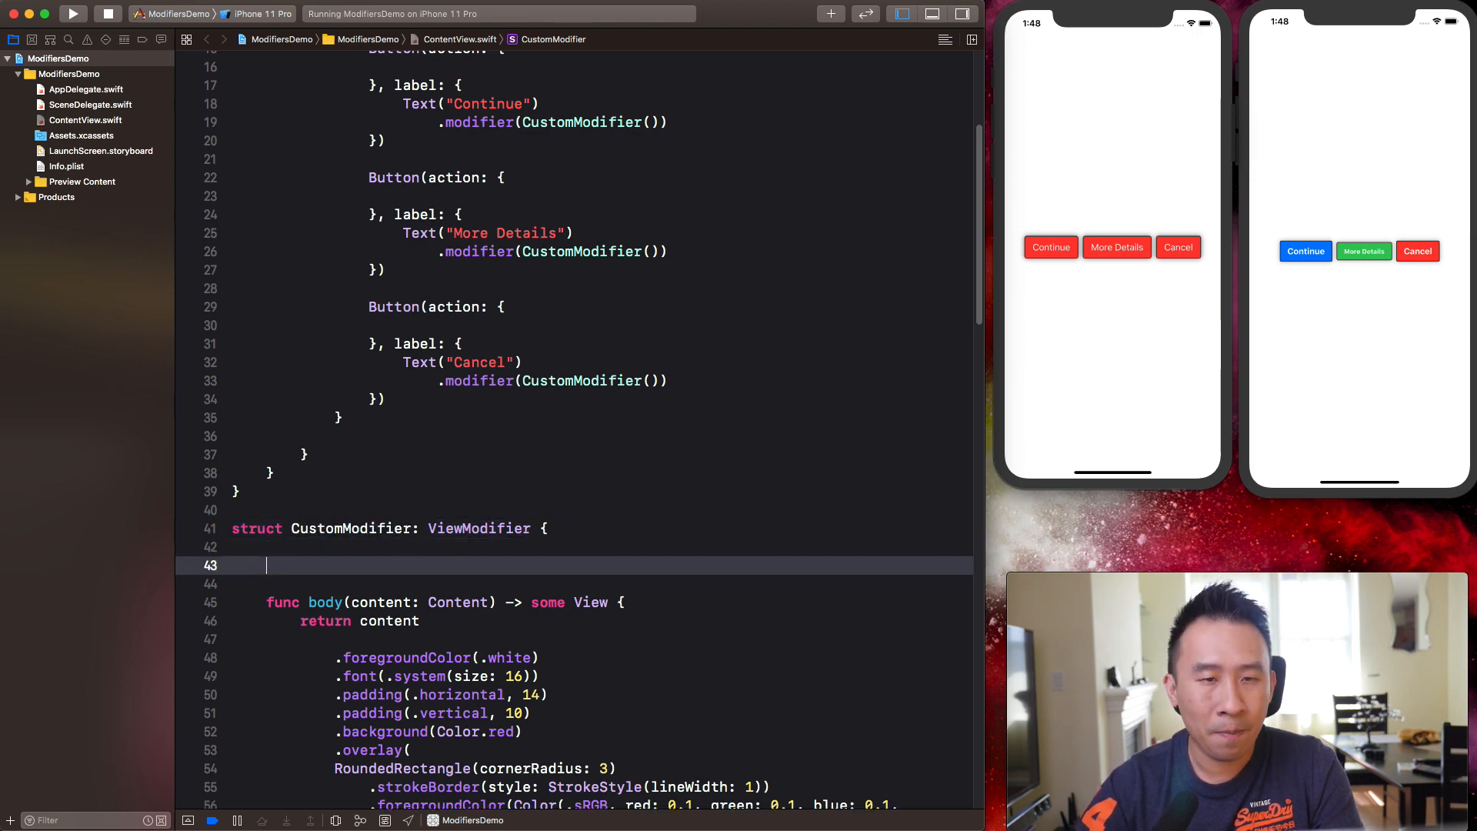
{"action": "double_click", "coordinate": [349, 528]}
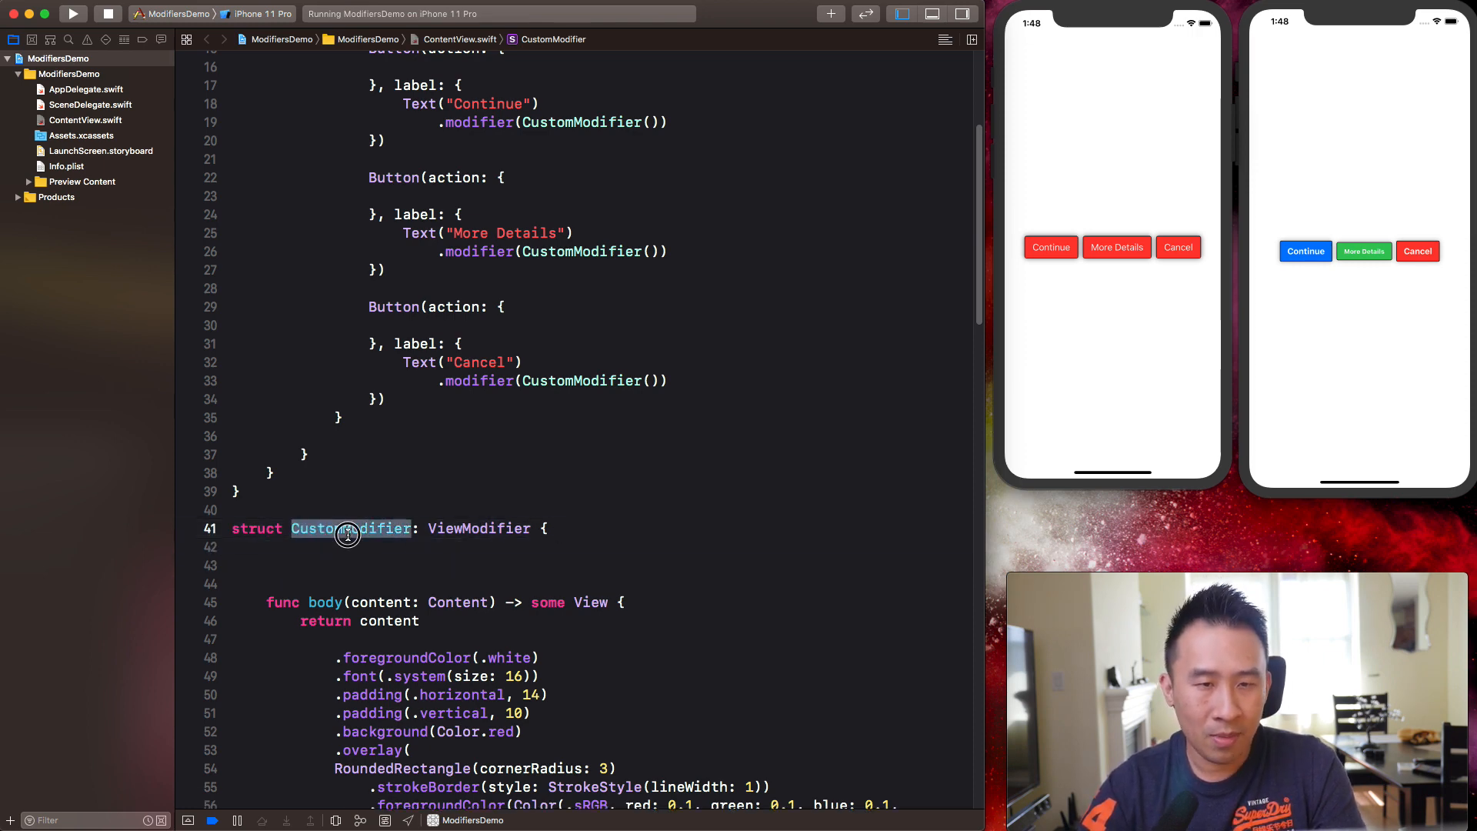
{"action": "type", "text": "@"}
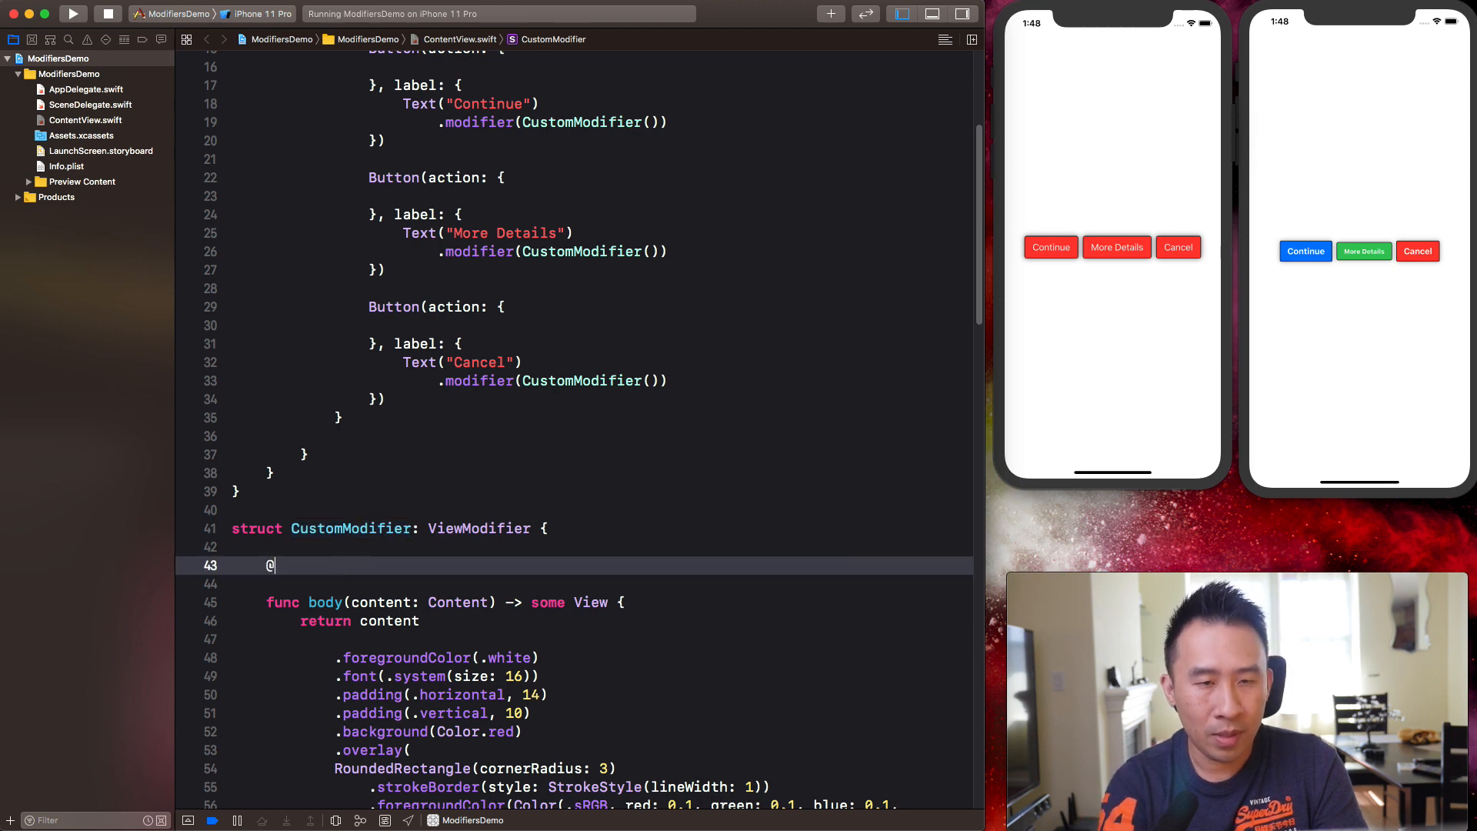
{"action": "type", "text": "State var"}
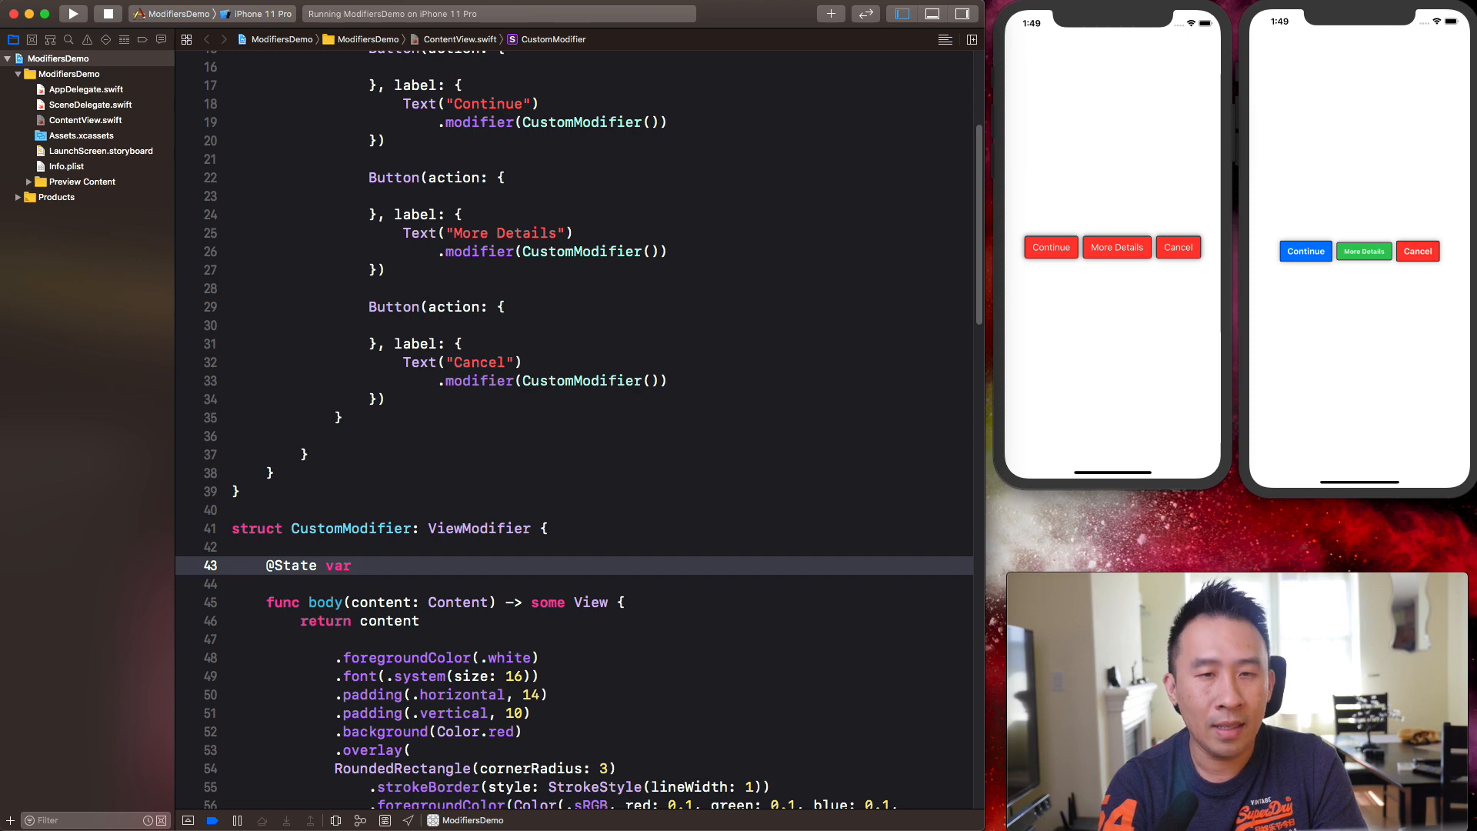
{"action": "type", "text": "backgroundColor"}
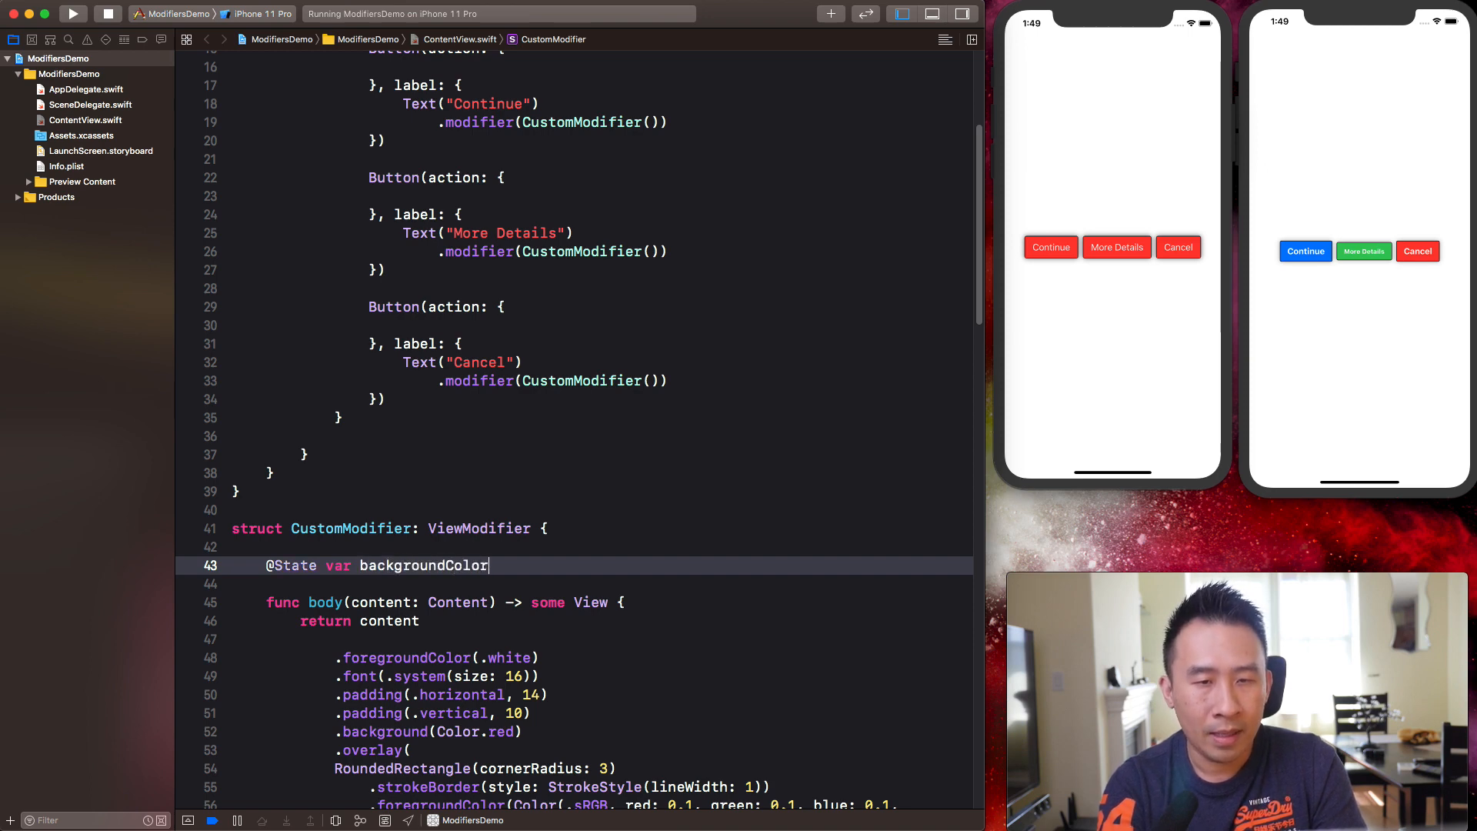
{"action": "type", "text": ":"}
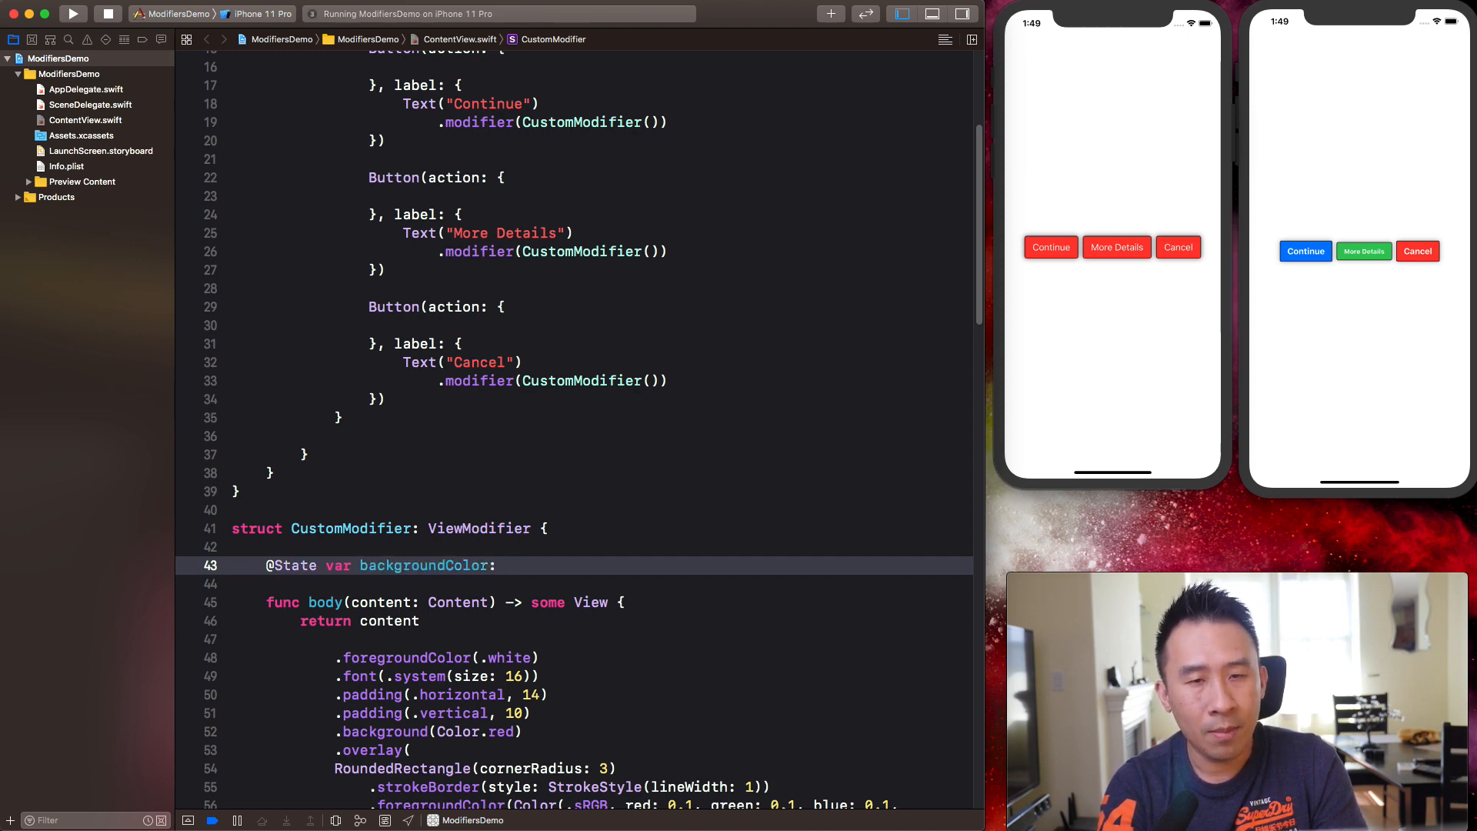
{"action": "type", "text": "Color"}
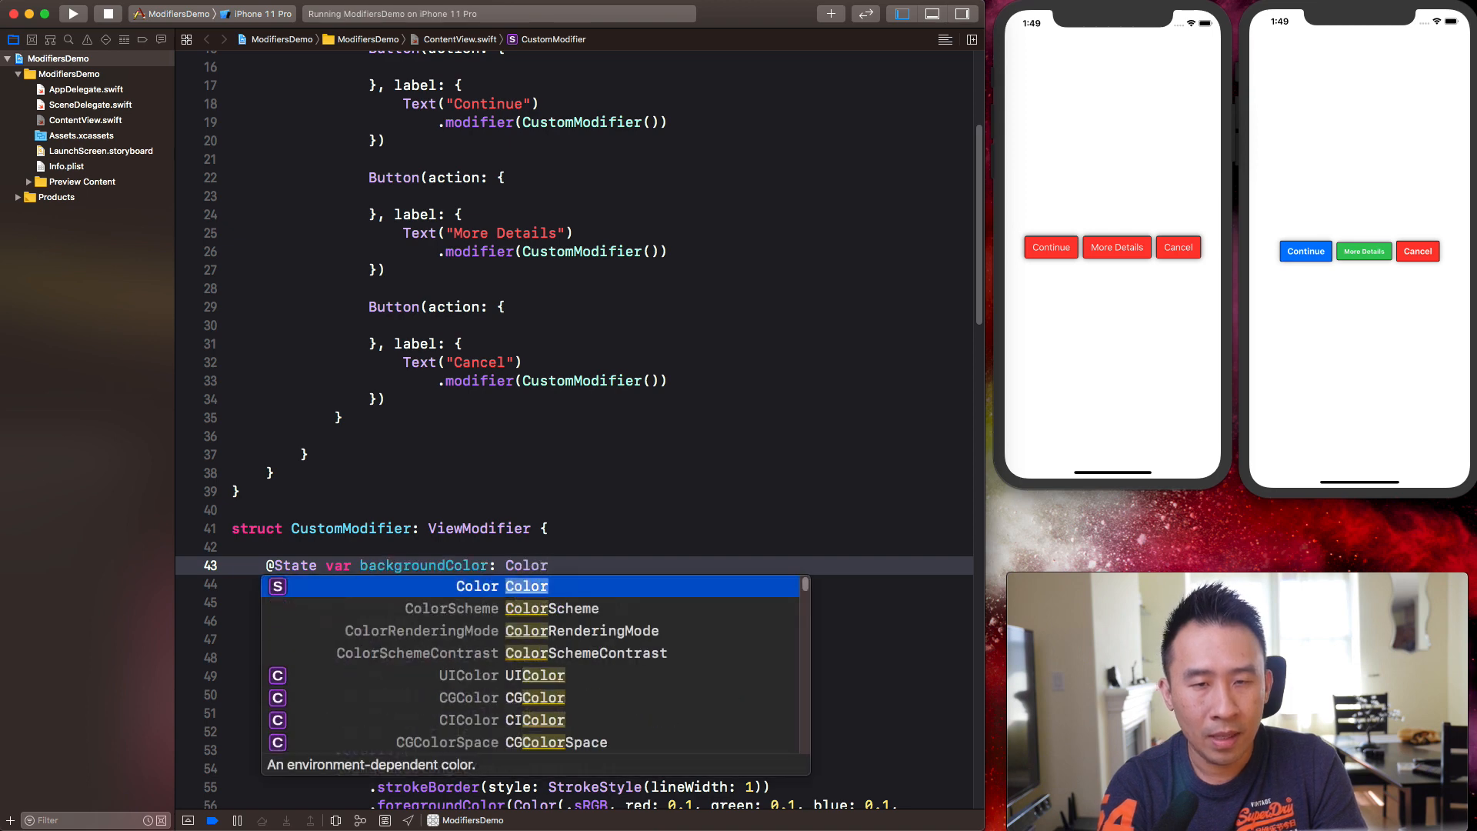
{"action": "key", "text": "Escape"}
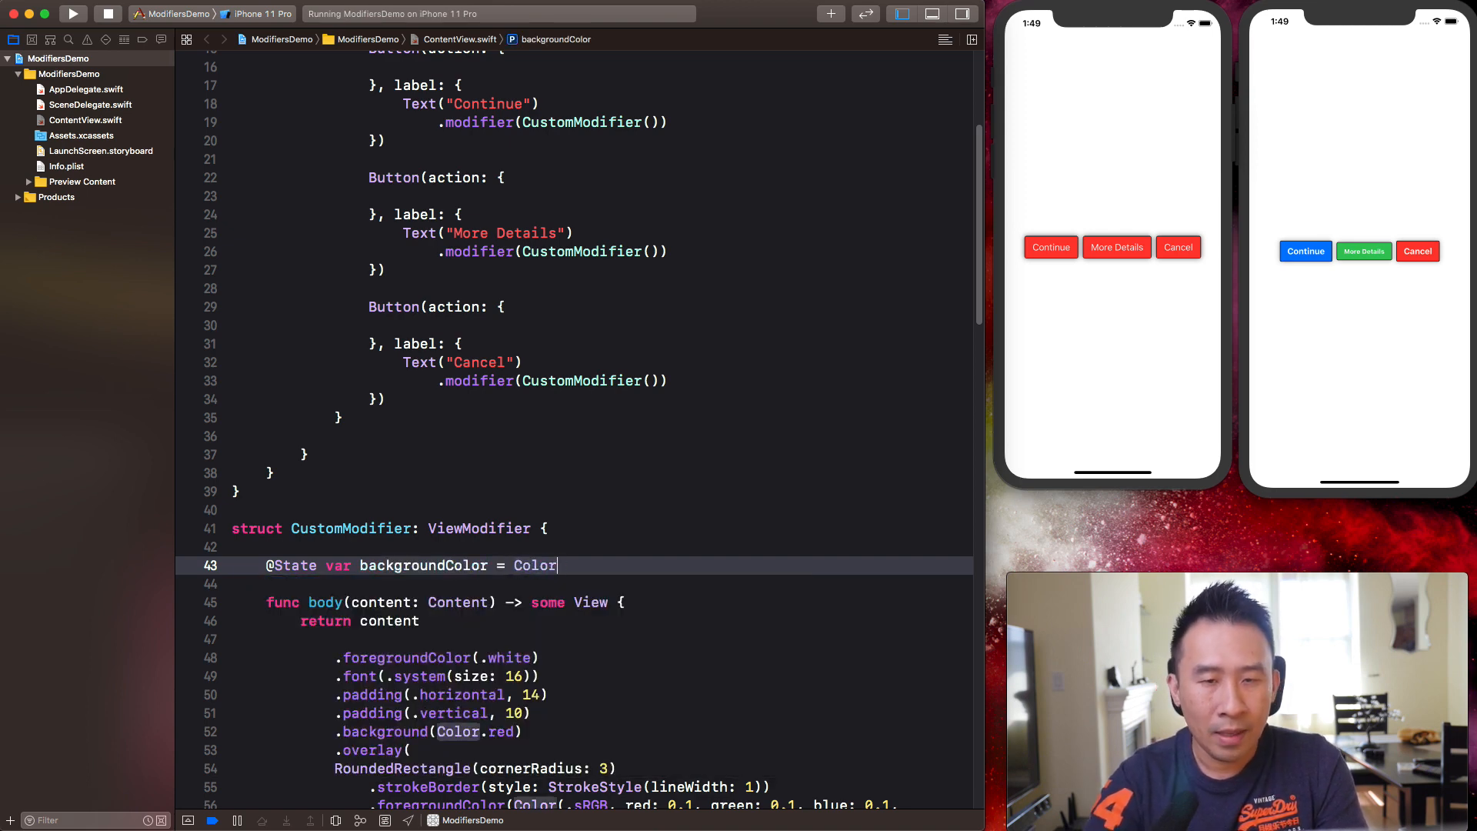
Default backgroundColor to .blue and use it in .background instead of Color.red
{"action": "type", "text": "."}
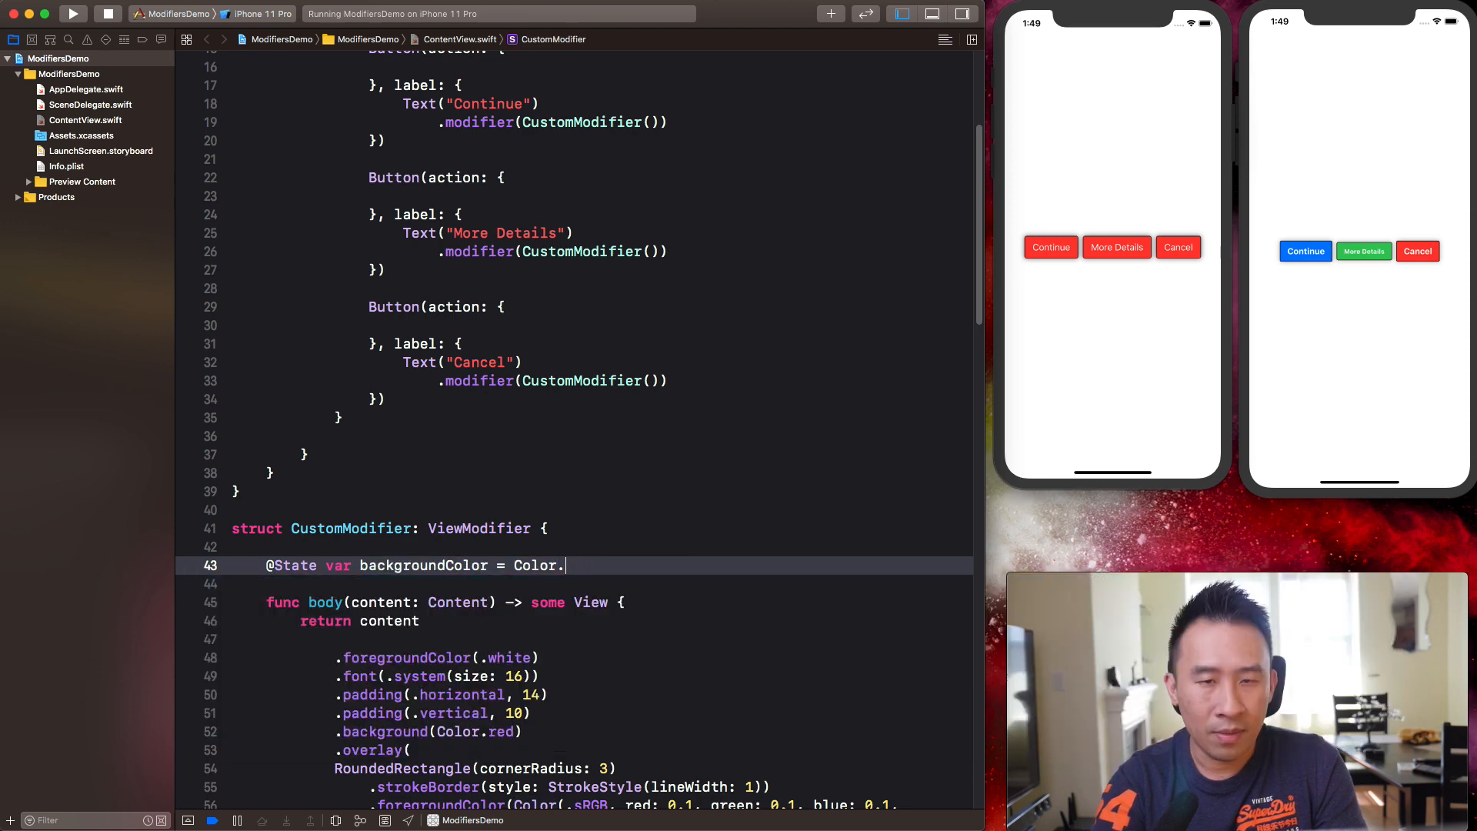
{"action": "type", "text": "blue"}
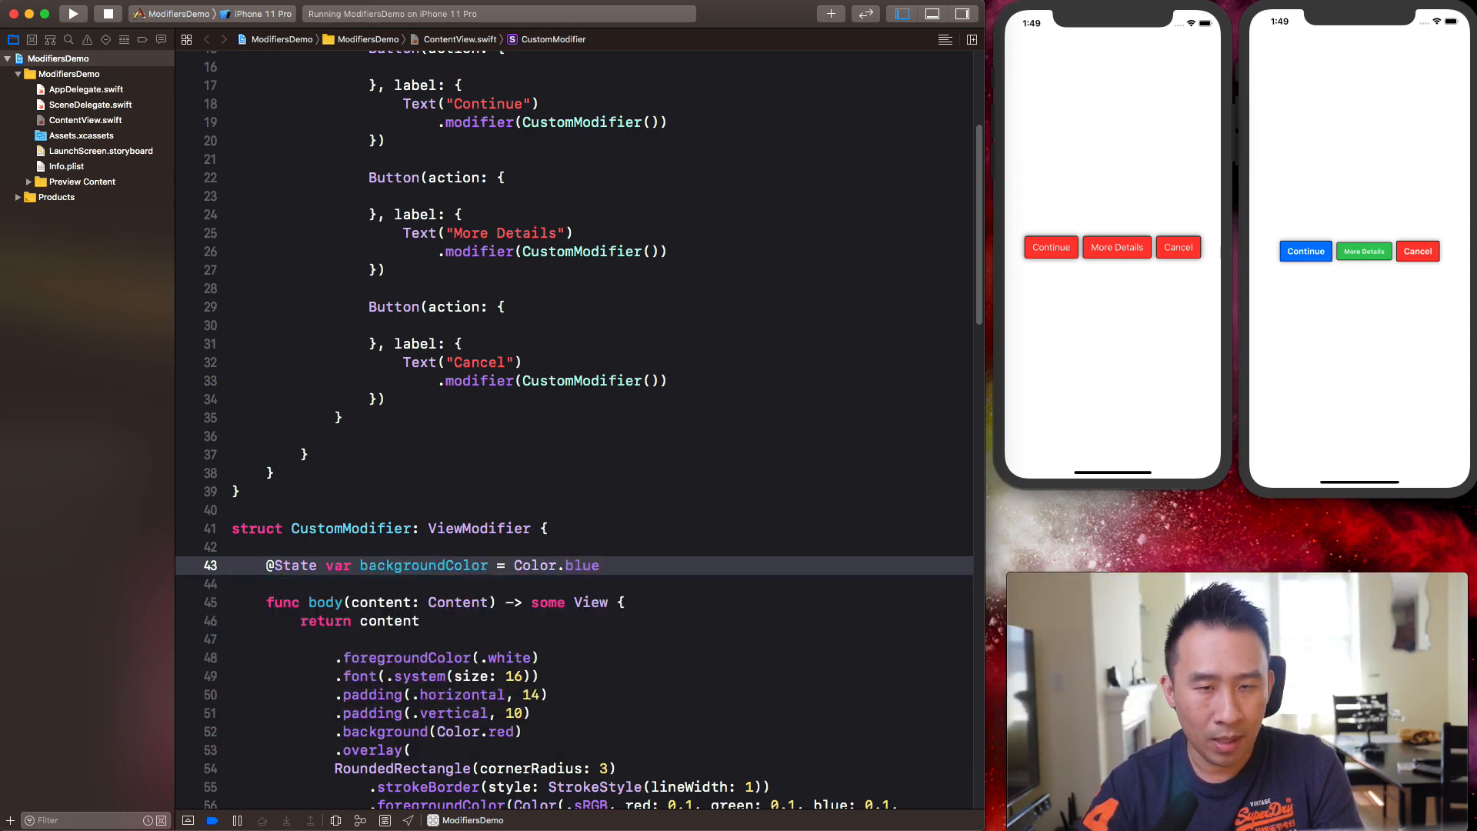
{"action": "double_click", "coordinate": [423, 502]}
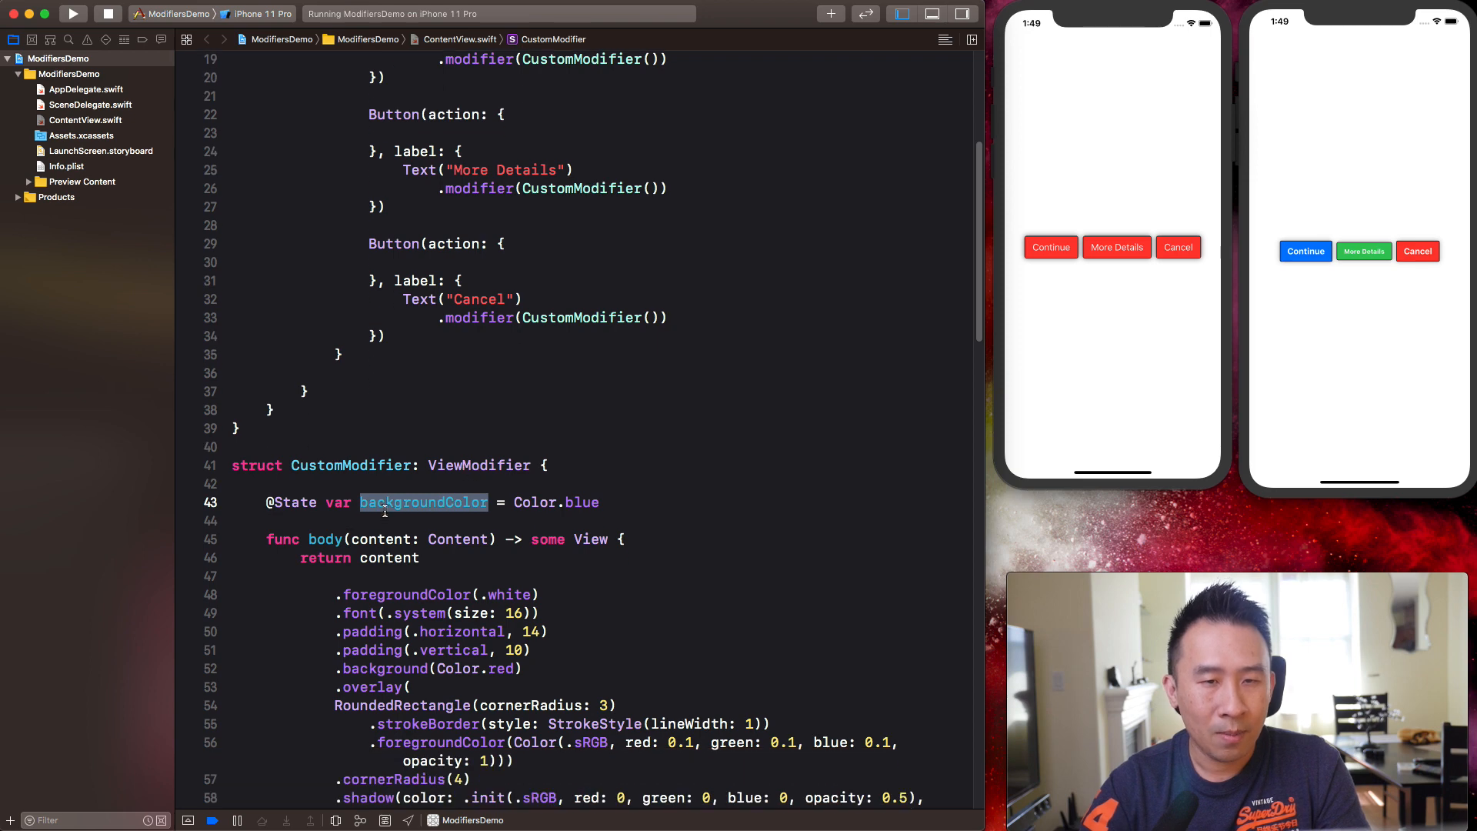
{"action": "scroll", "scroll_direction": "down", "scroll_amount": 3}
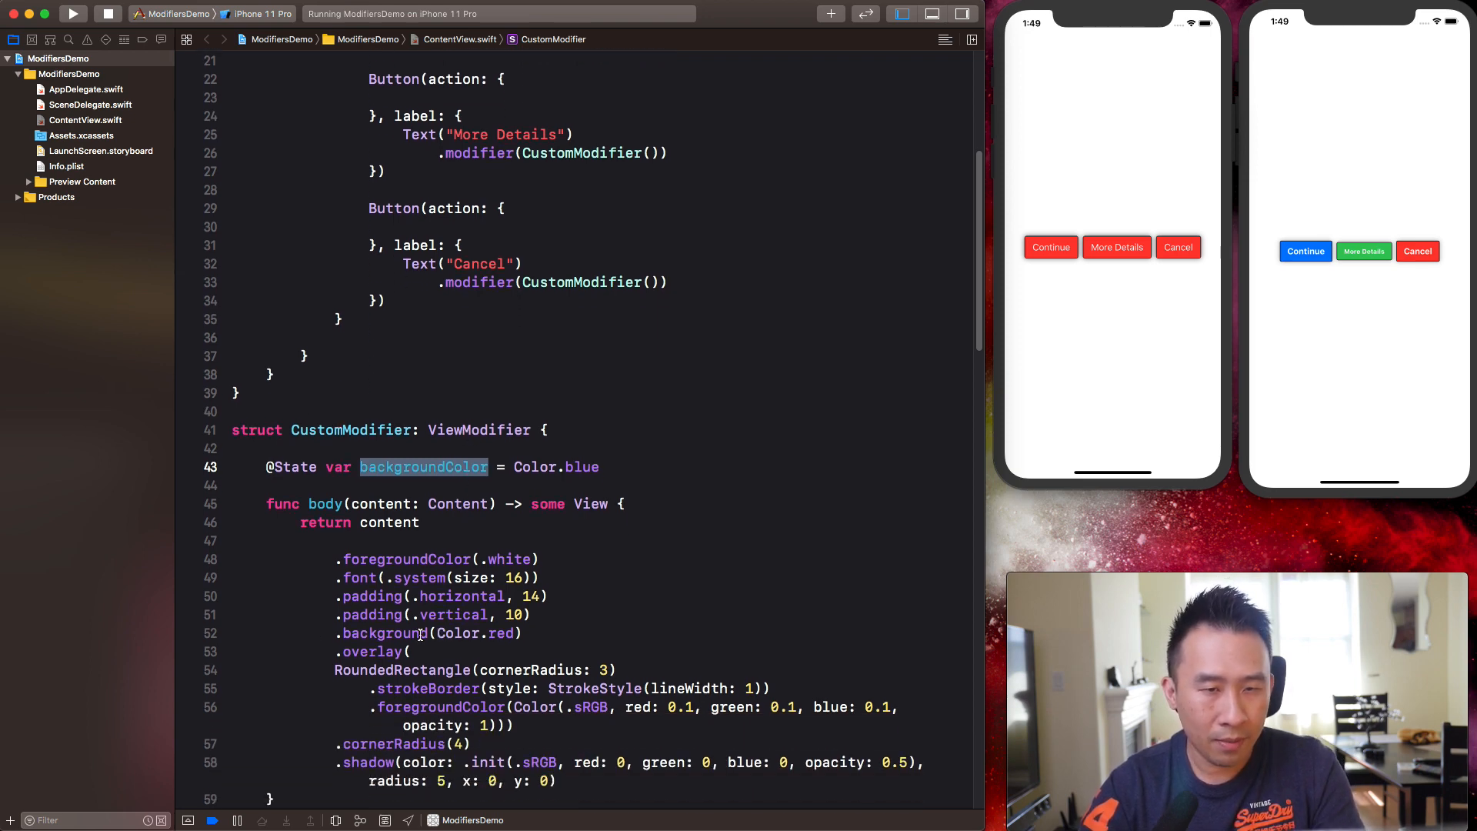
{"action": "double_click", "coordinate": [460, 632]}
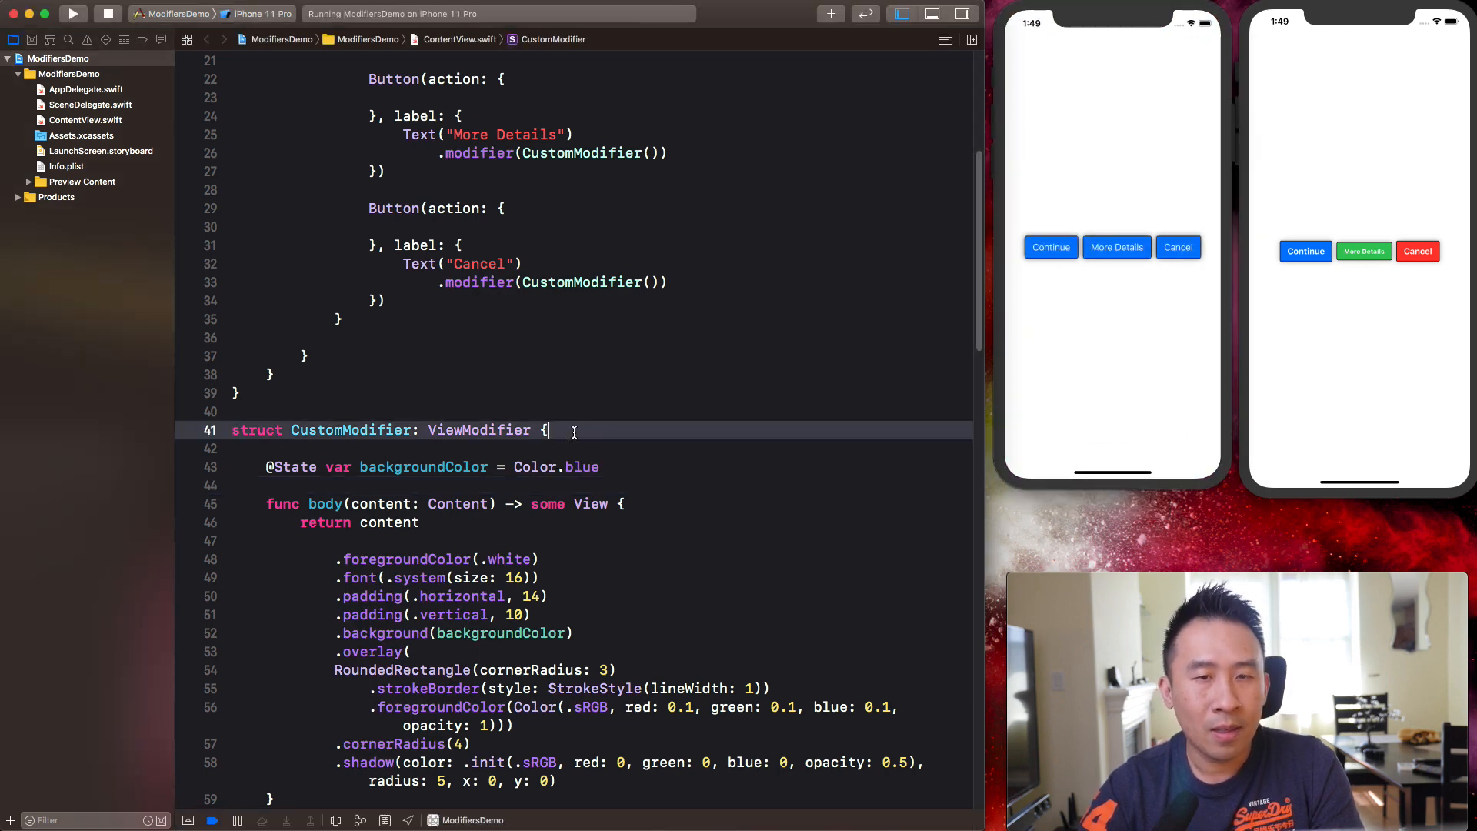
Pass CustomModifier(backgroundColor: .red) to Cancel and .green to More Details, leaving Continue blue
{"action": "double_click", "coordinate": [404, 466]}
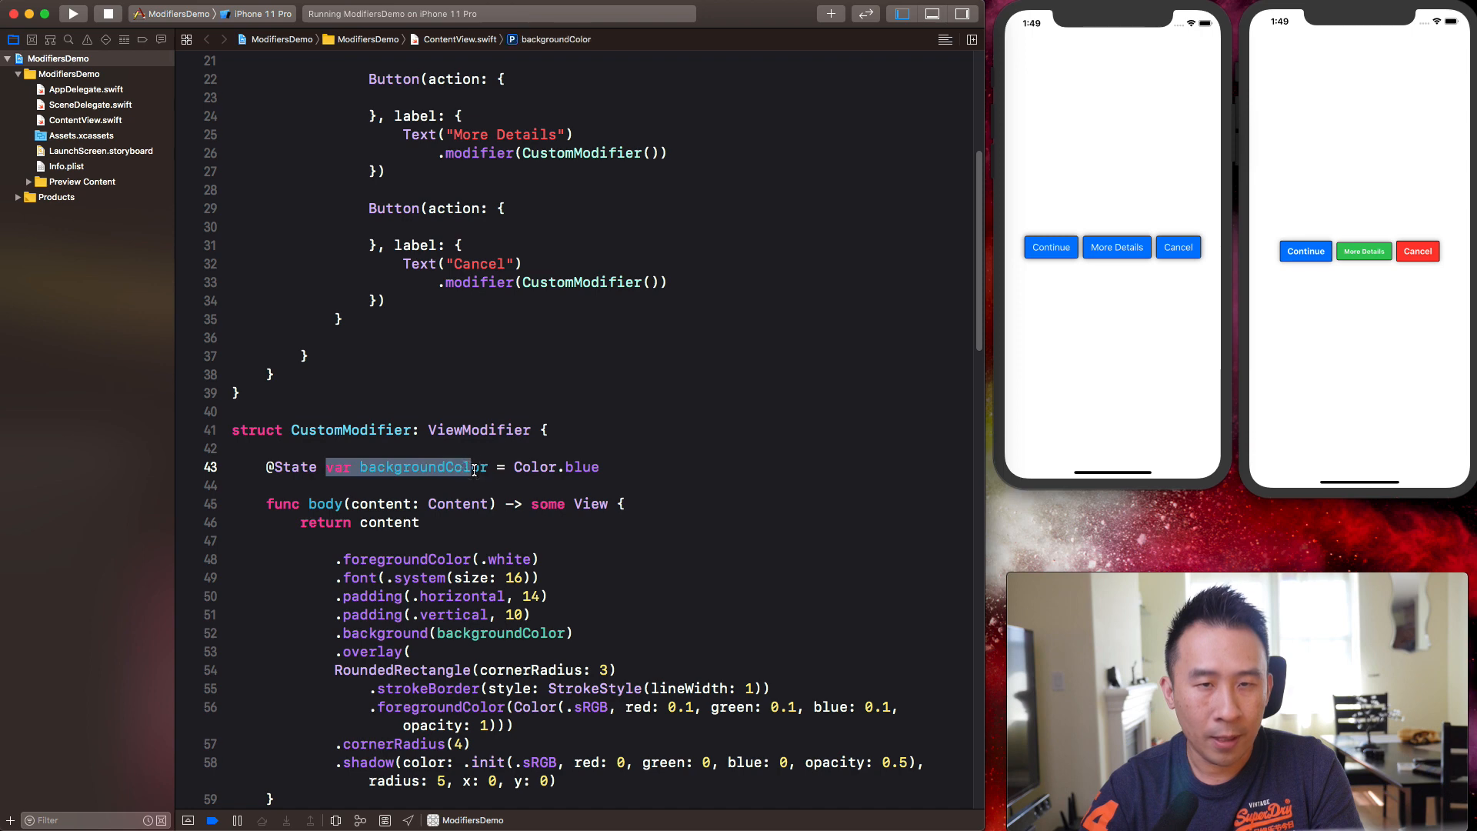
{"action": "scroll", "scroll_direction": "down", "scroll_amount": 3}
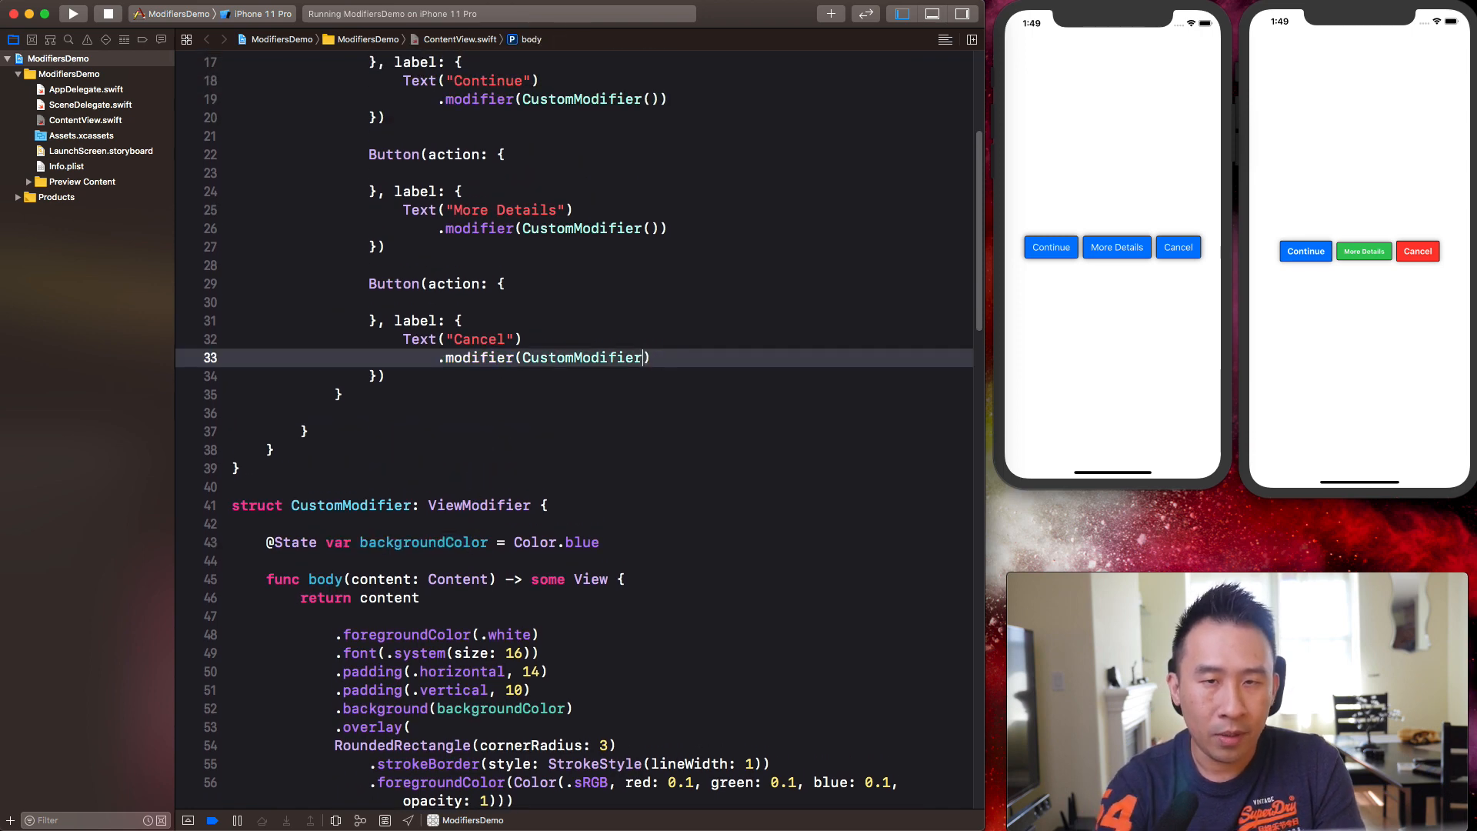
{"action": "type", "text": "("}
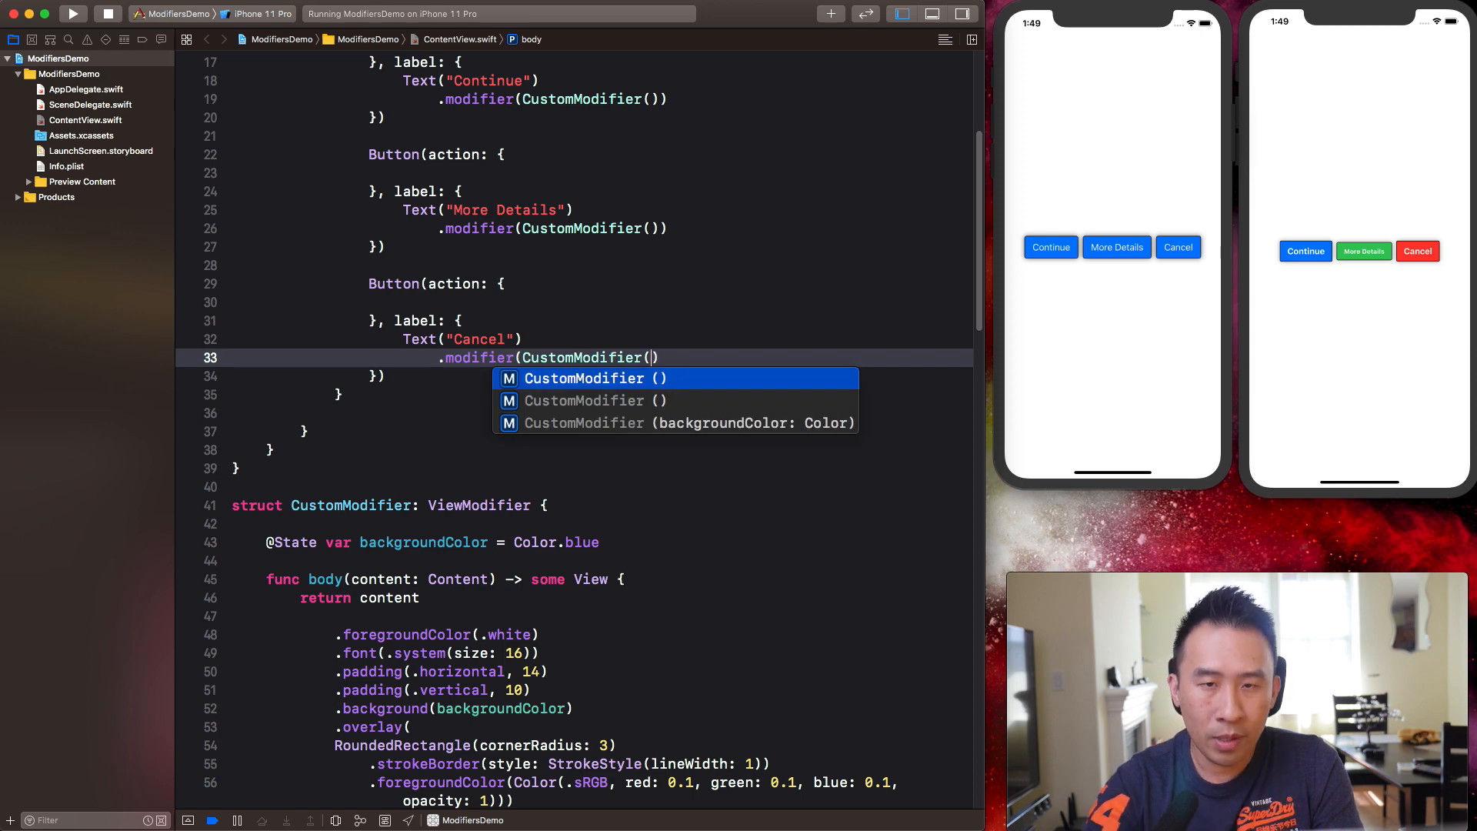
{"action": "left_click", "coordinate": [676, 421]}
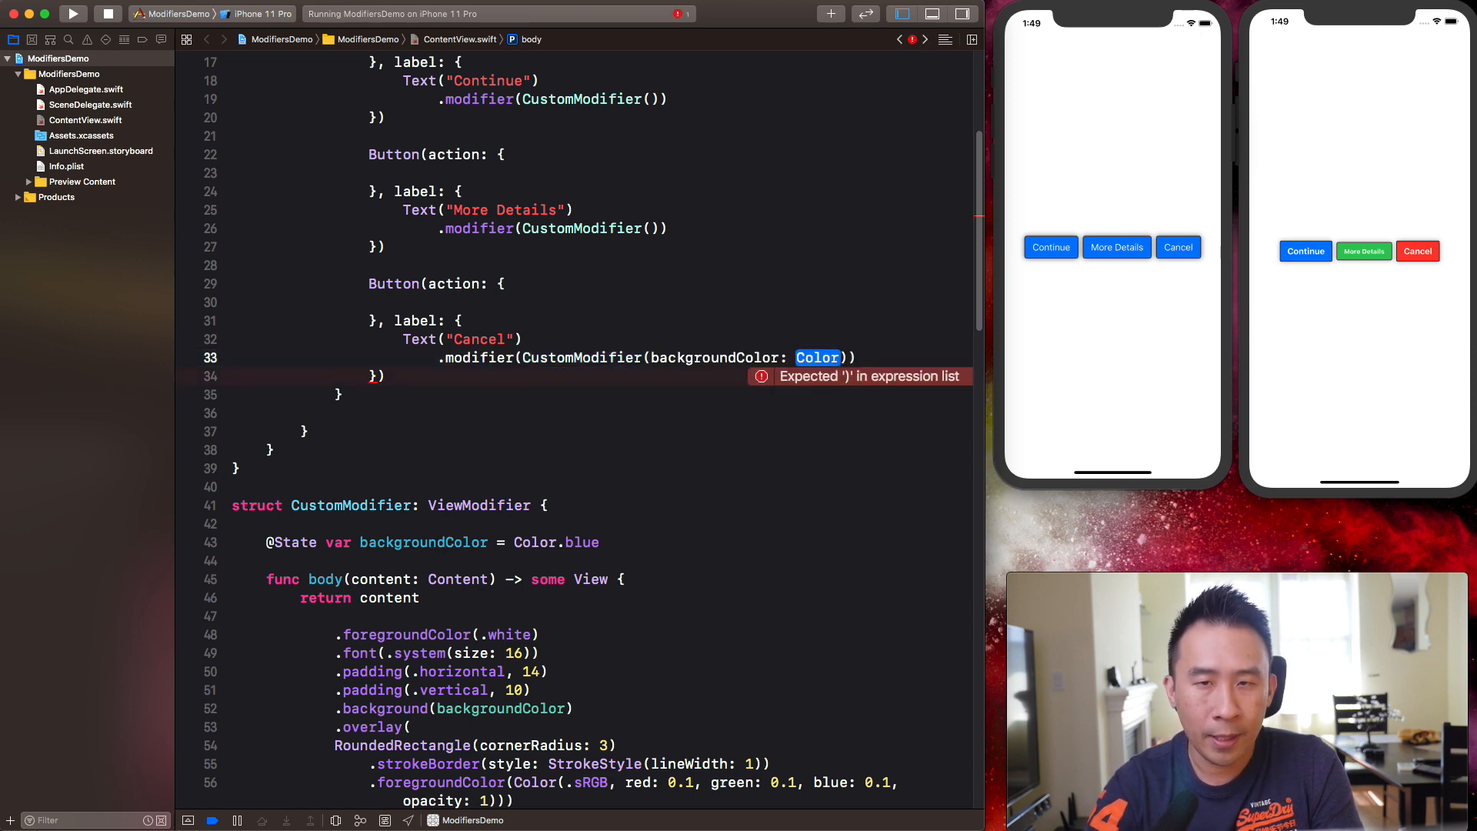
{"action": "type", "text": ".red"}
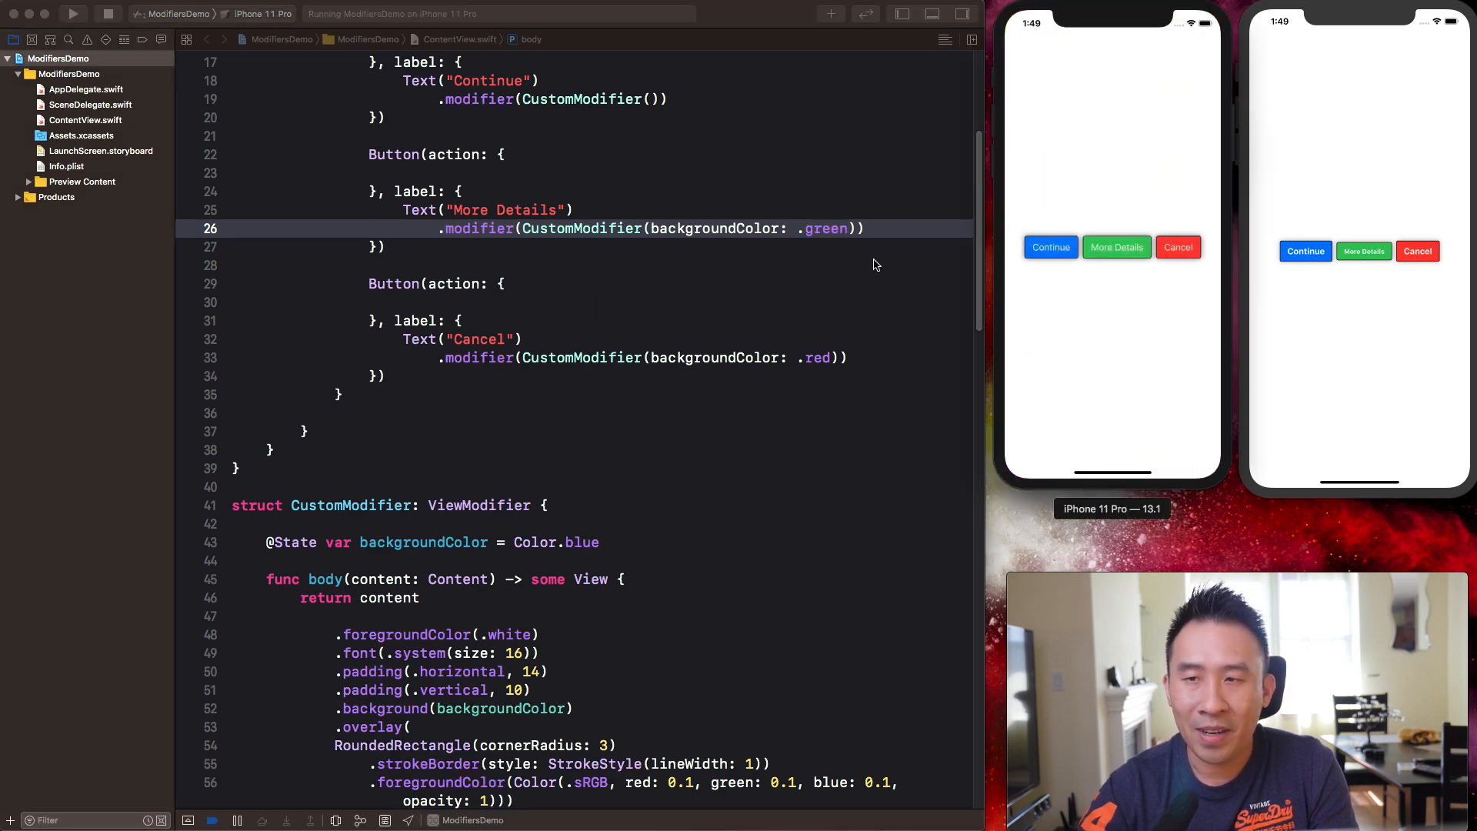
{"action": "left_click", "coordinate": [1116, 247]}
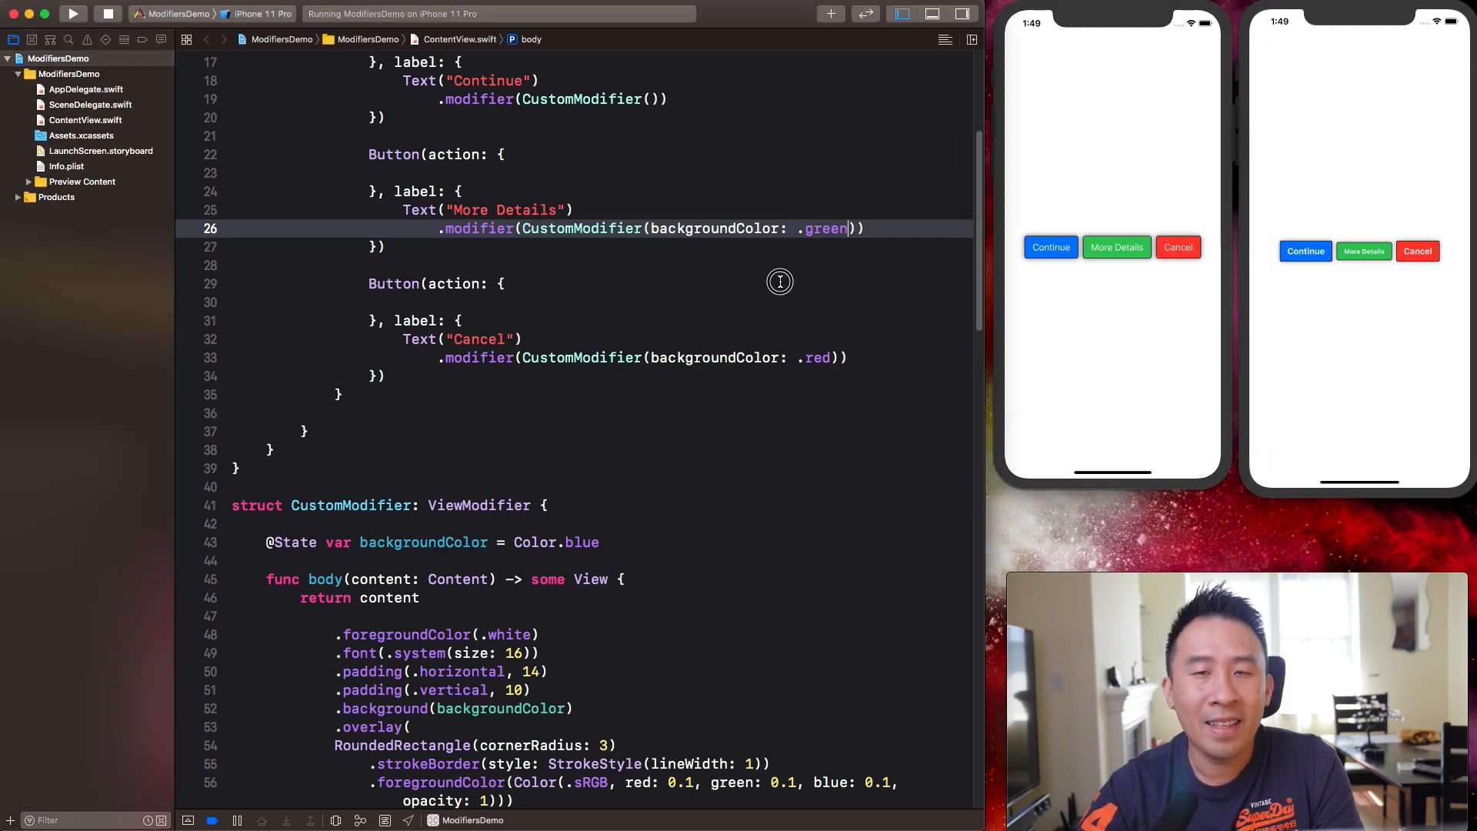
{"action": "mouse_move", "coordinate": [1362, 251]}
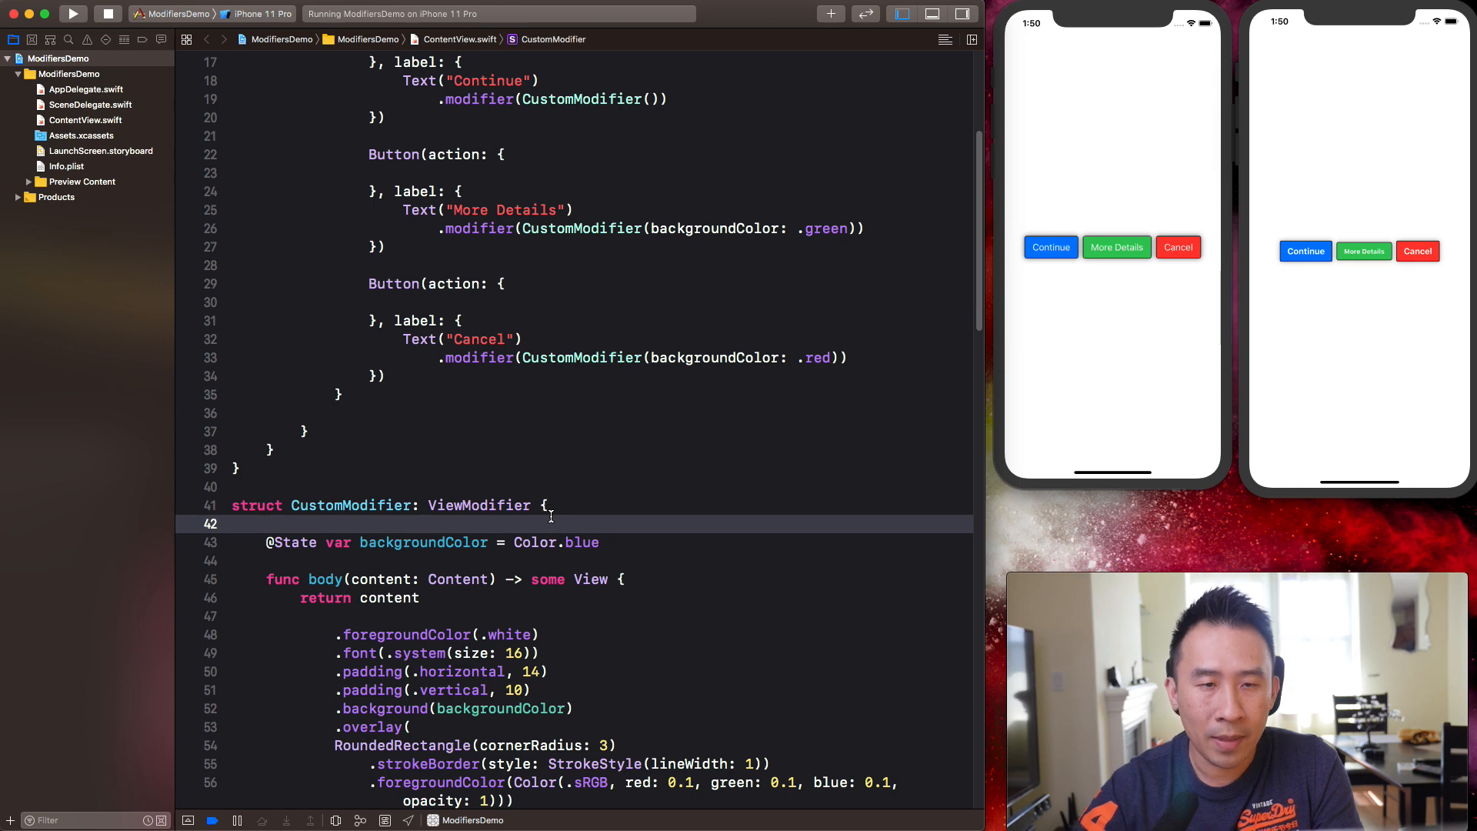
{"action": "type", "text": "@State"}
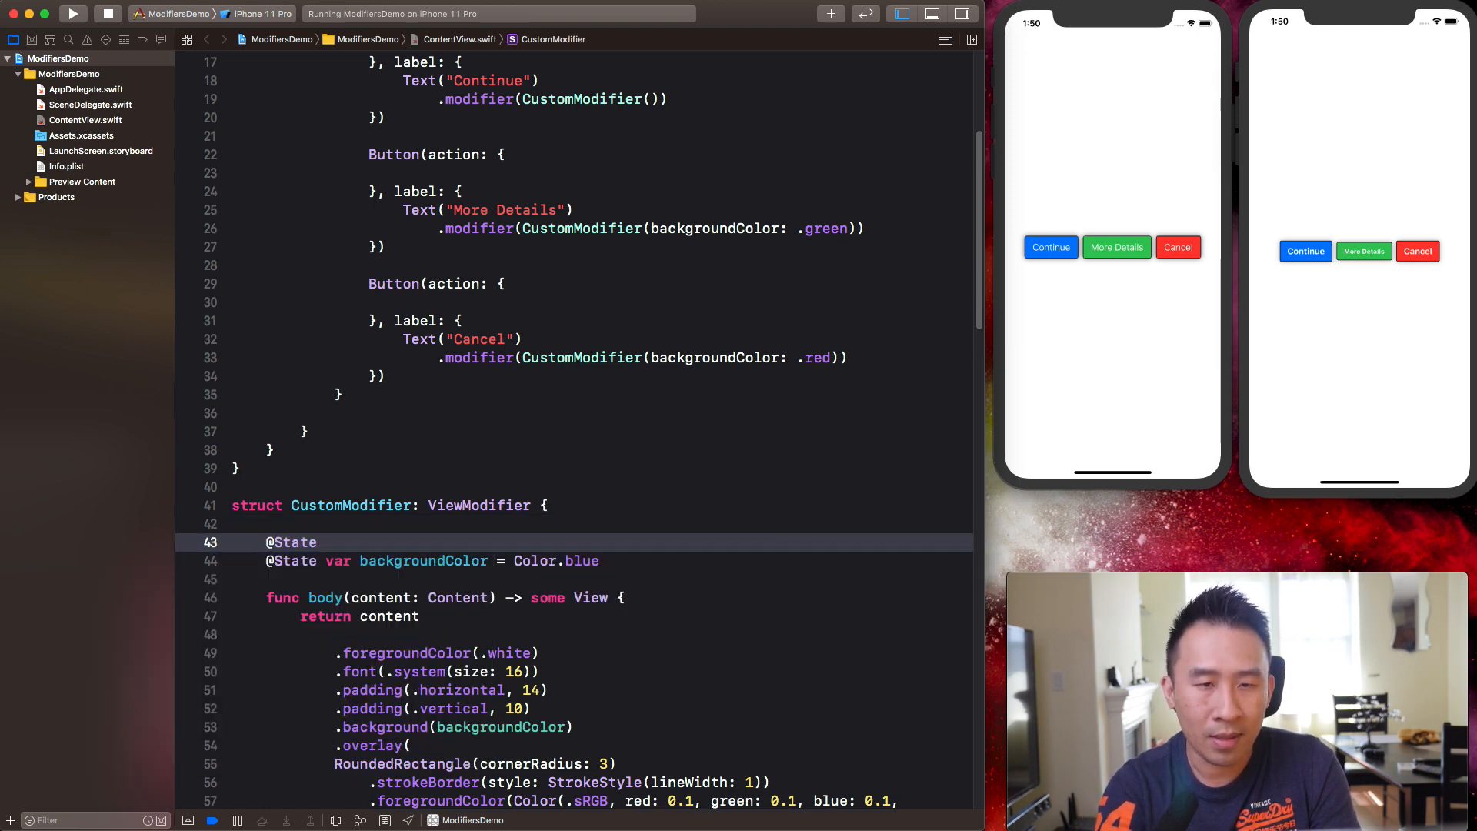
{"action": "type", "text": "var fontSize"}
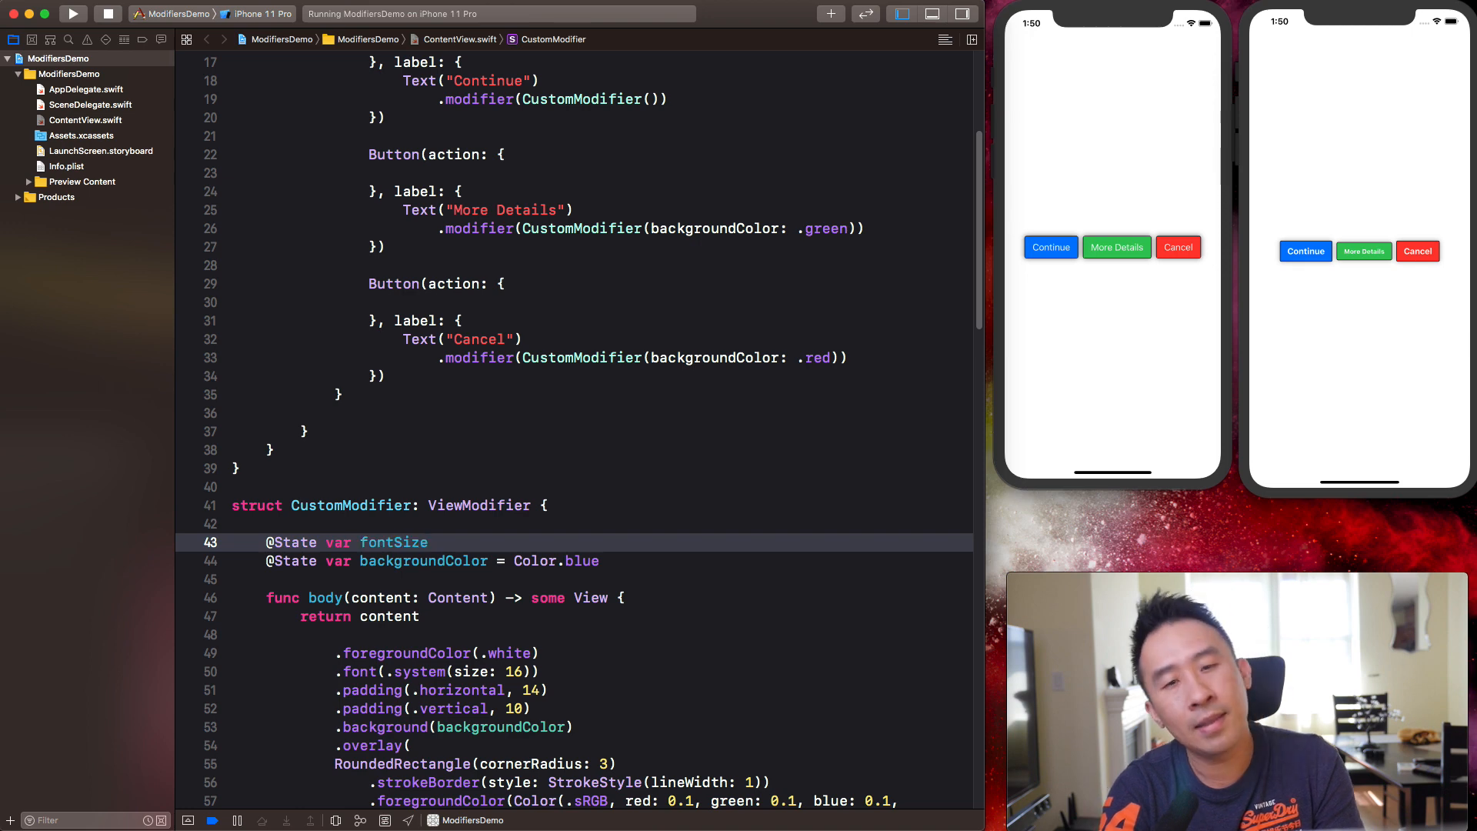
{"action": "type", "text": ":"}
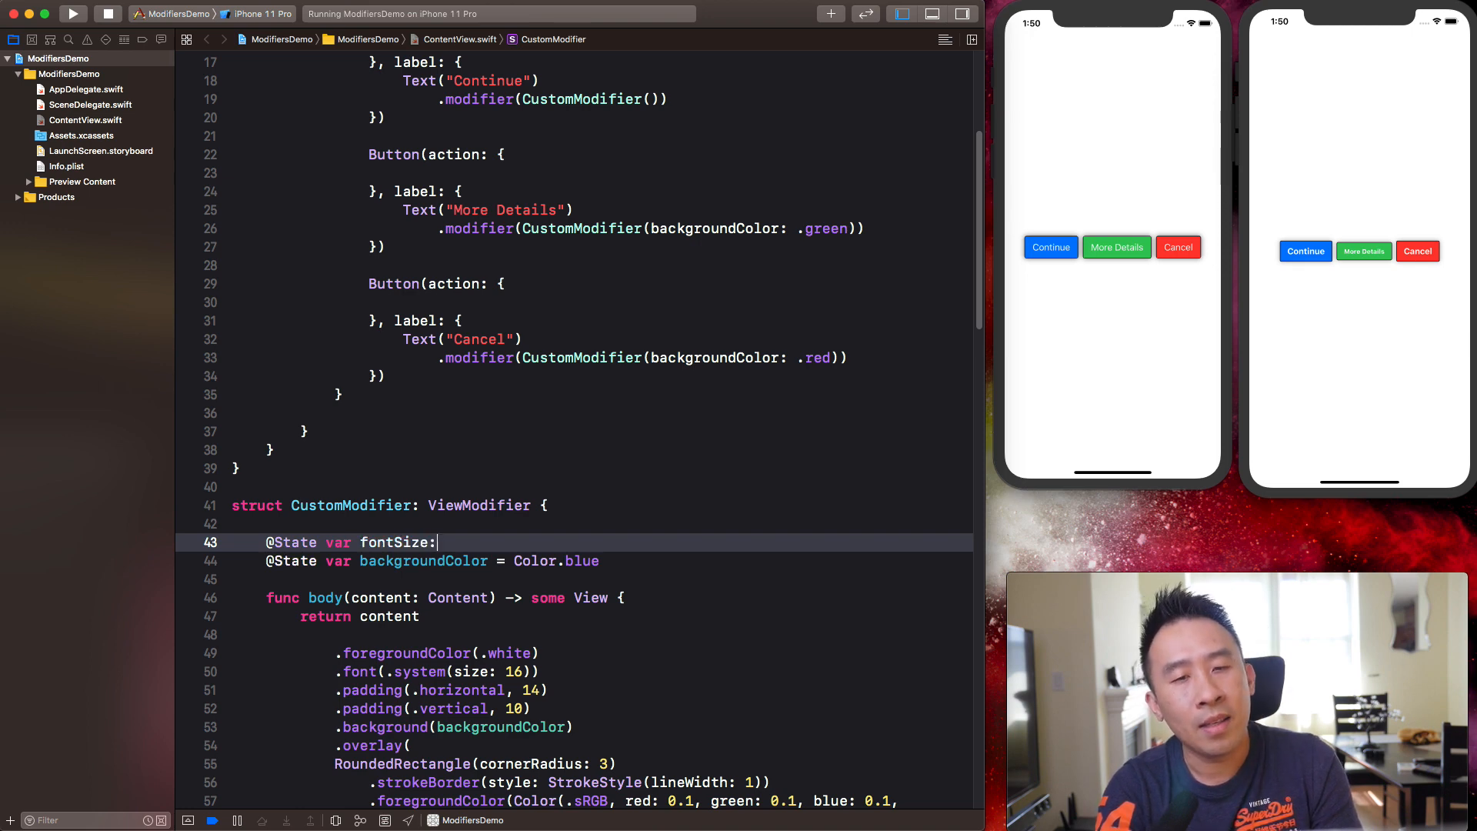
{"action": "type", "text": "CGFloat"}
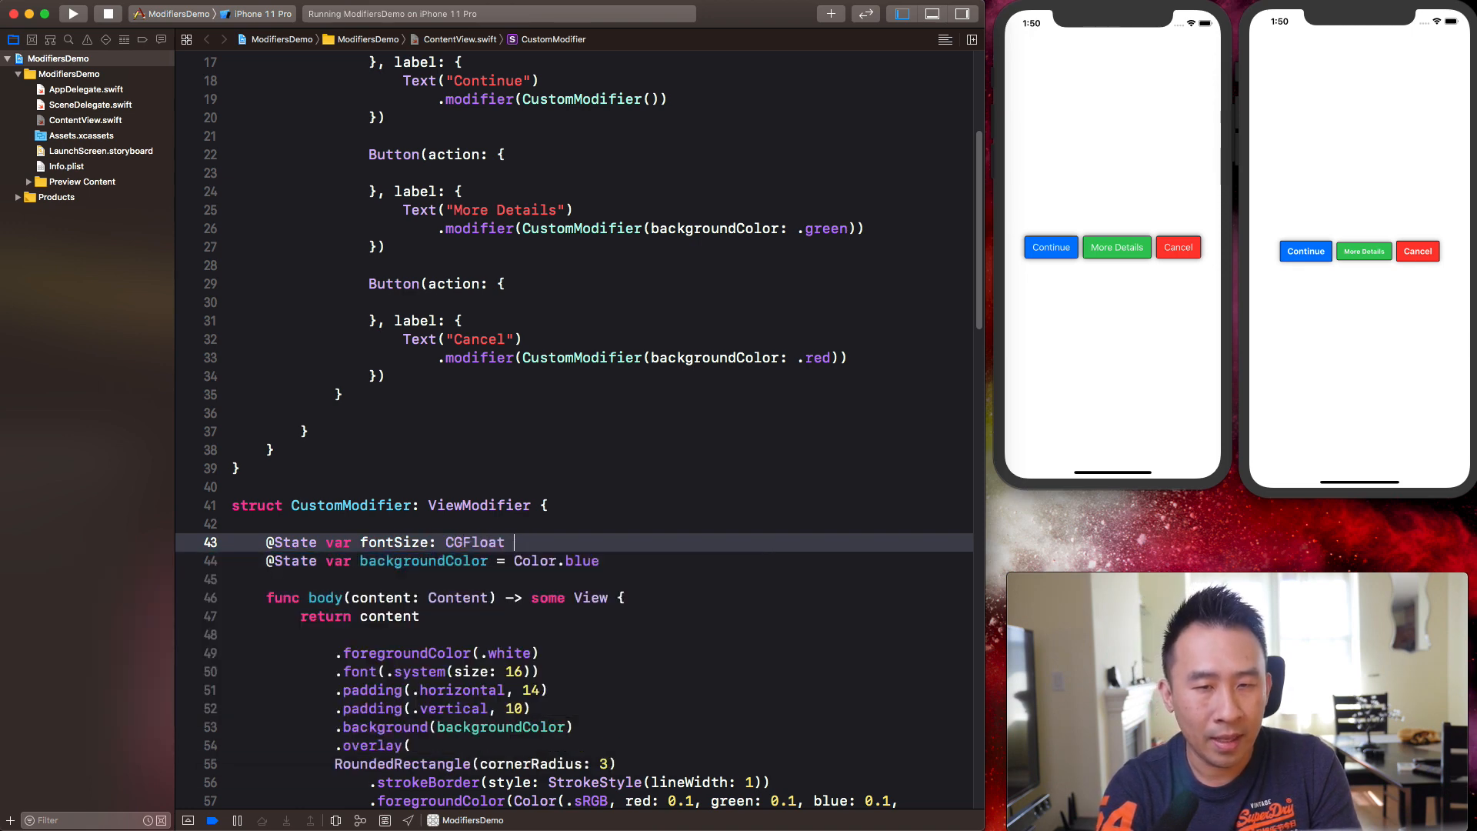
{"action": "type", "text": "= 16"}
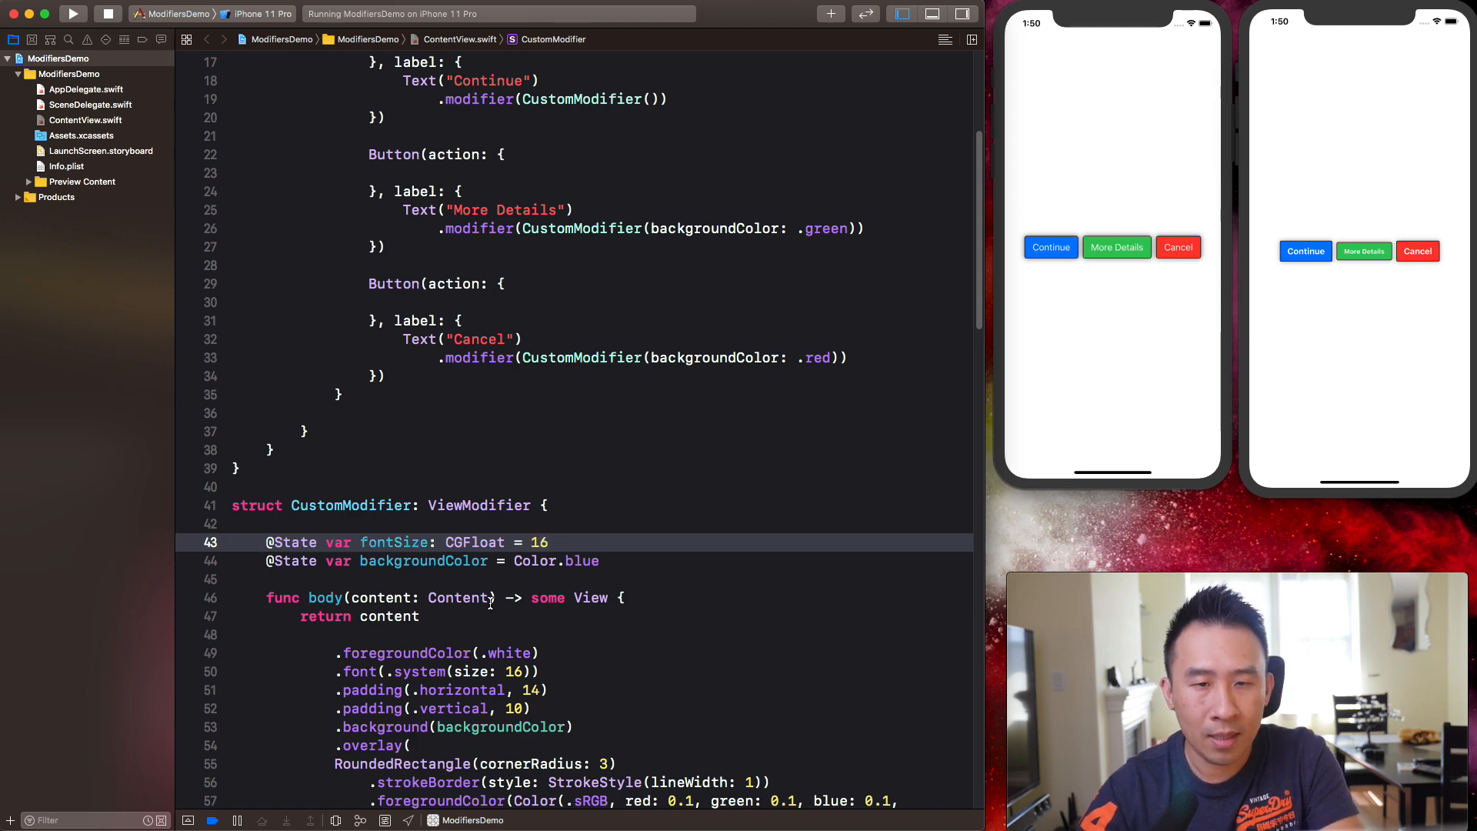
{"action": "double_click", "coordinate": [392, 542]}
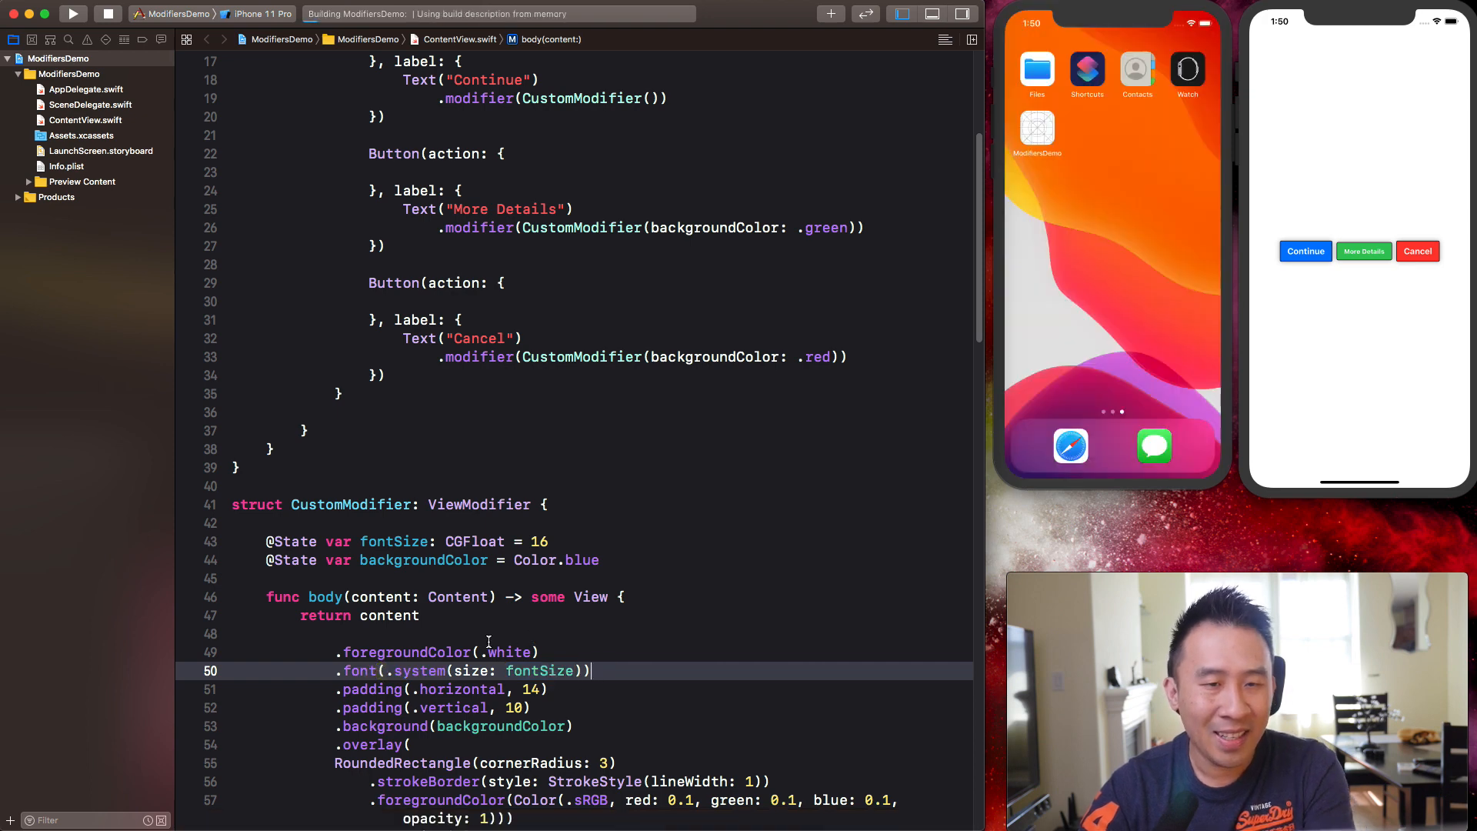
{"action": "left_click", "coordinate": [72, 14]}
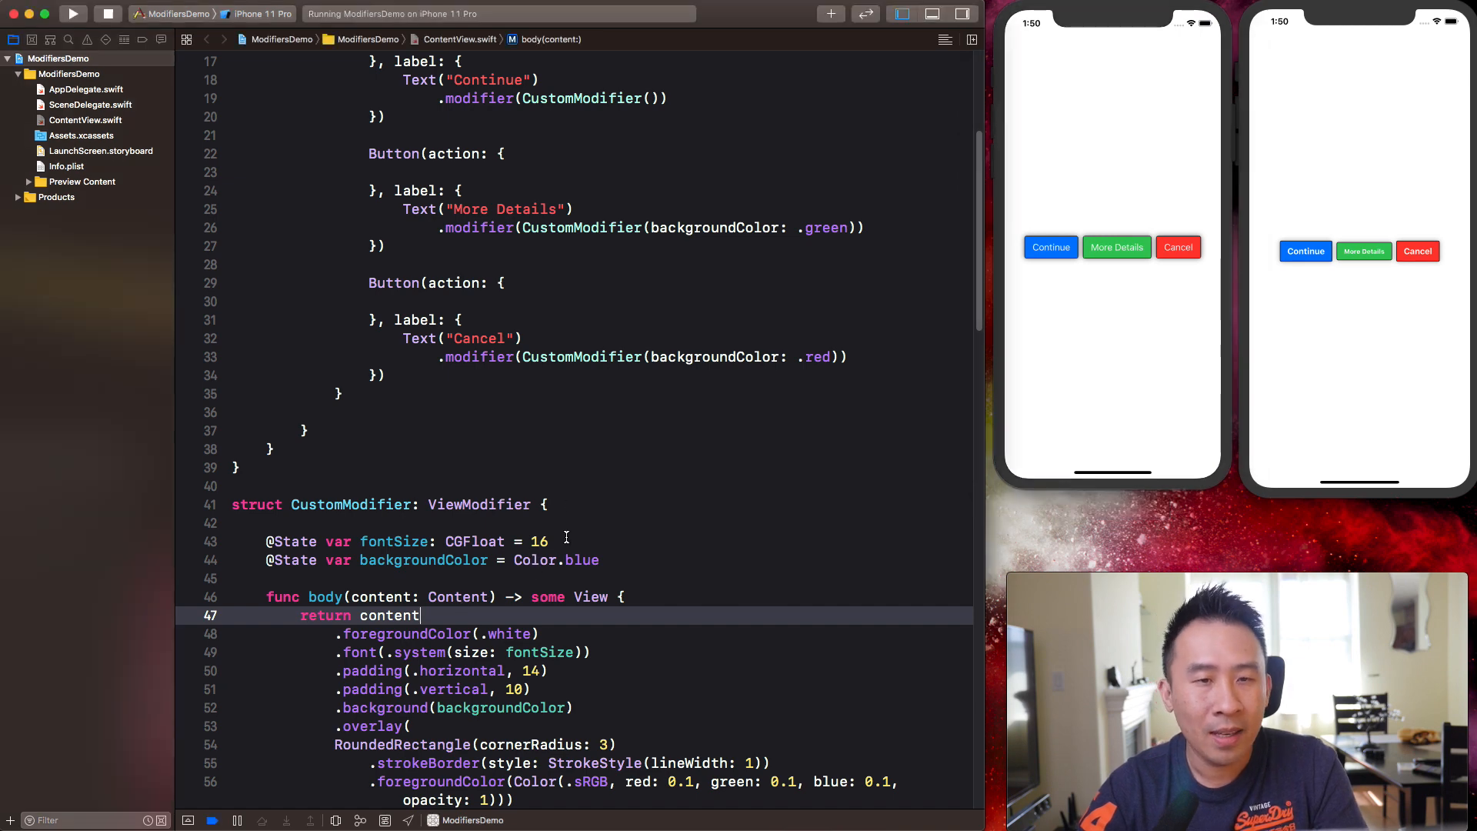
Pass fontSize: 8 in the More Details modifier so it renders smaller in the running app
{"action": "double_click", "coordinate": [392, 540]}
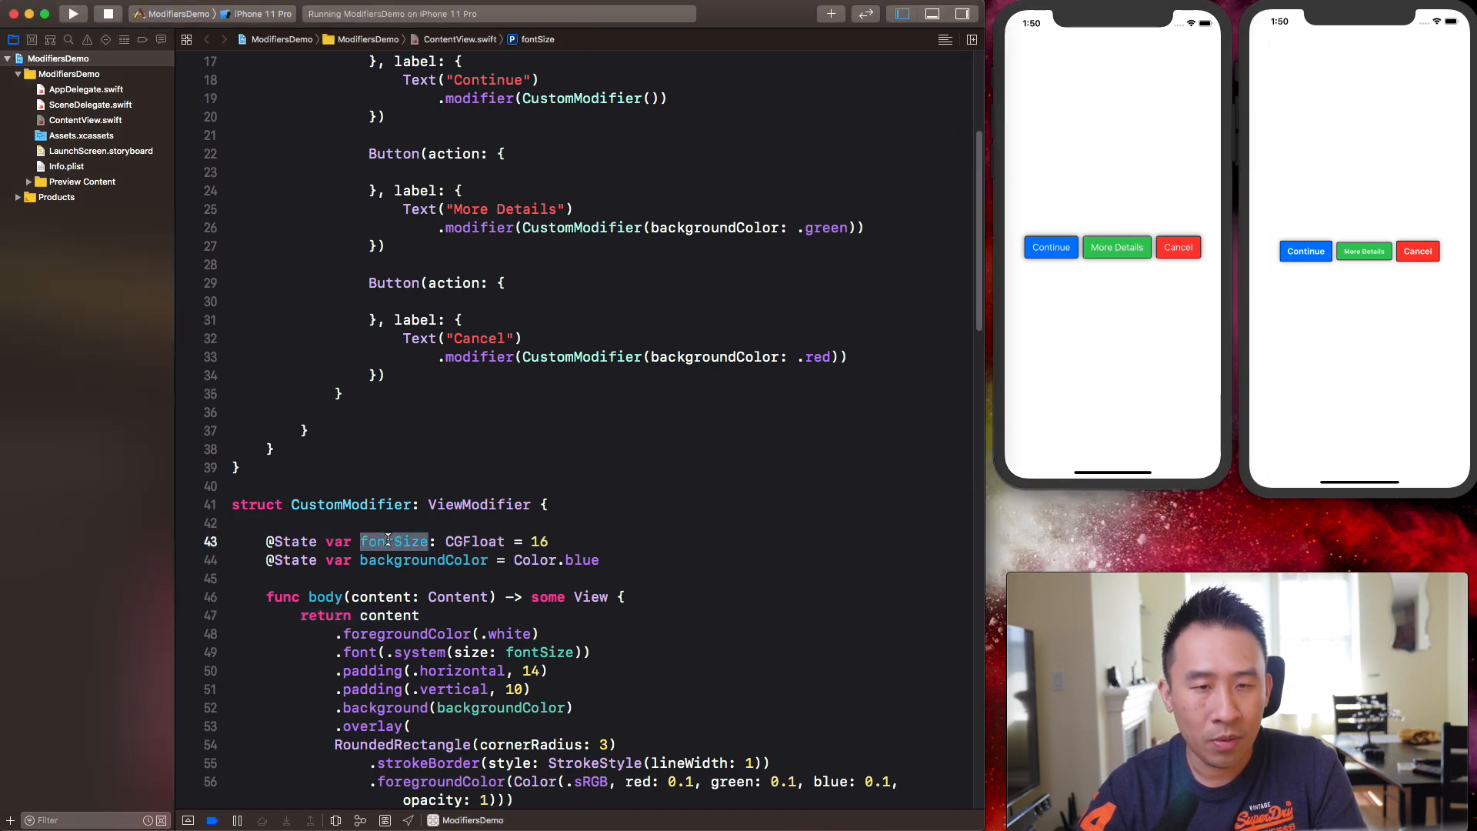
{"action": "scroll", "scroll_direction": "down", "scroll_amount": 3}
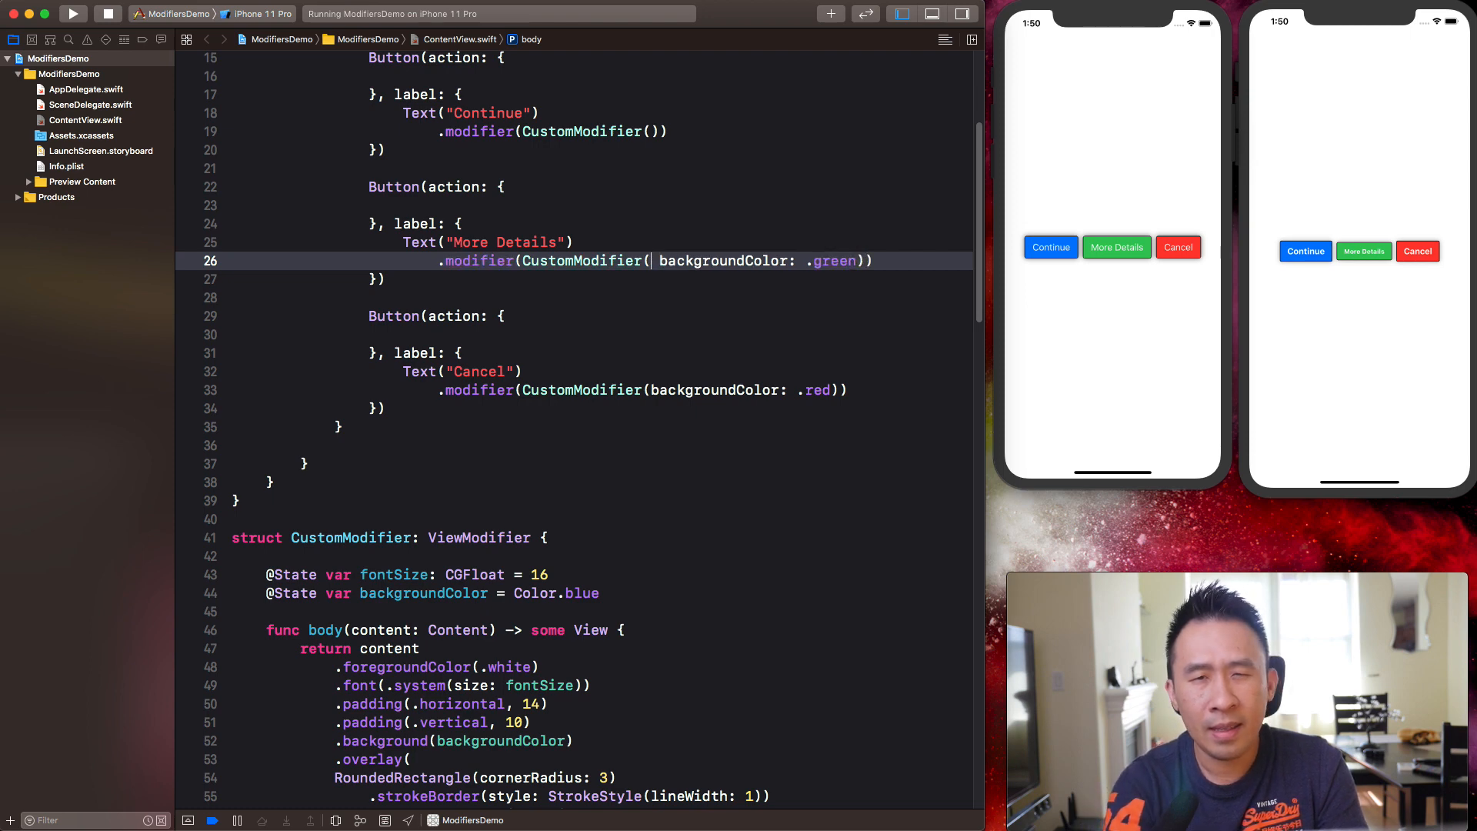
{"action": "type", "text": "fontSize:"}
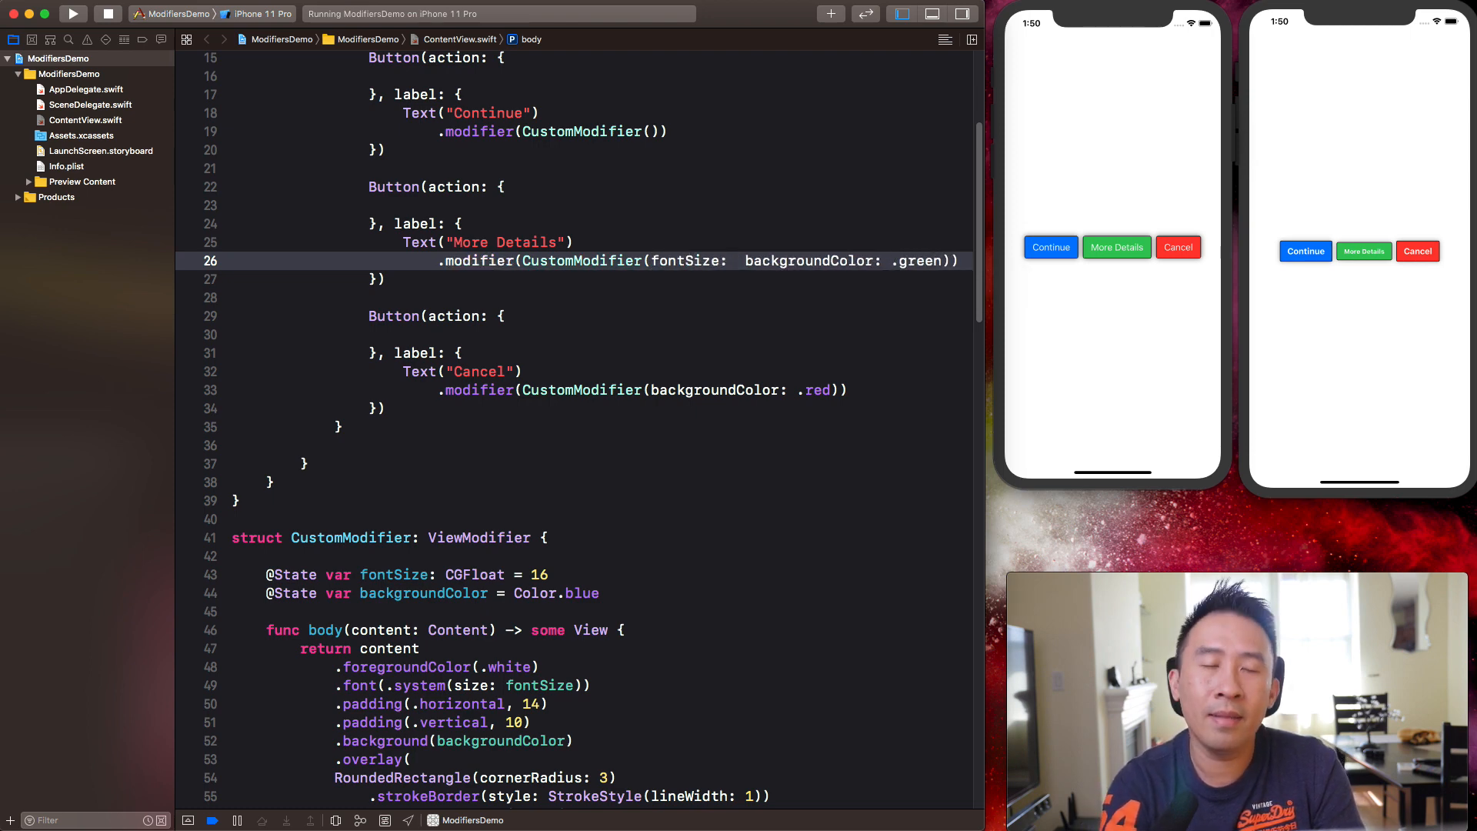
{"action": "type", "text": "8,"}
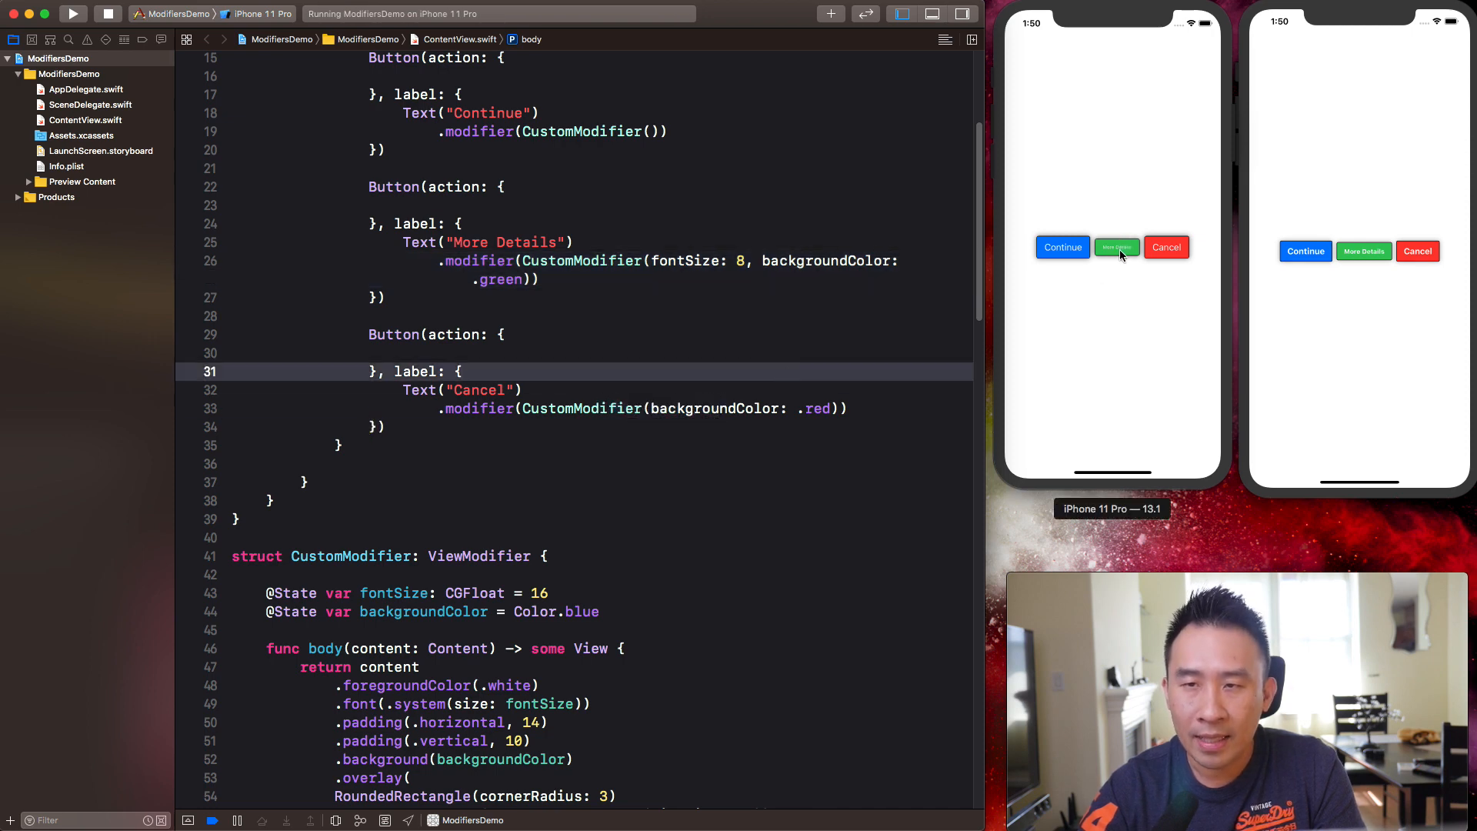
{"action": "left_click", "coordinate": [1117, 247]}
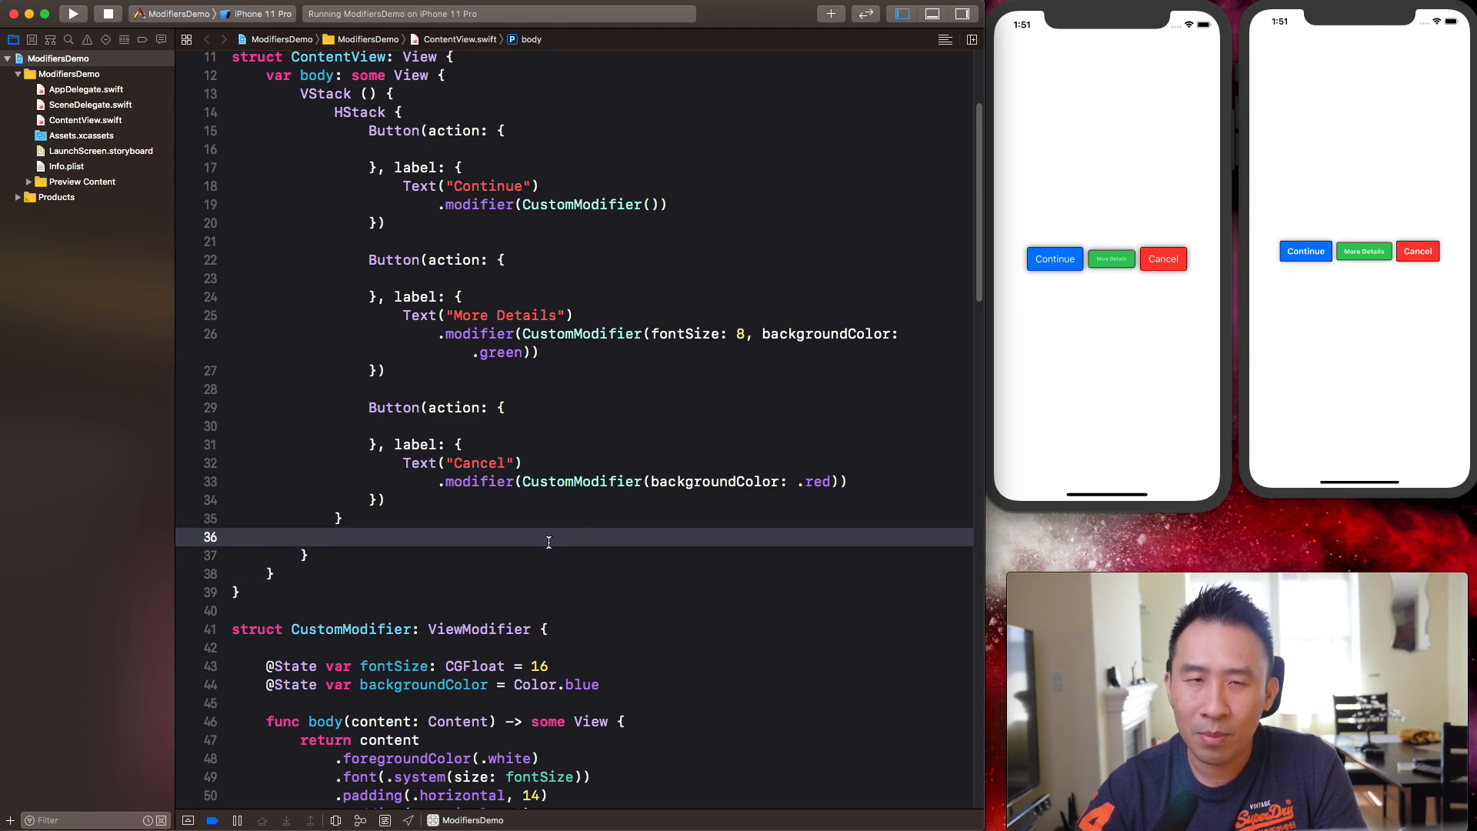
{"action": "mouse_move", "coordinate": [423, 543]}
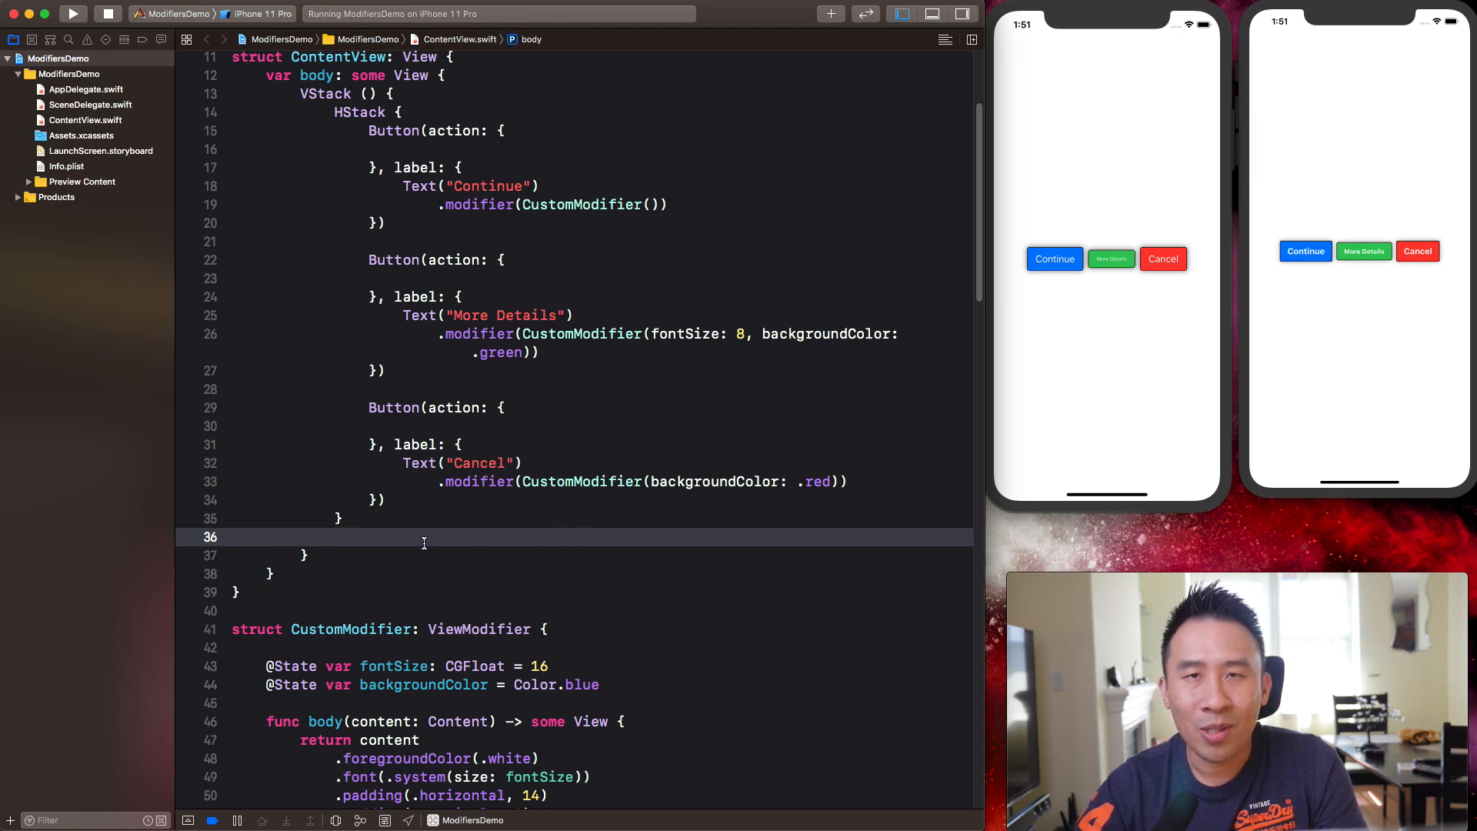